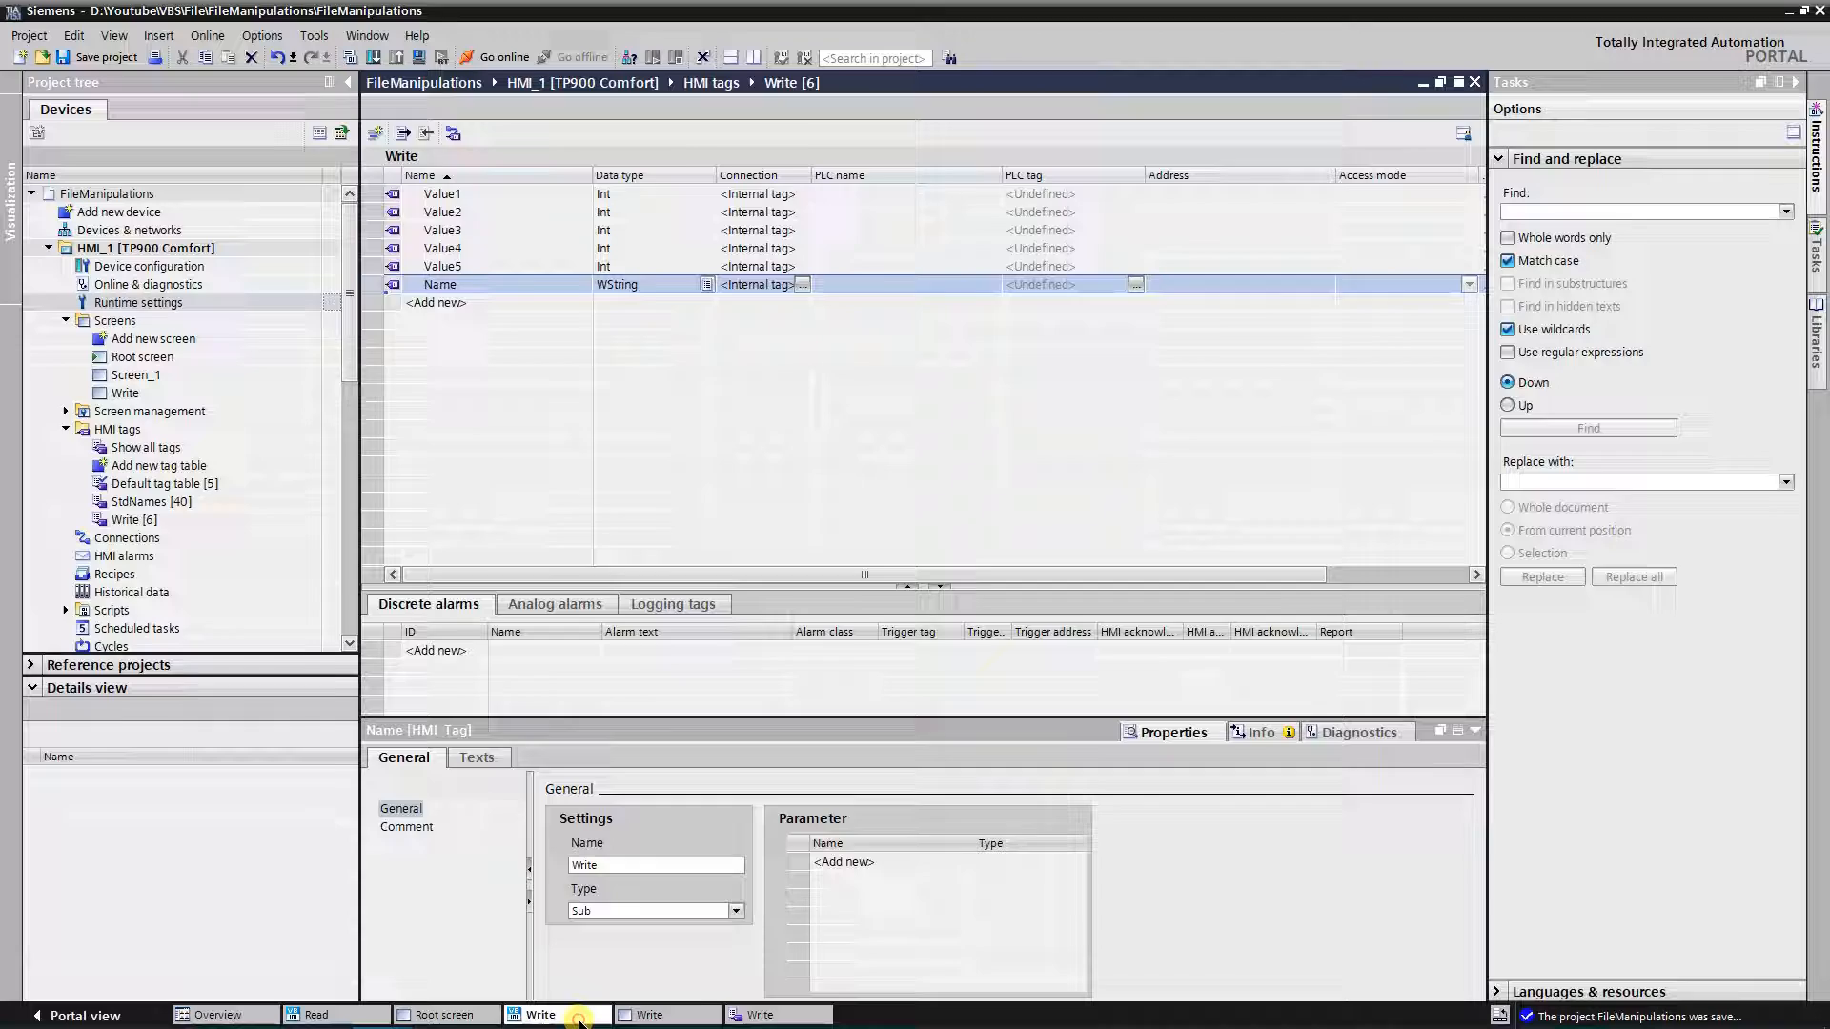
Bring up the Write VB script in the editor and review its code before compiling HMI_1
left_click(539, 1014)
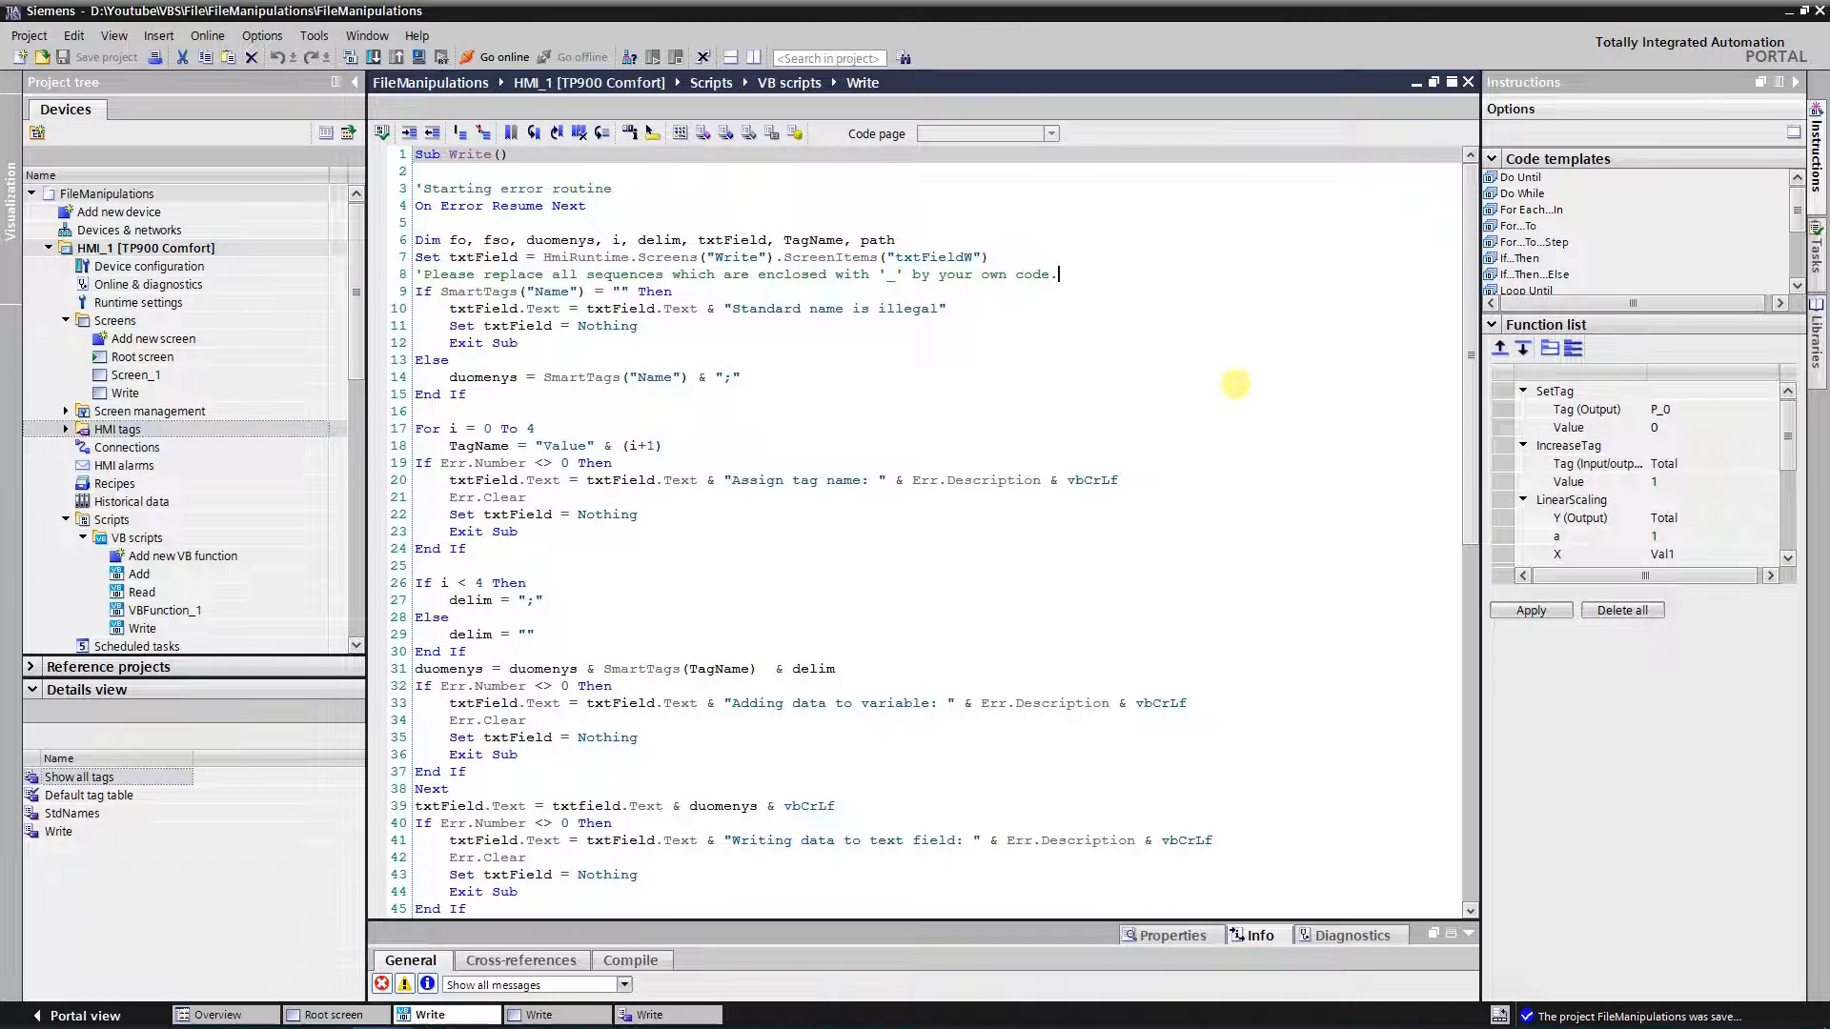
left_click_drag(419, 188, 594, 206)
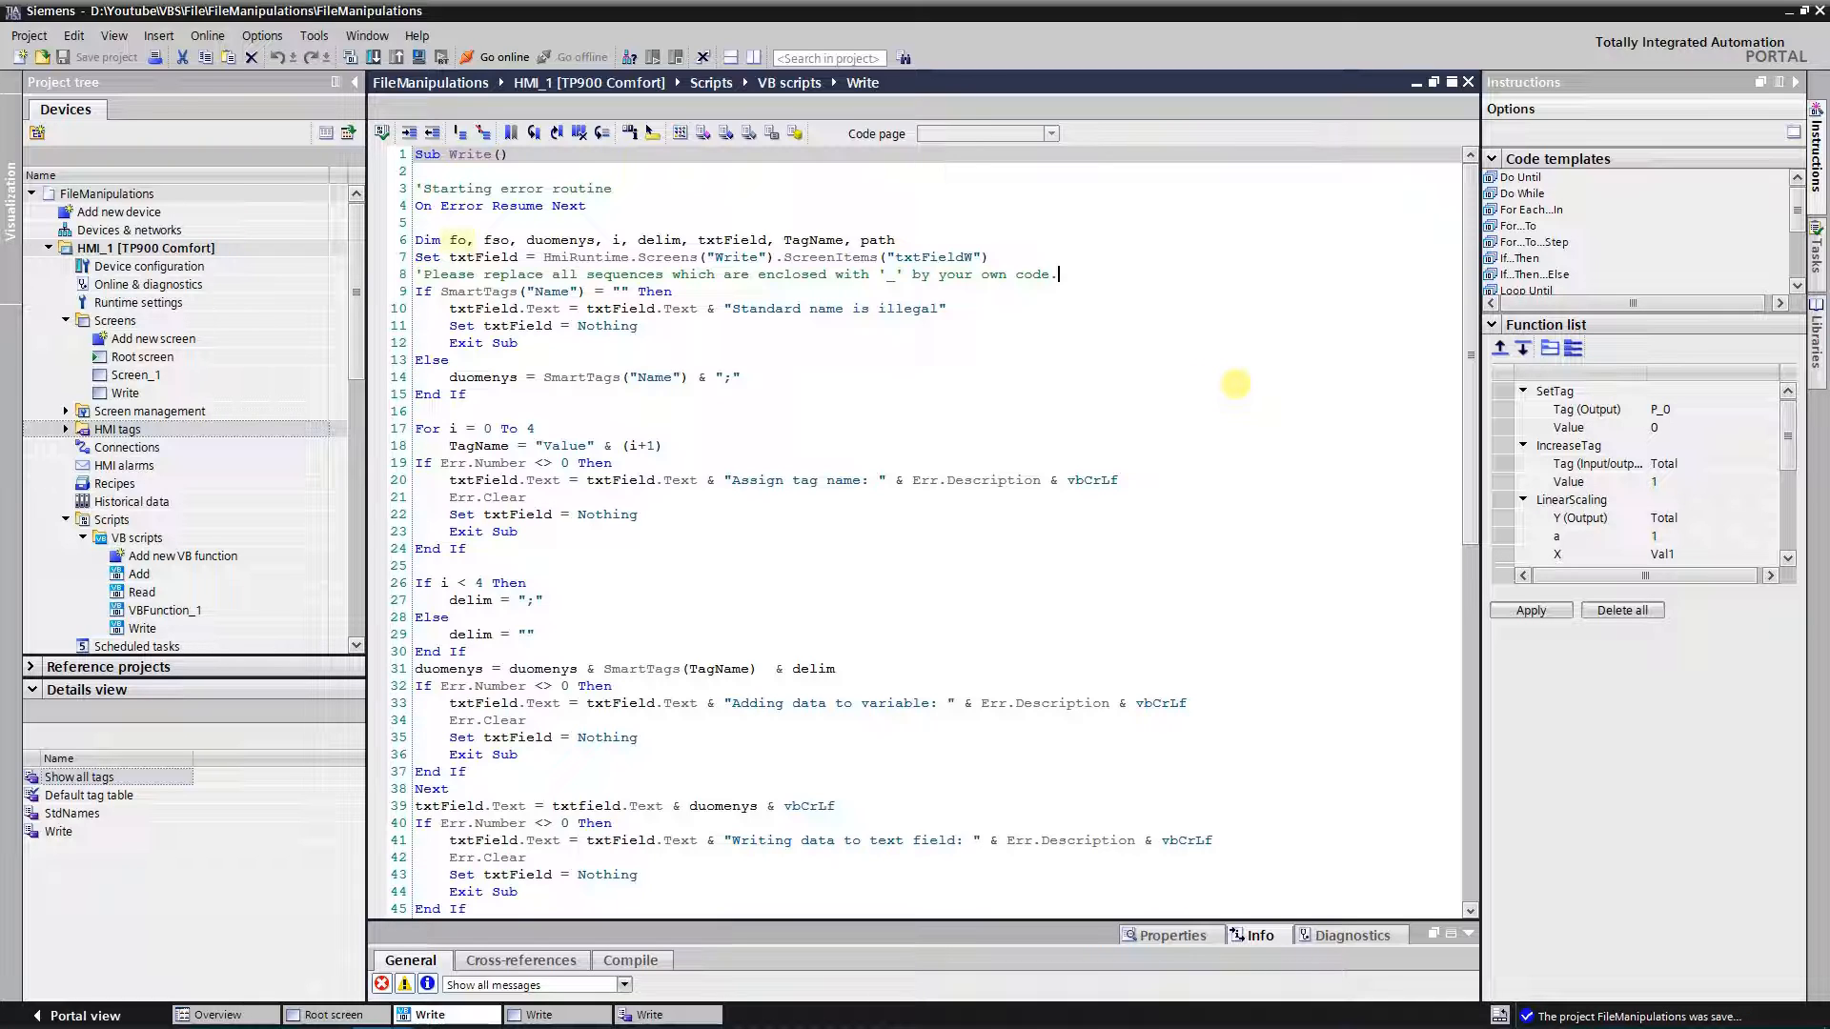
double_click(474, 241)
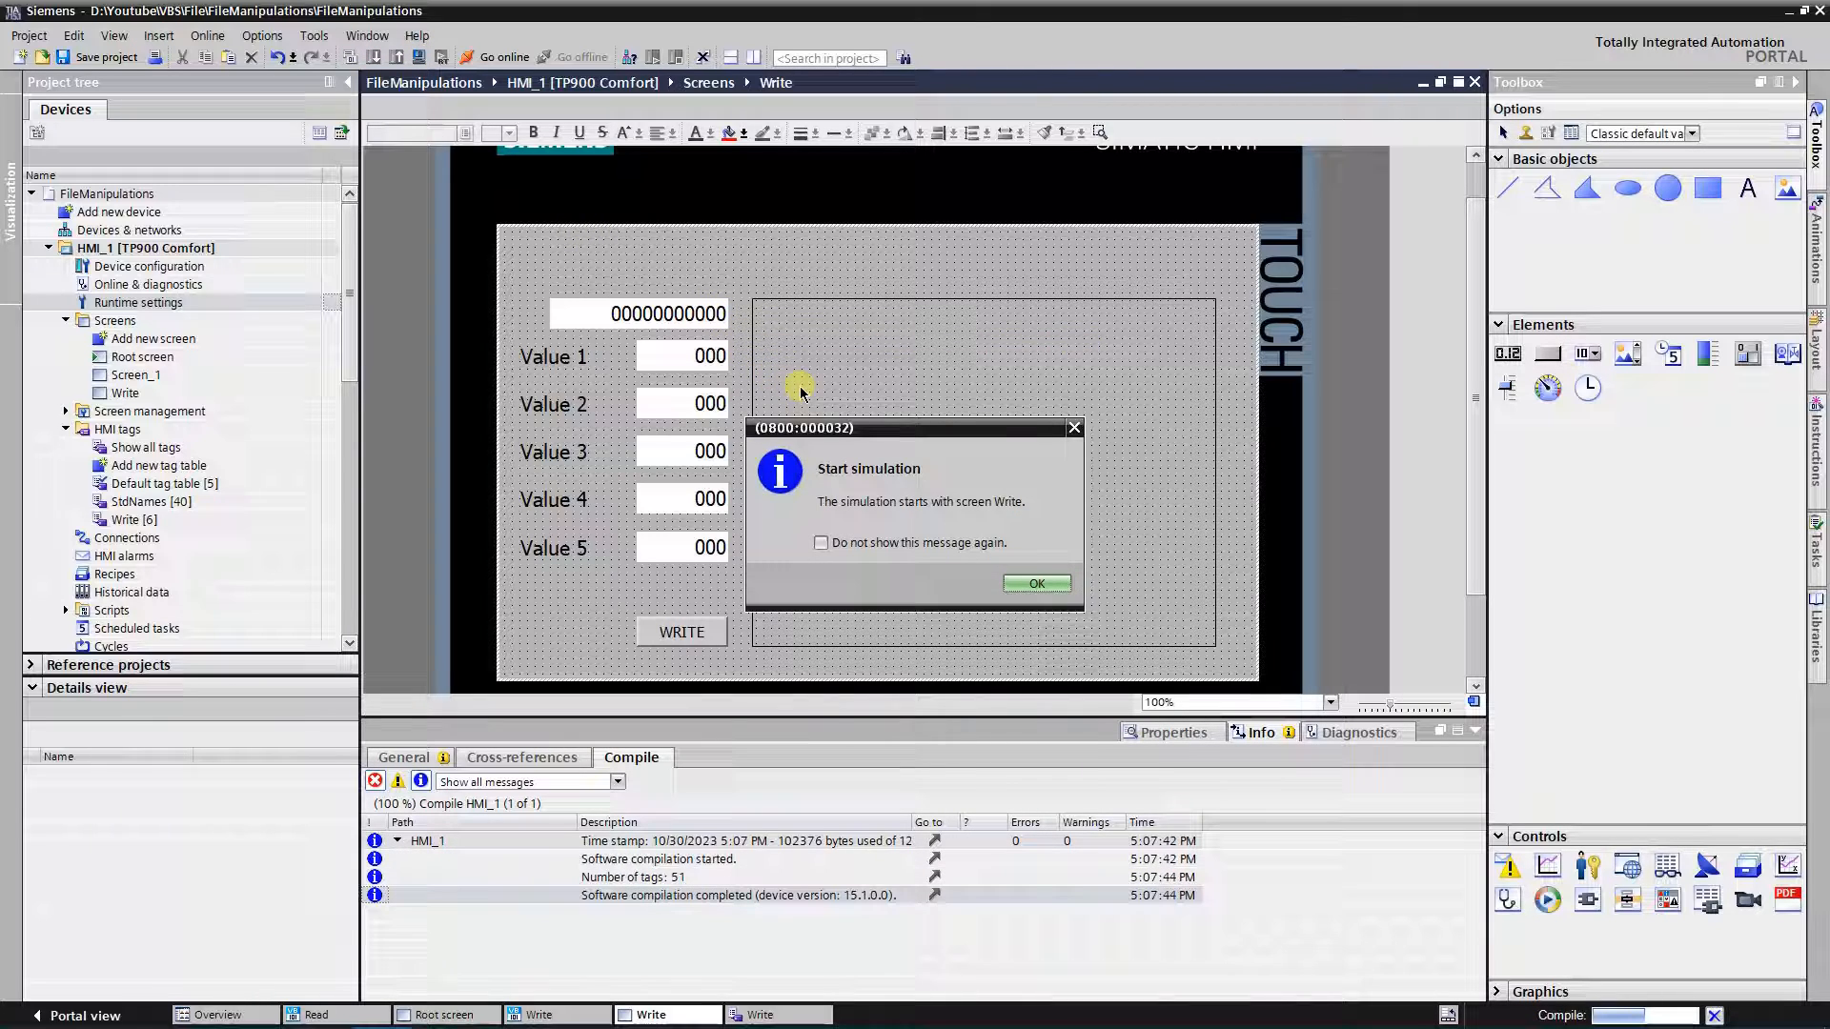
Enter standard 4800x250x50 with values 99, 24, 48, 148, 2 and write it to the output
left_click(1034, 583)
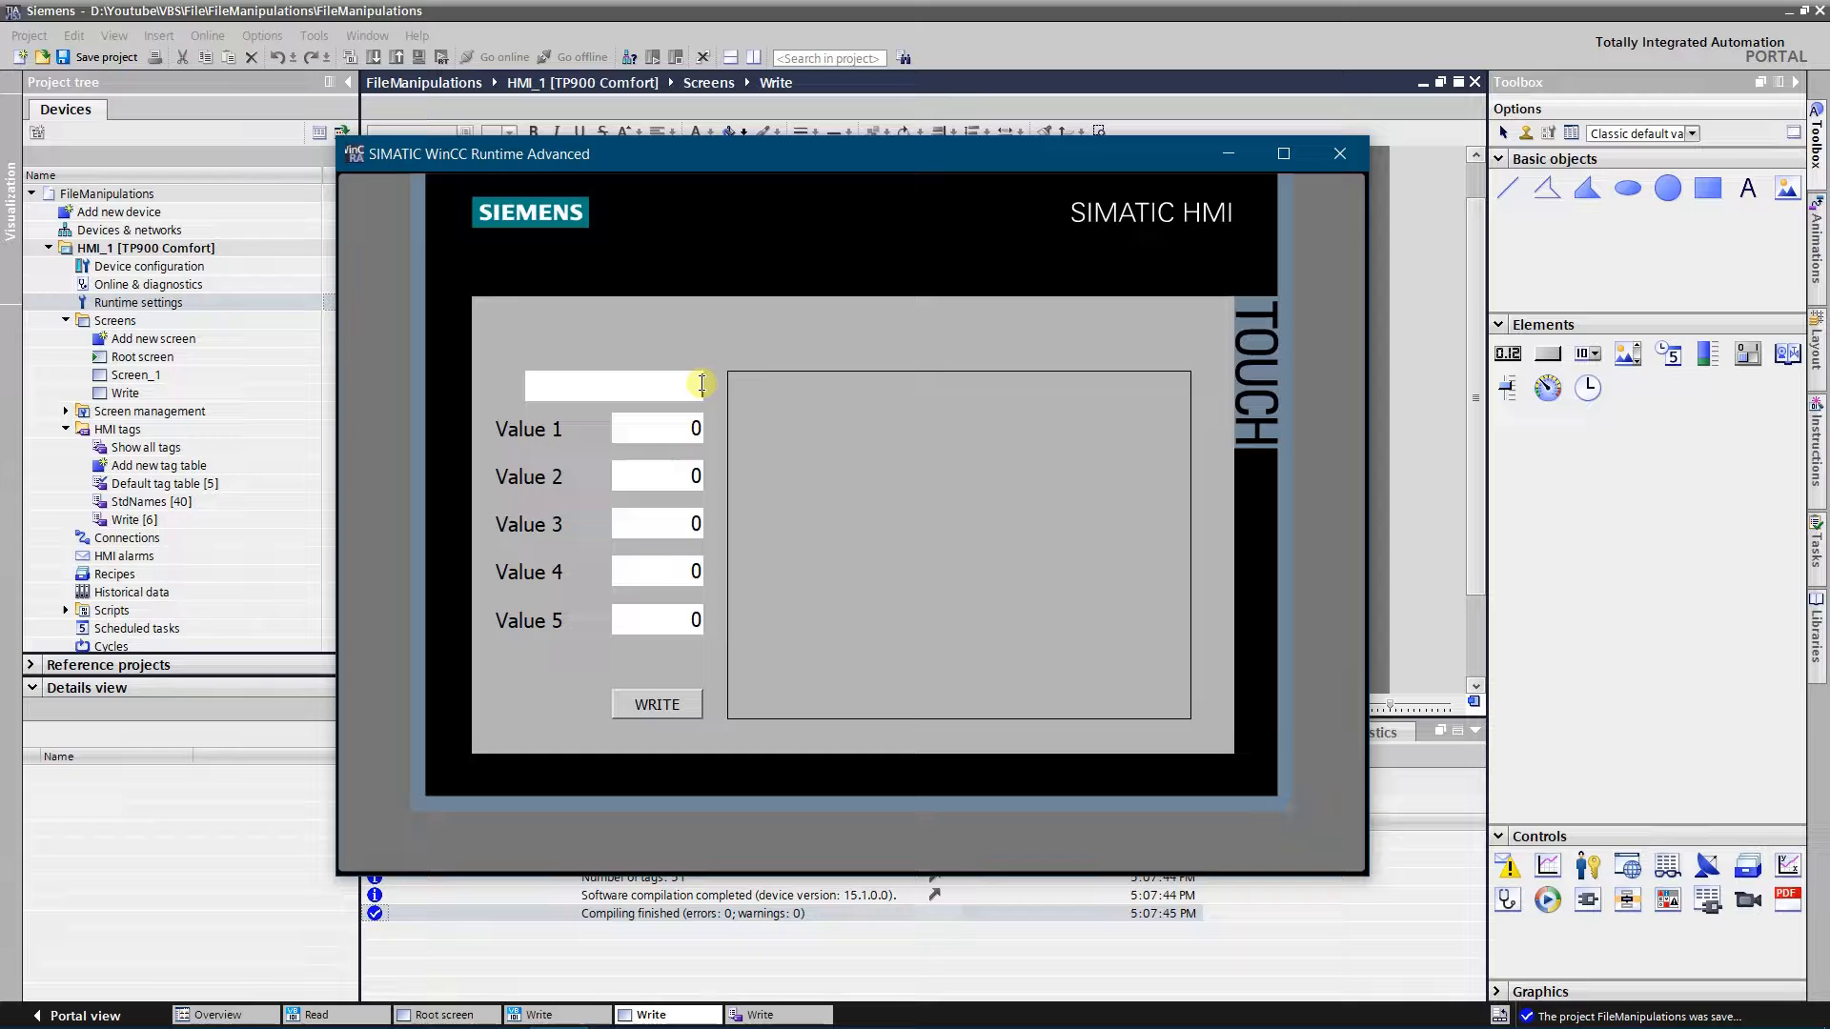
type("4800")
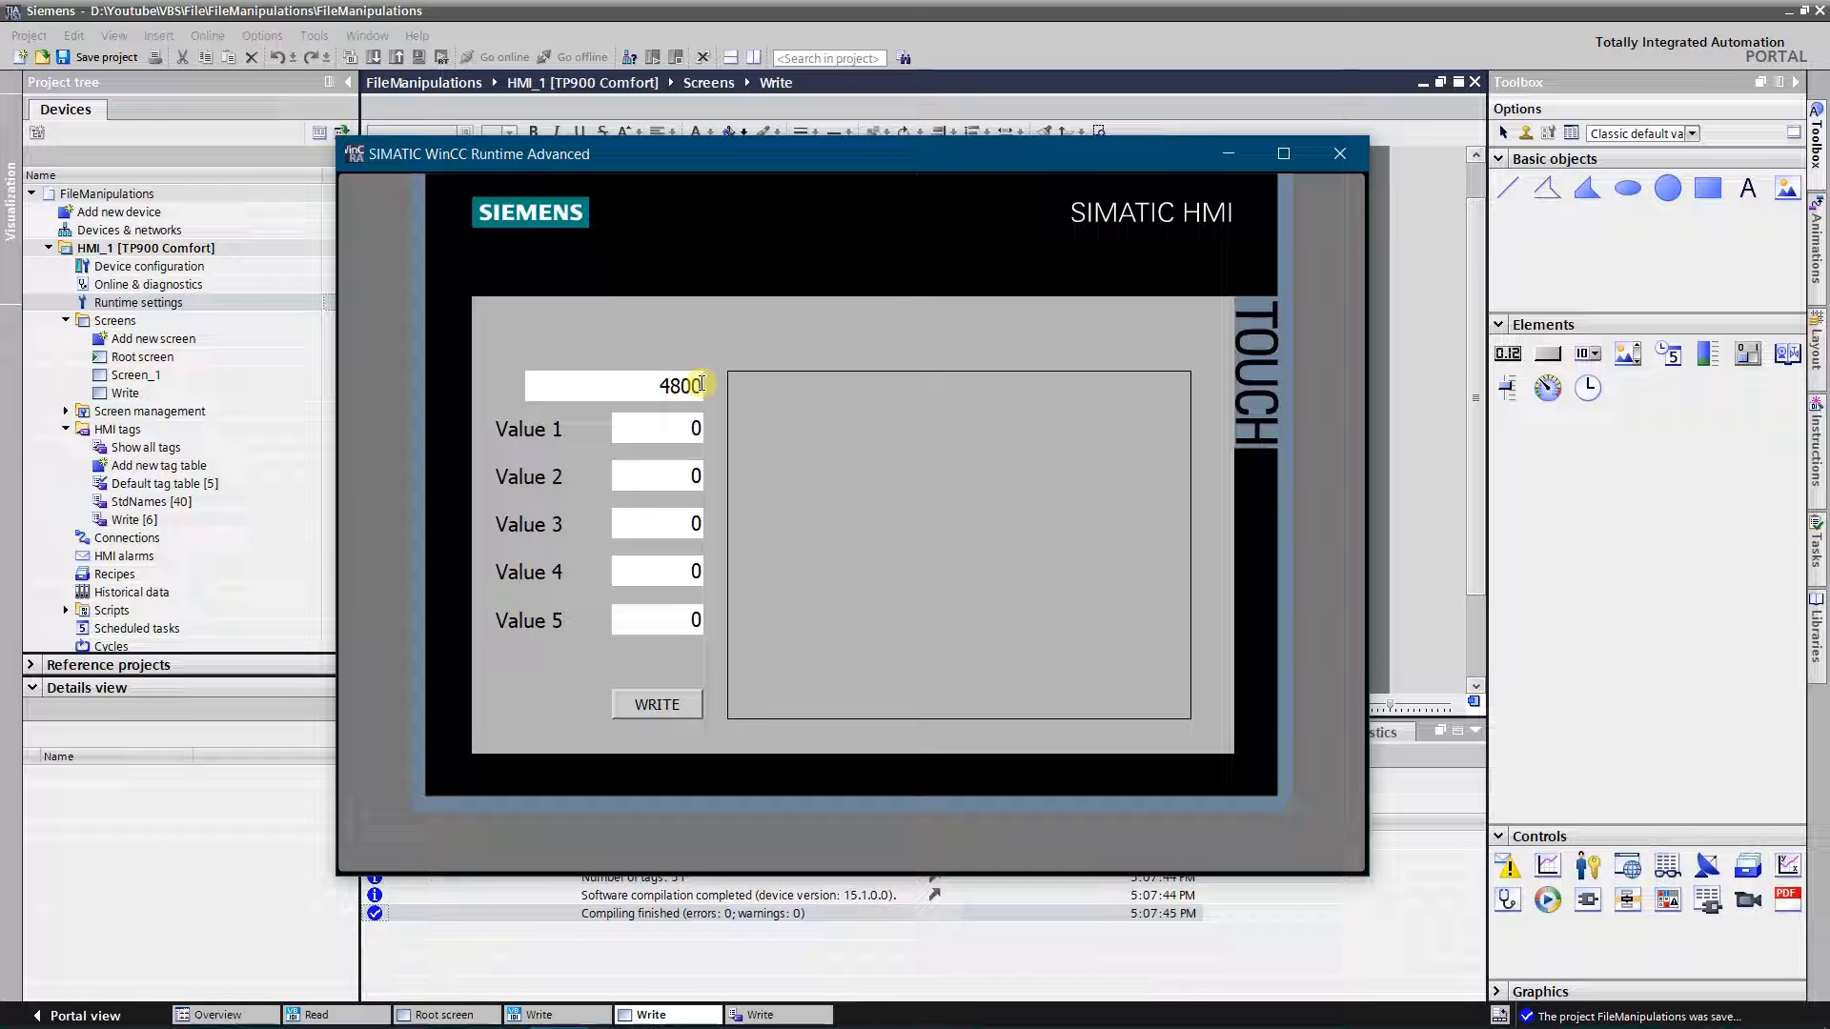
type("x250x50")
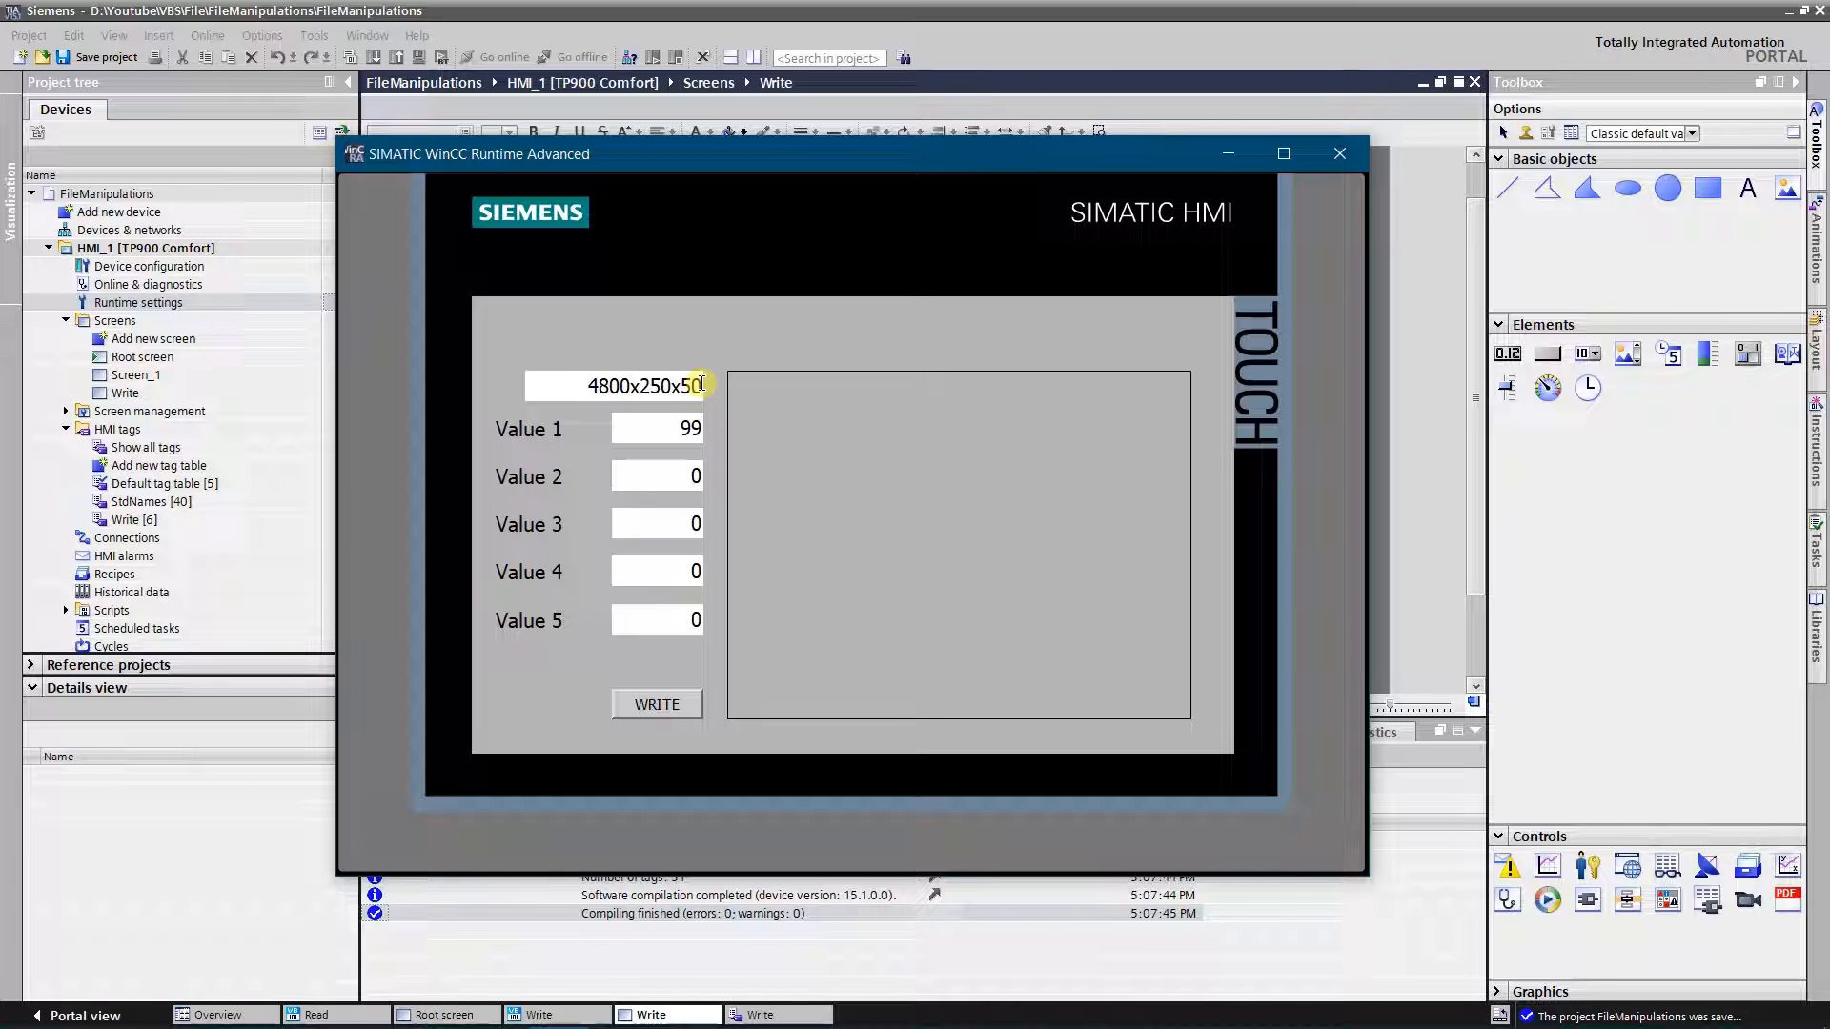
type("2")
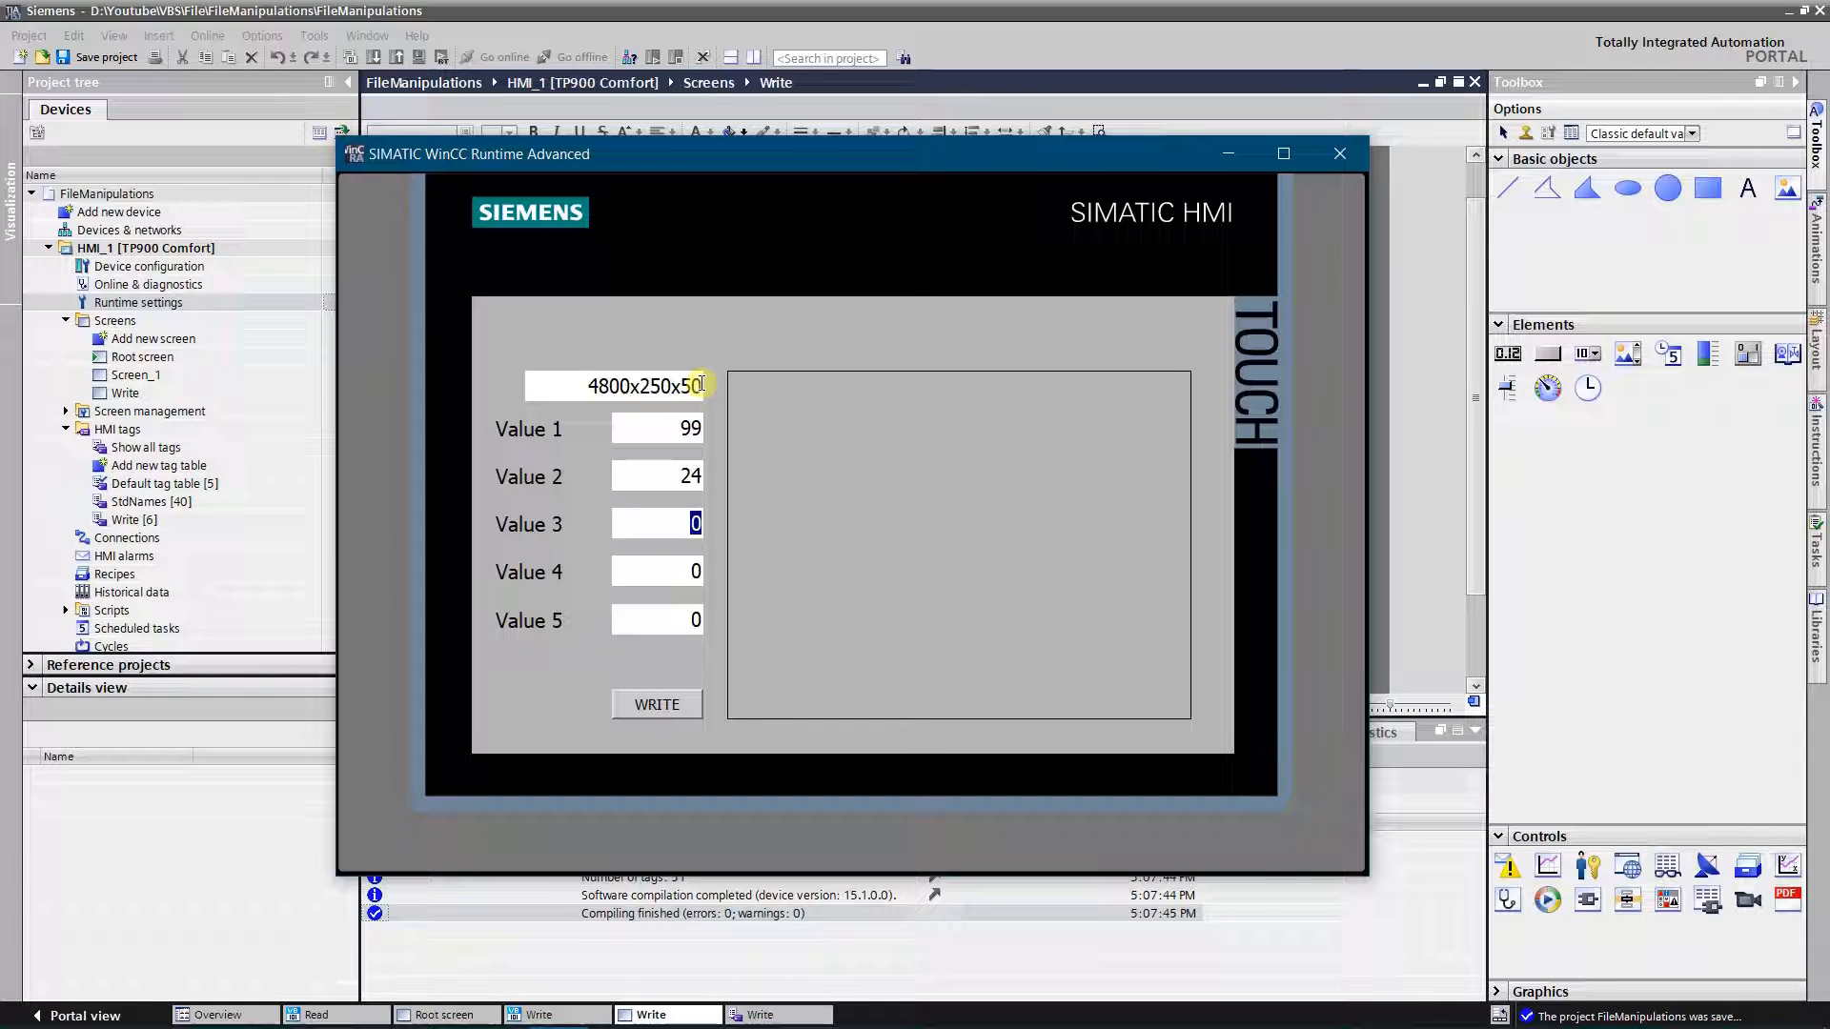
type("48")
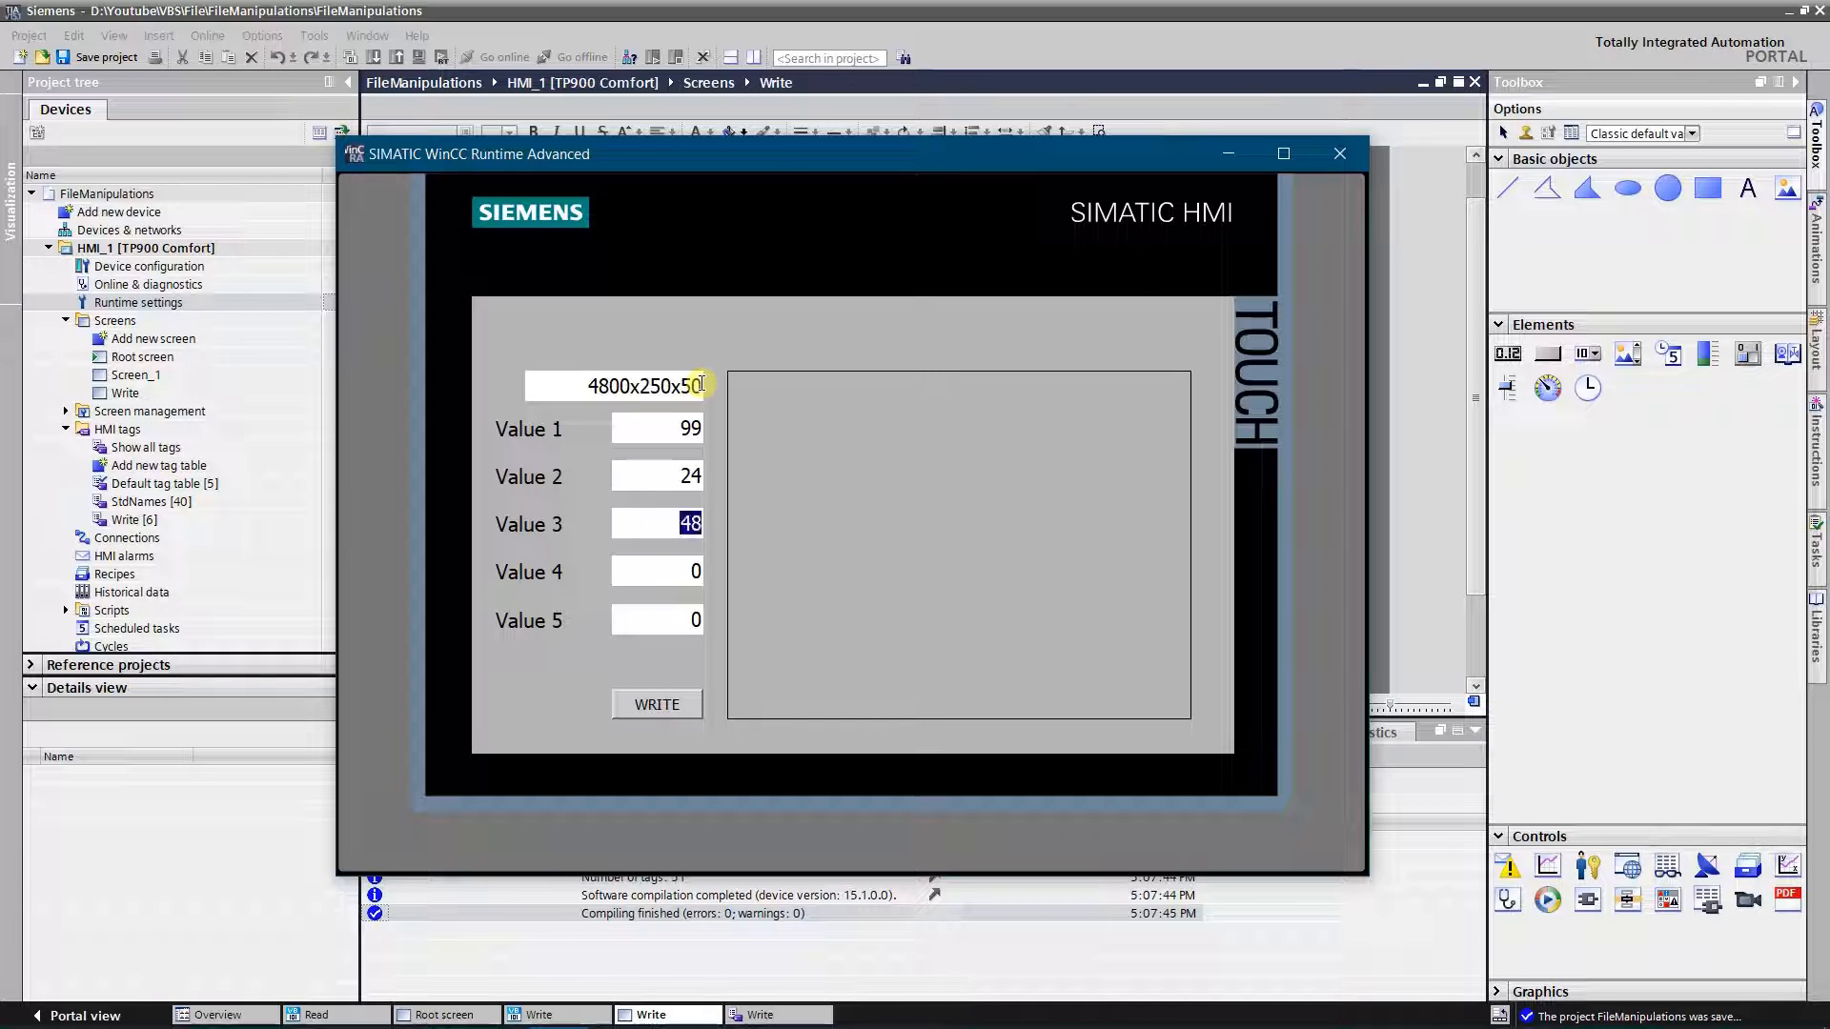
left_click(654, 570)
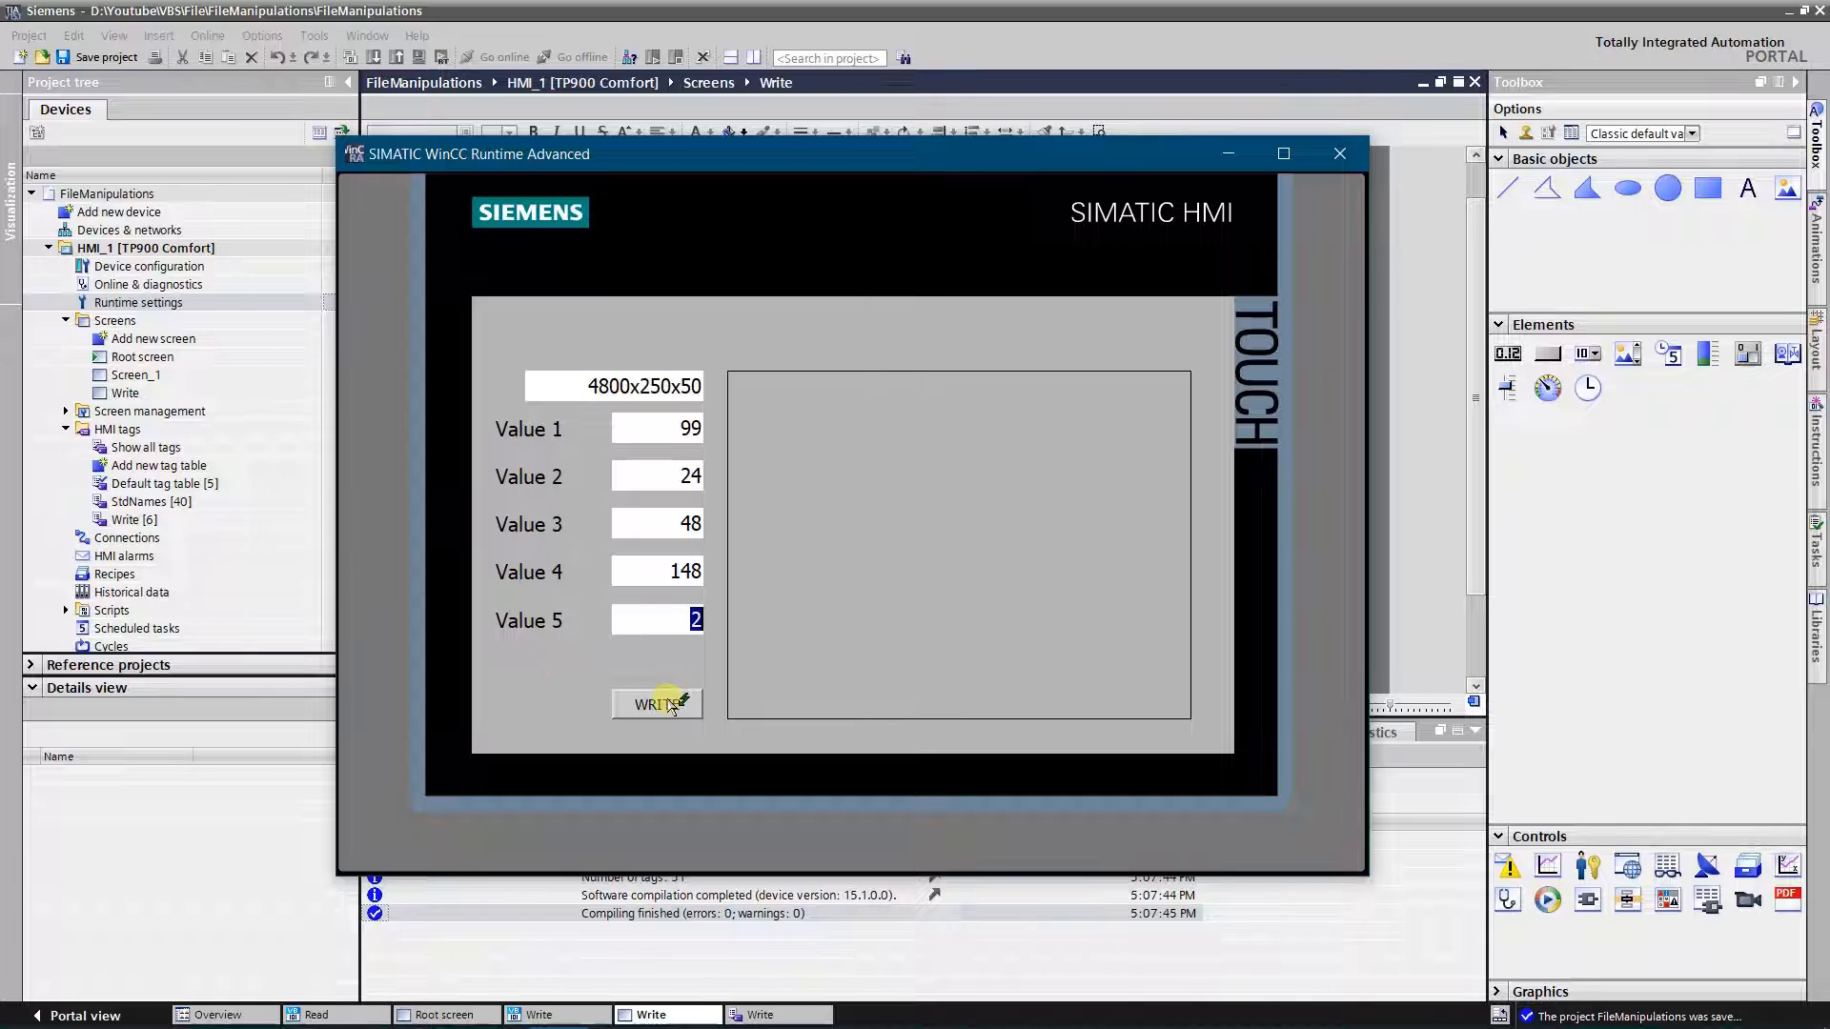
left_click(656, 704)
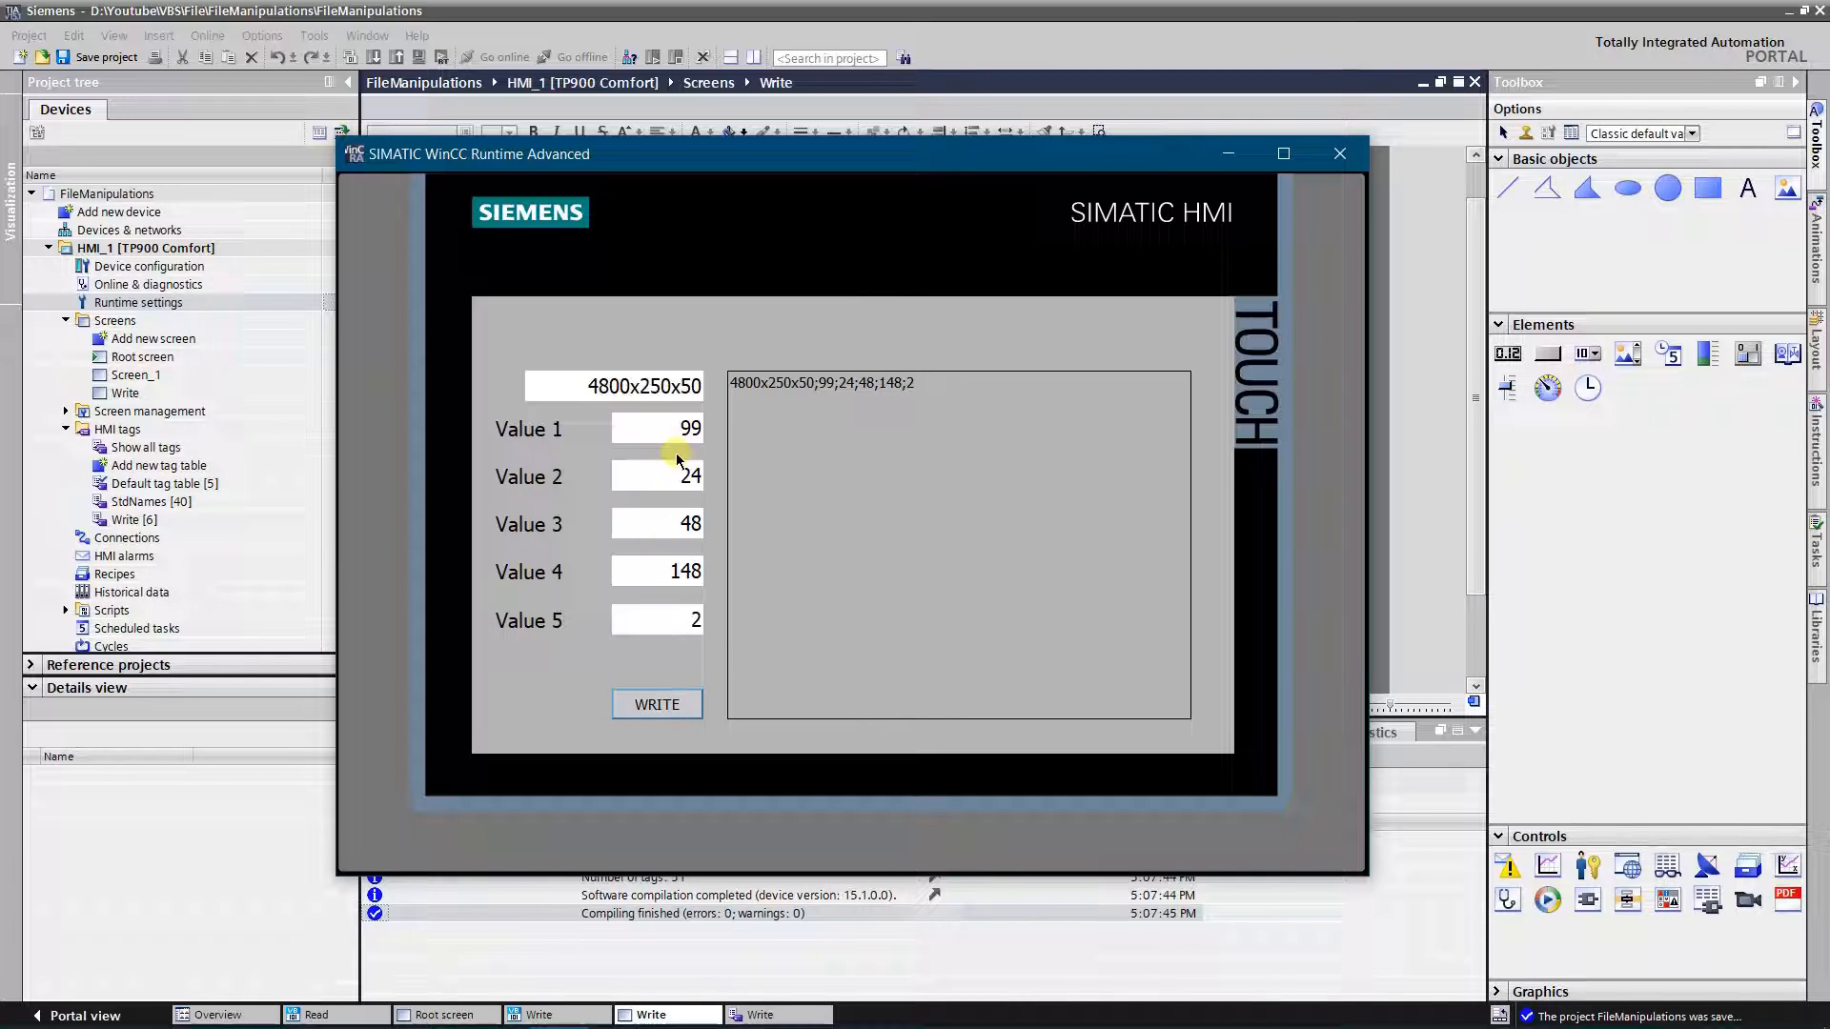
Change the line to 4800x150x50;20;17;99;12;999 and write it to the output several times
left_click(642, 385)
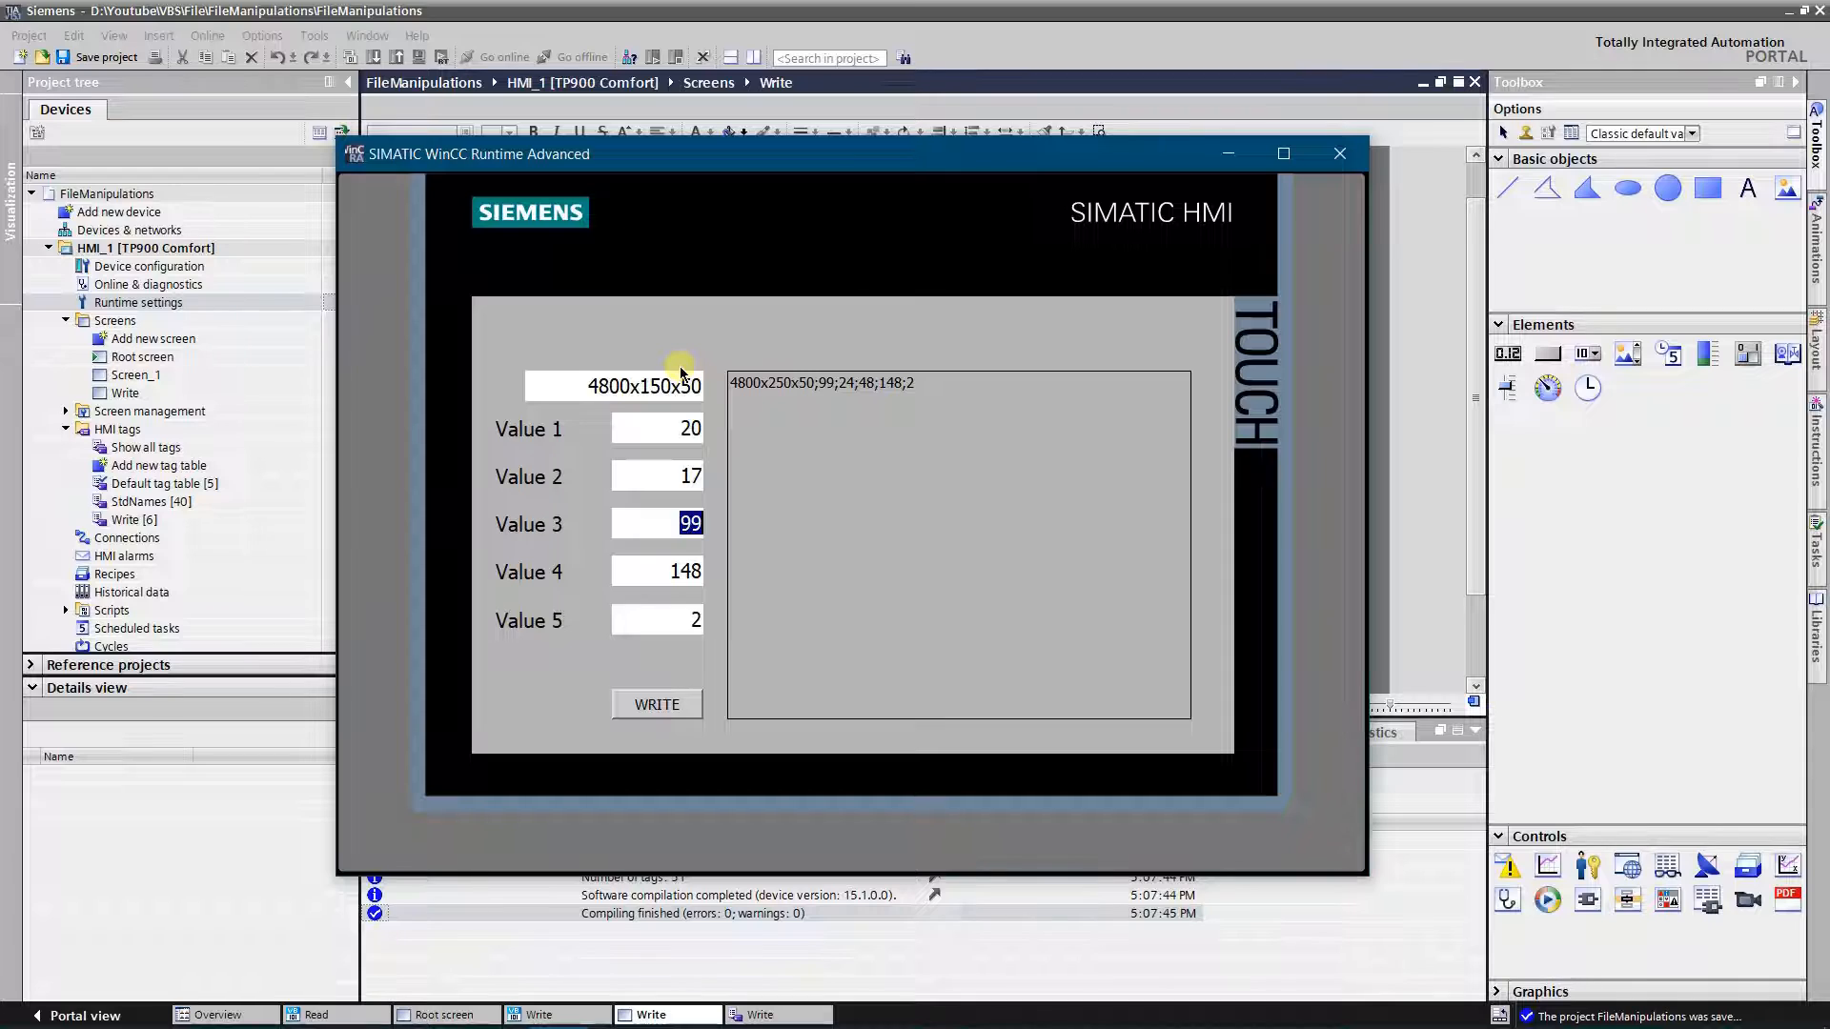
type("12")
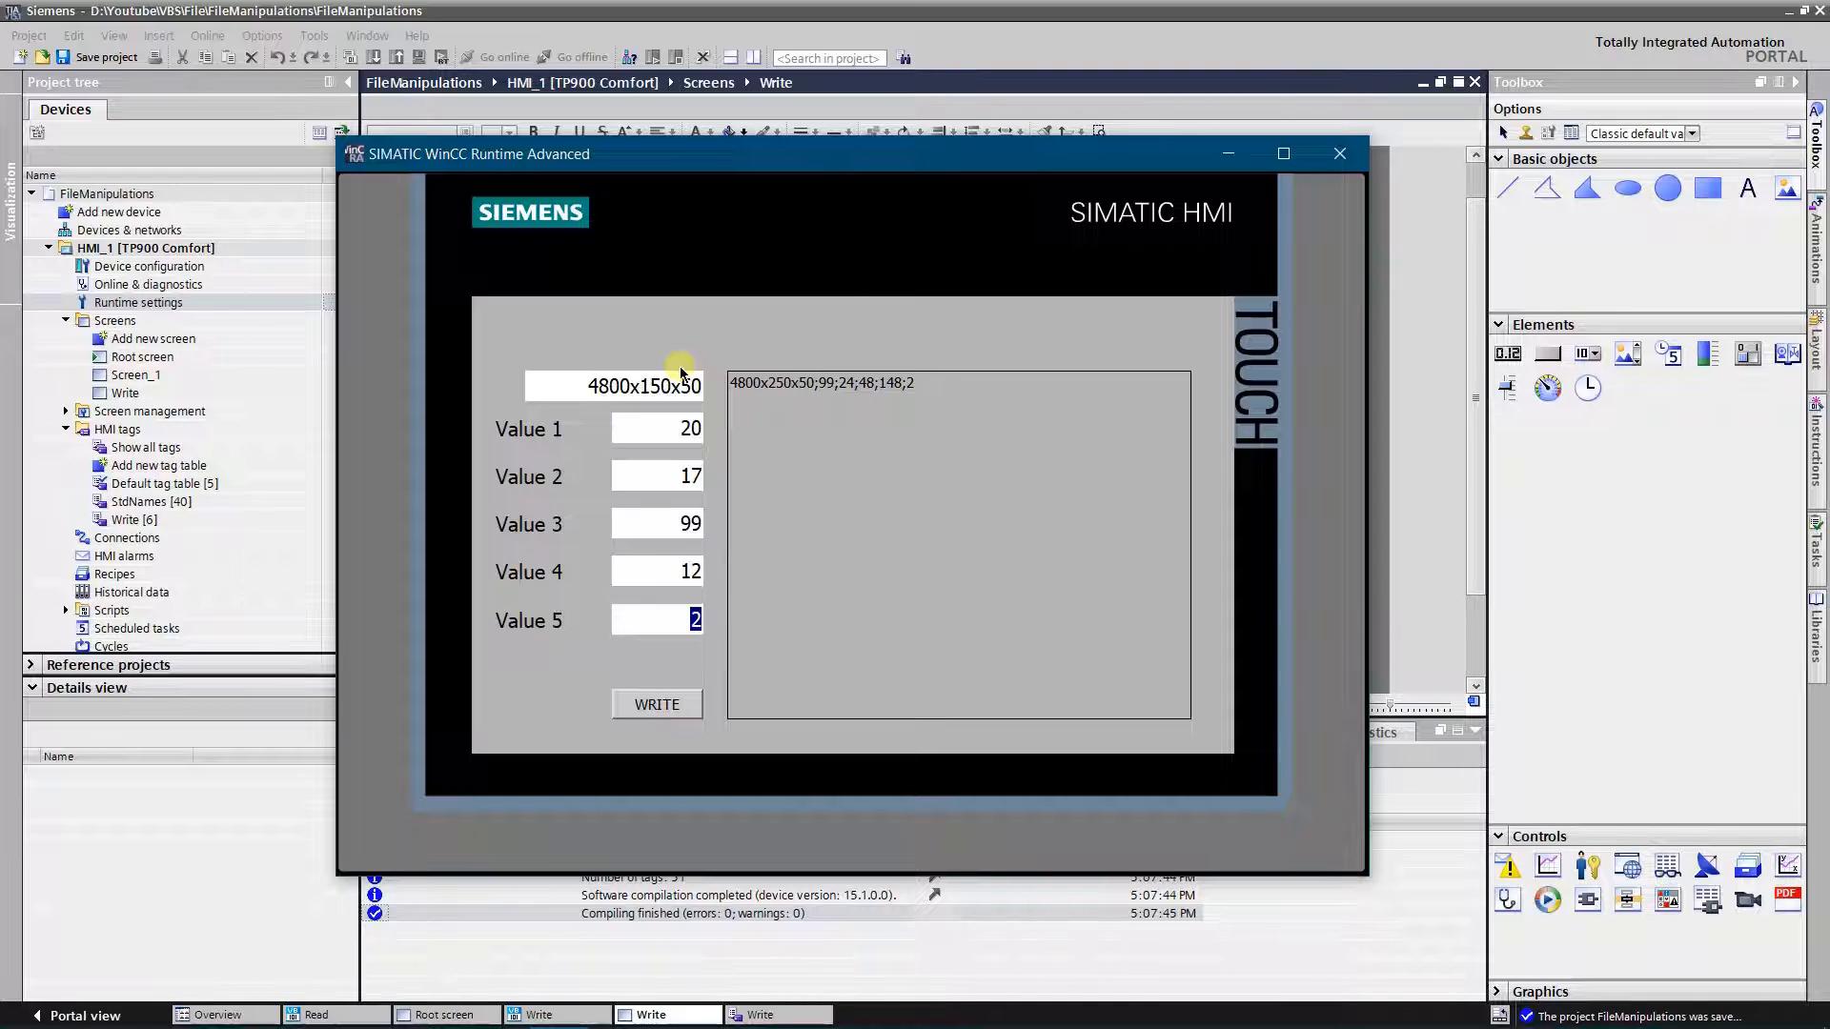
type("999")
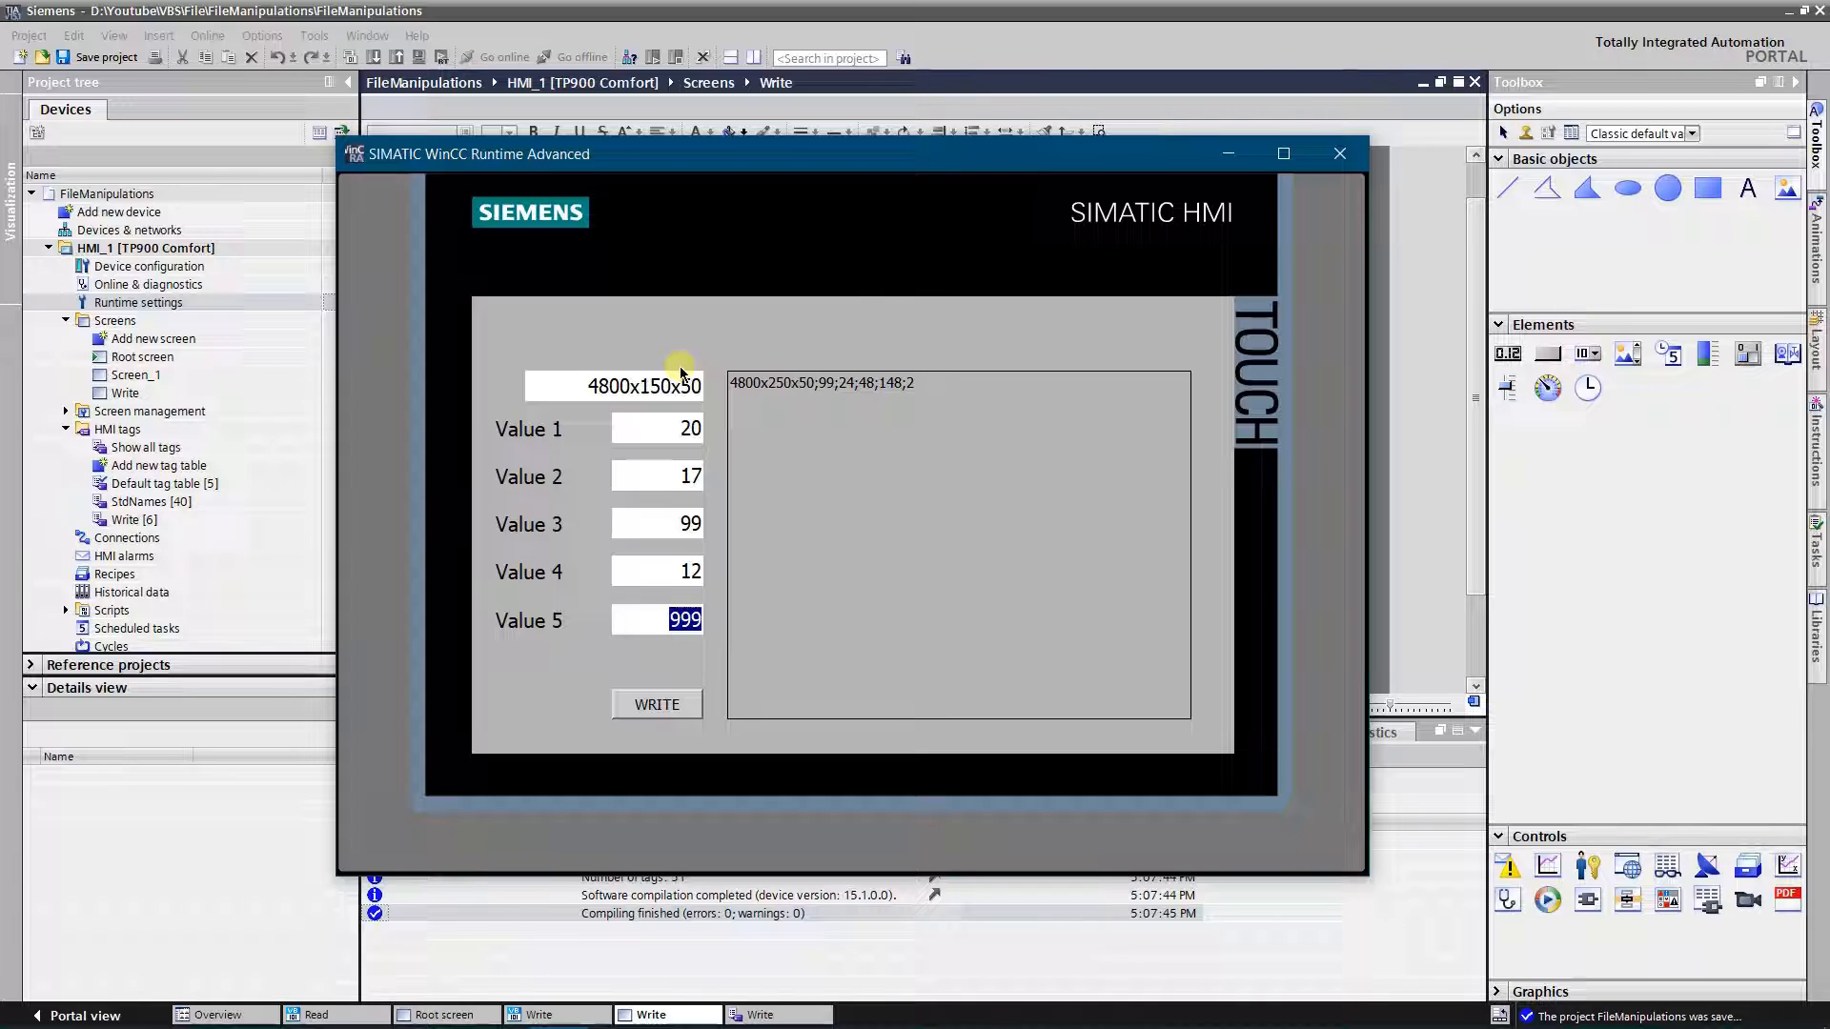
left_click(655, 703)
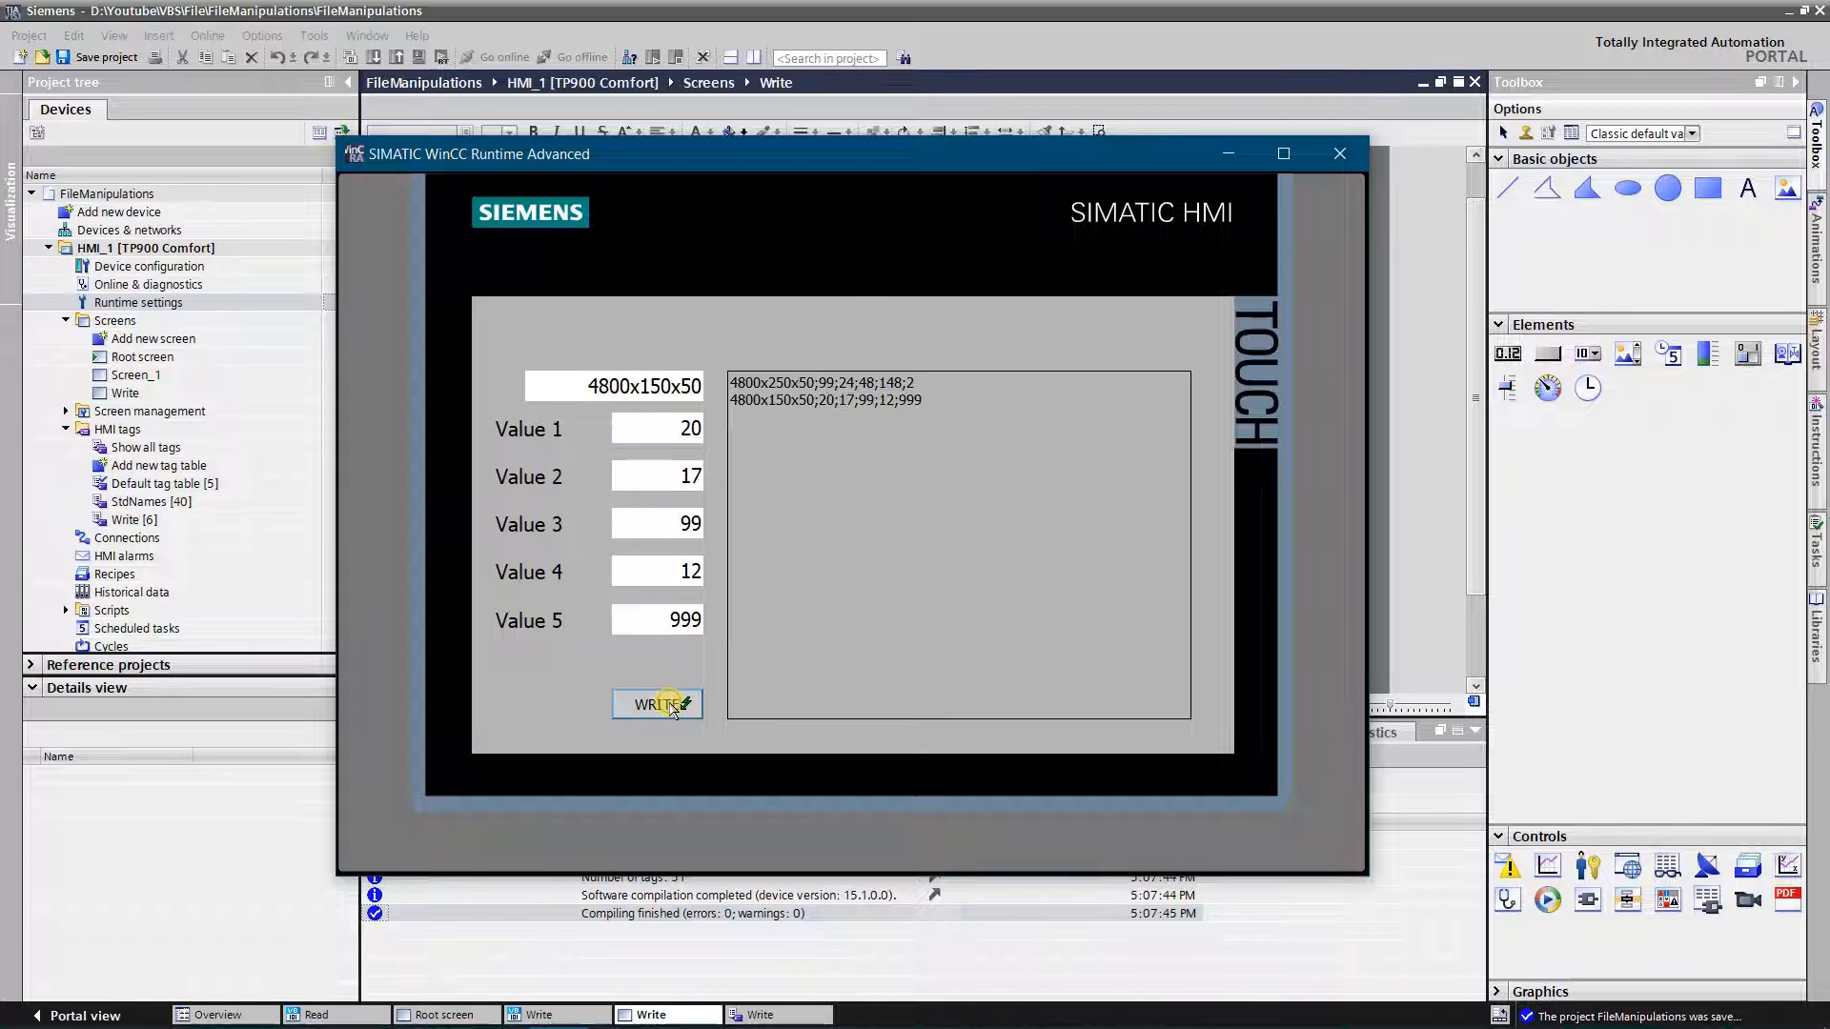
left_click(656, 703)
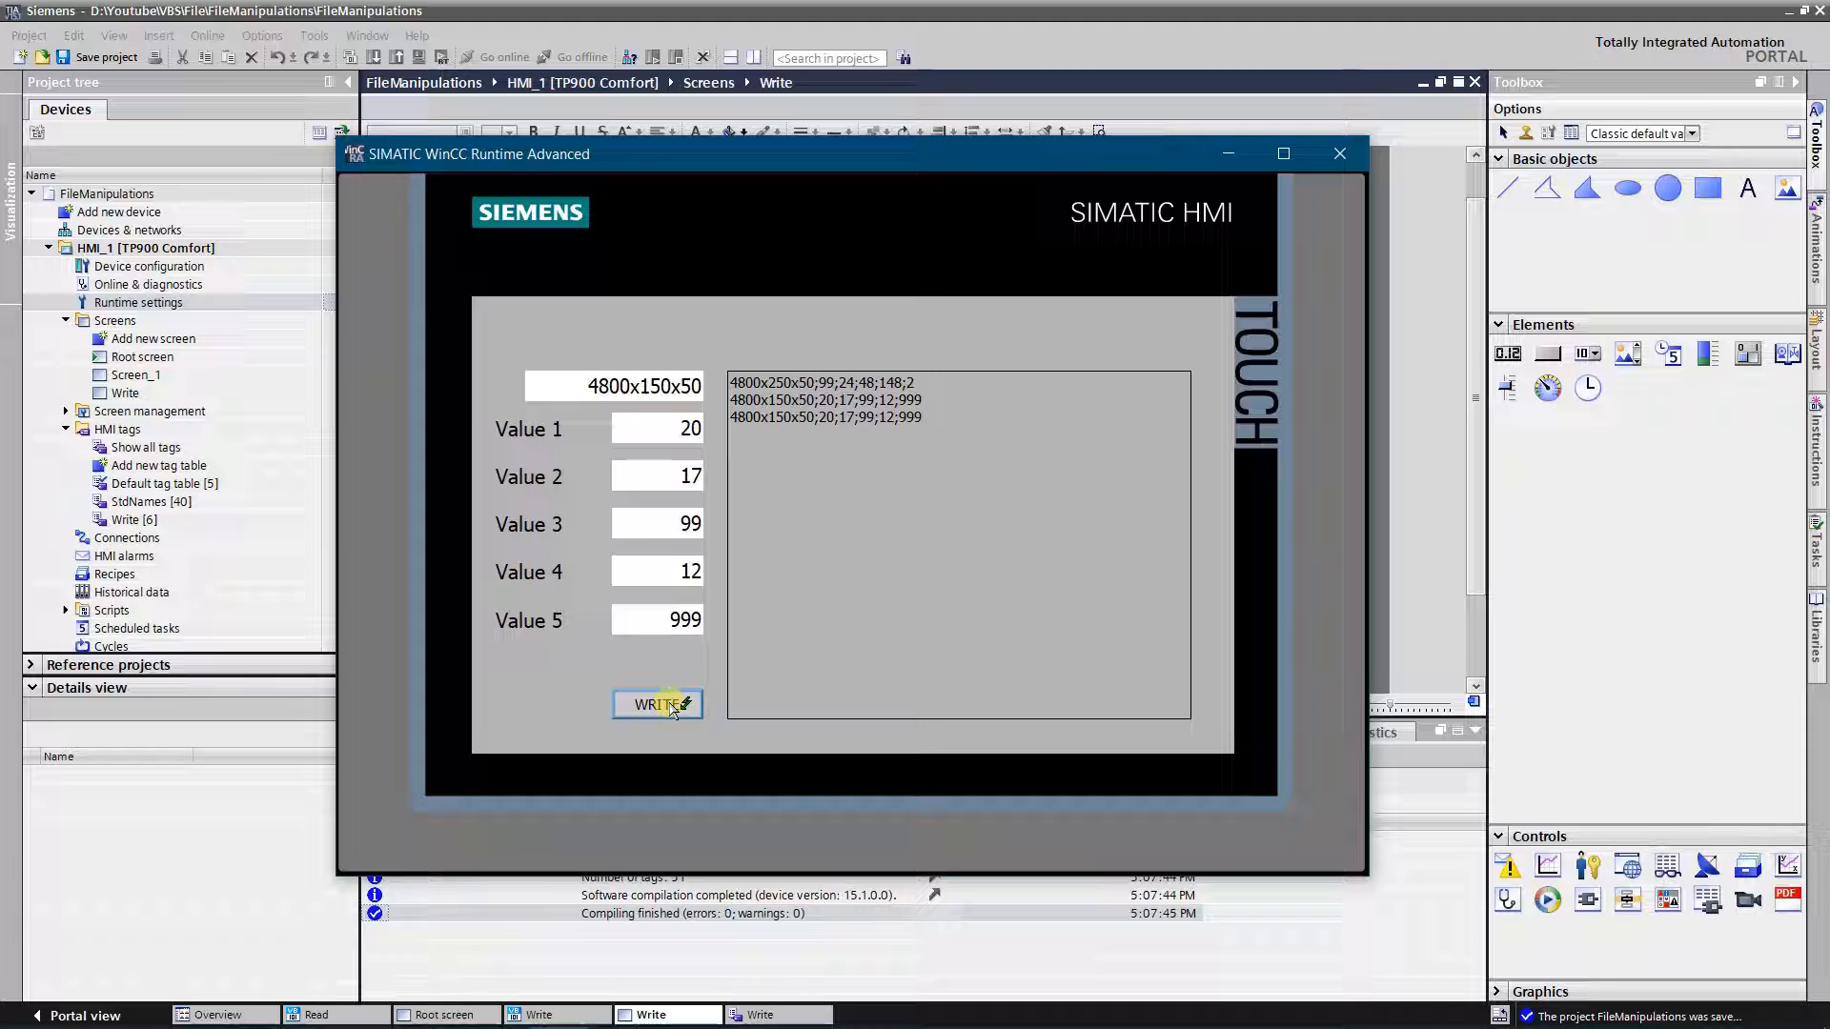
left_click(656, 704)
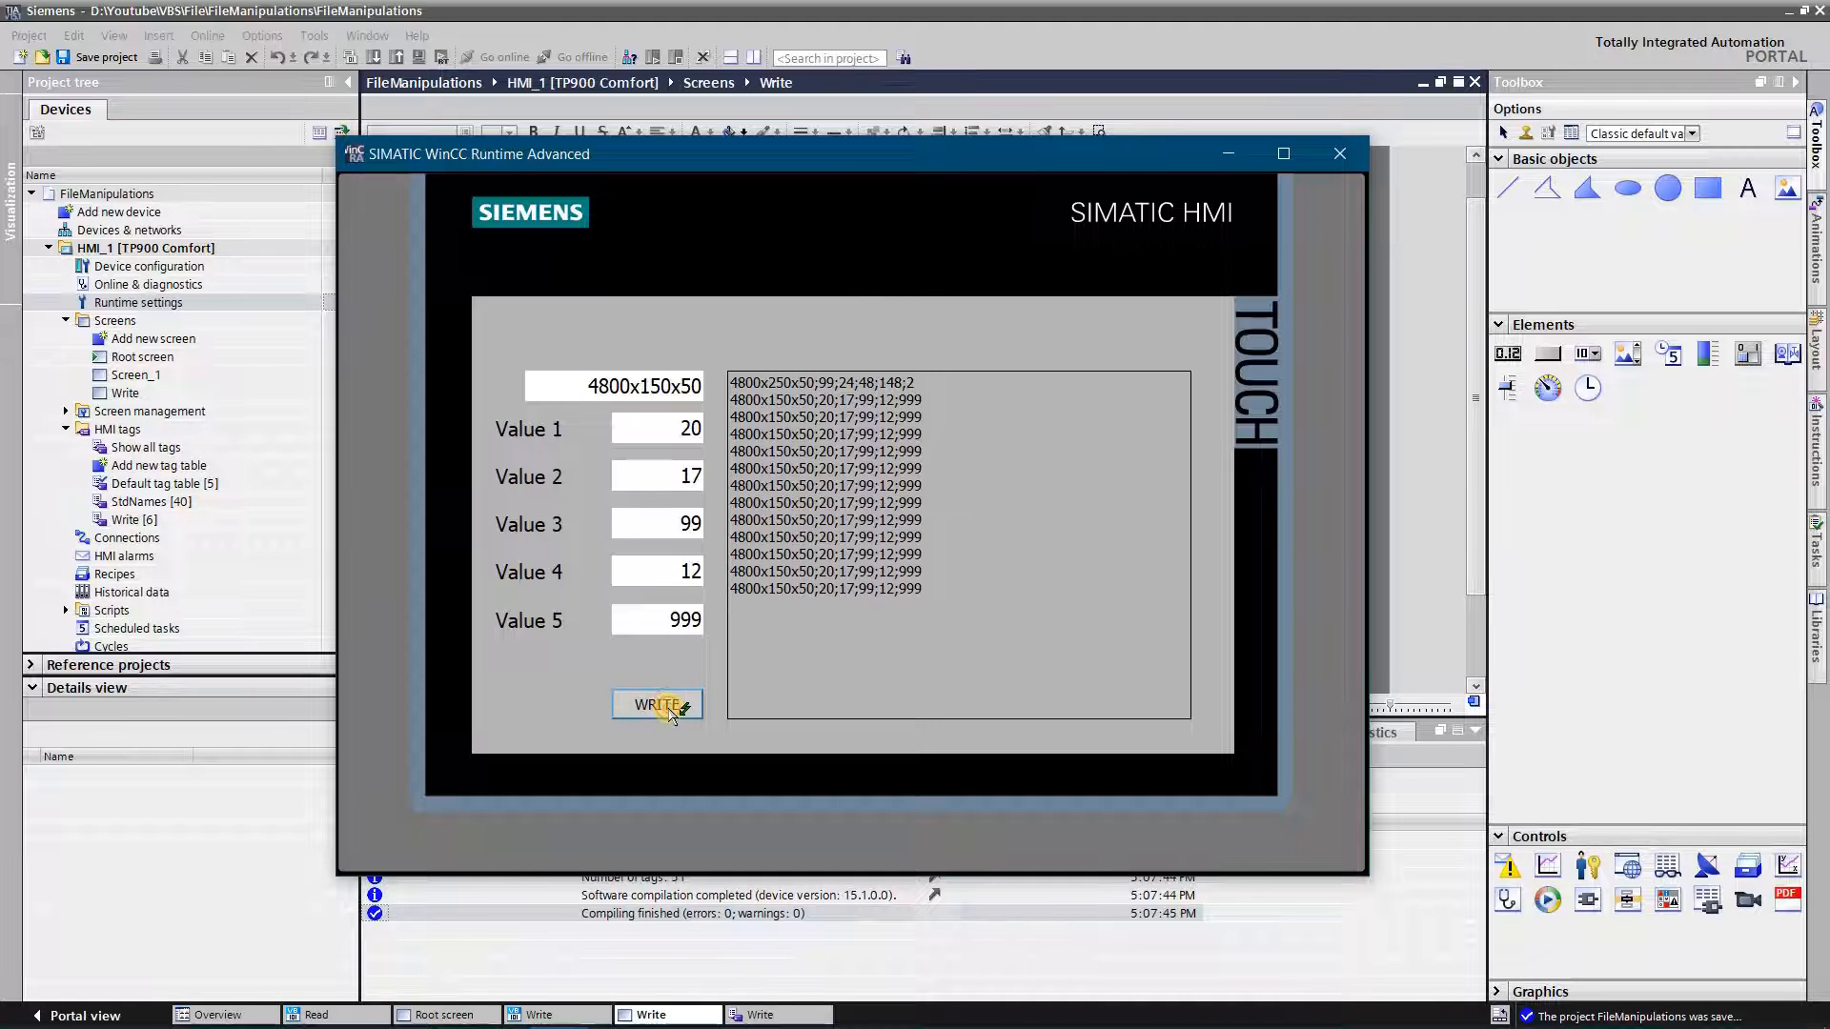
left_click(655, 703)
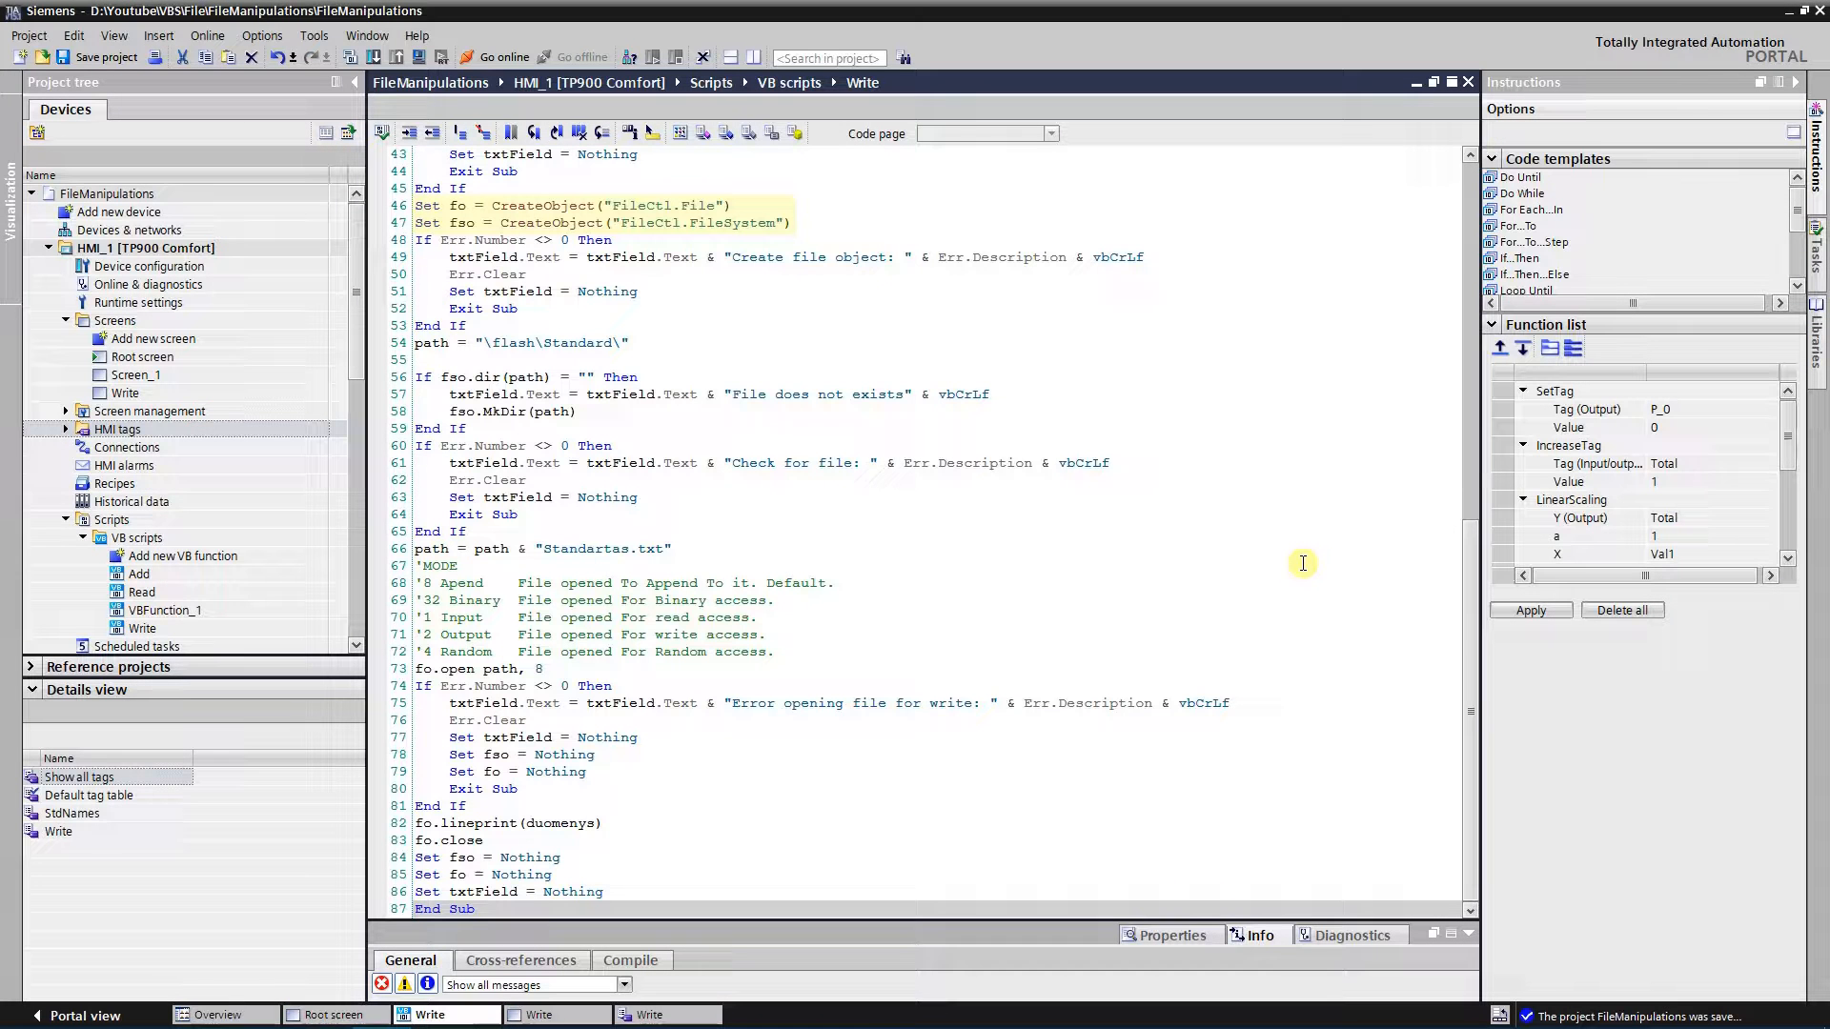
Return to the Write VB script to review its FileCtl code that appends to Standartas.txt
left_click(459, 566)
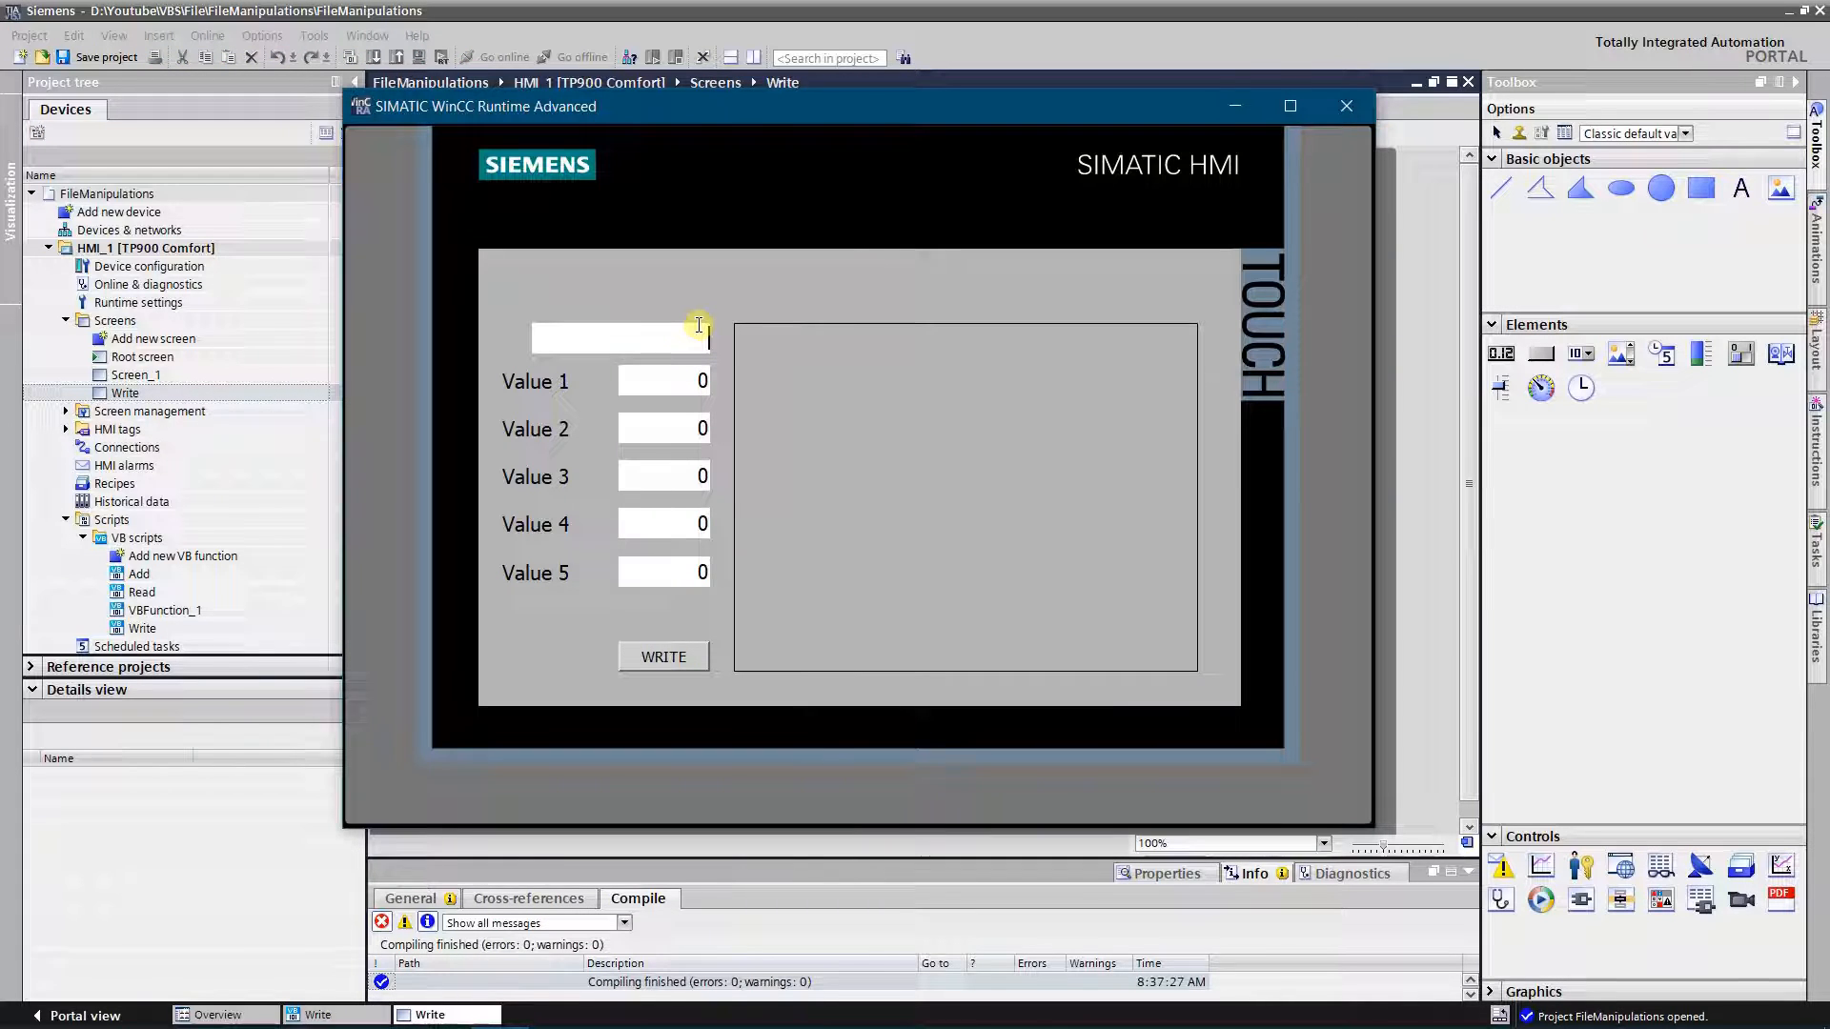
Enter 4800x250x50 with values 25, 48, 61, 81, 2 and write it, getting the ActiveX file-object error
type("4800")
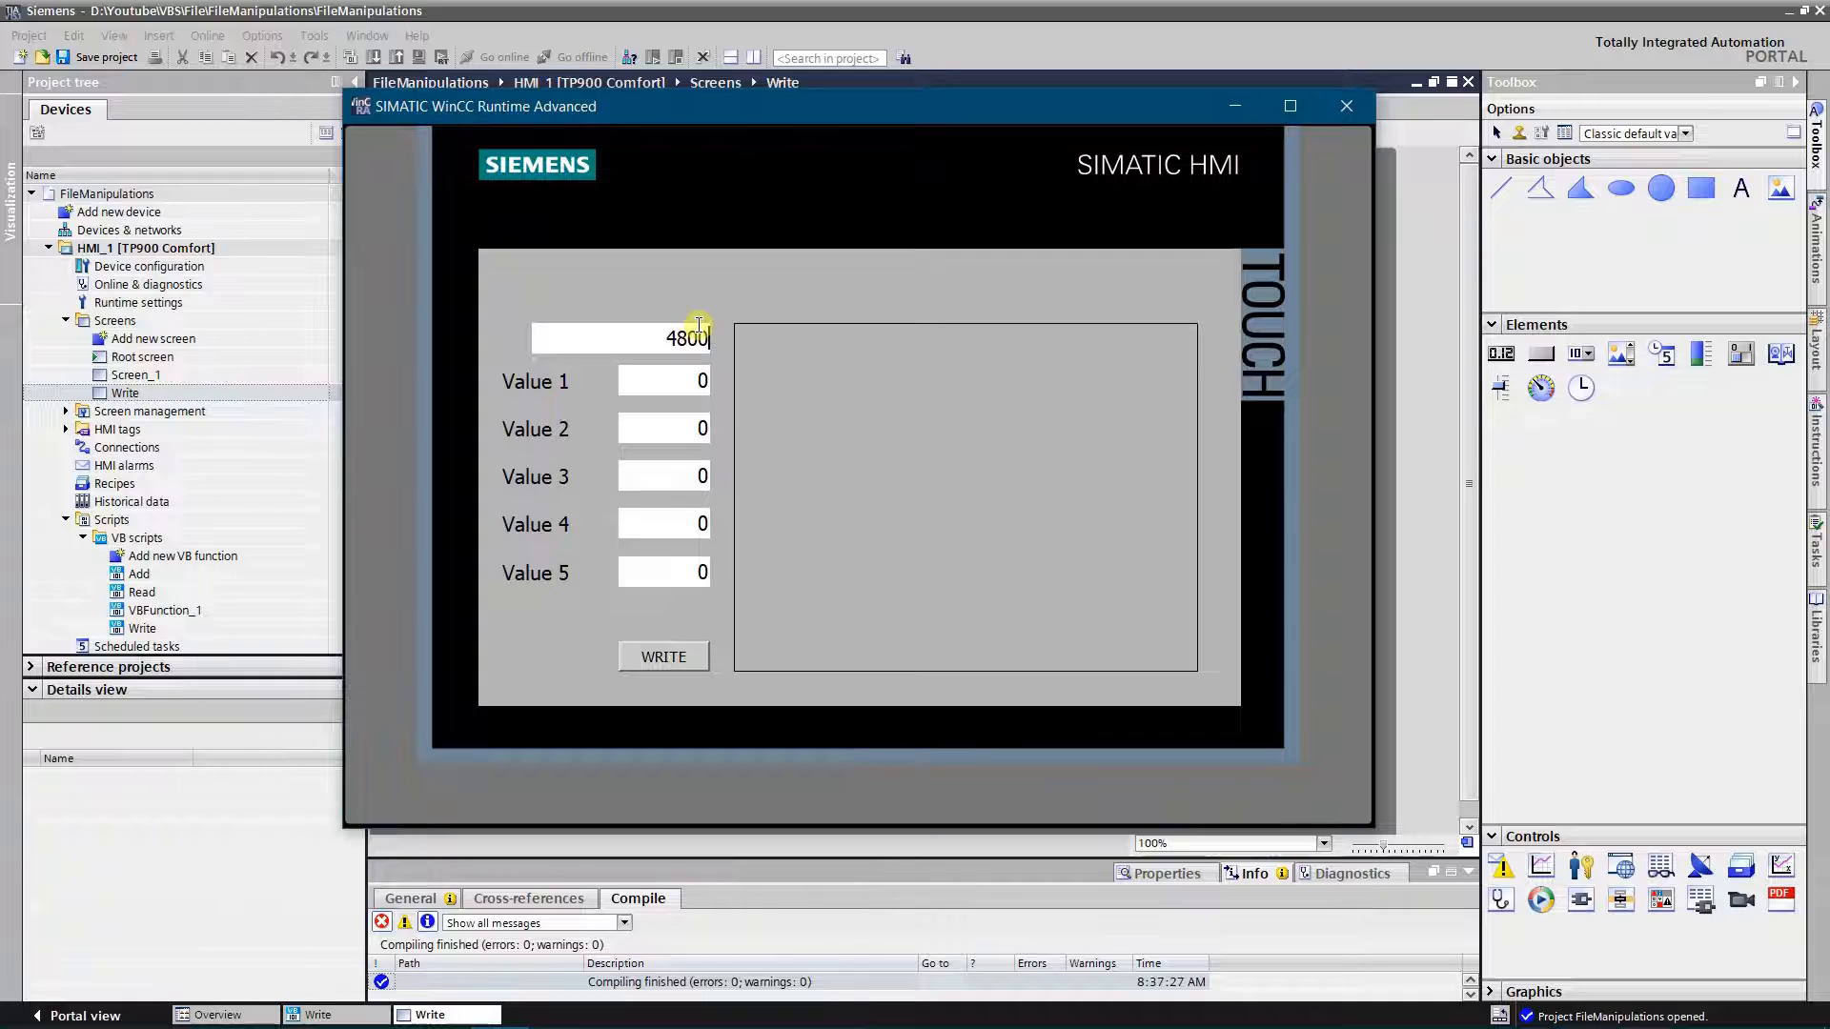
type("x250x50")
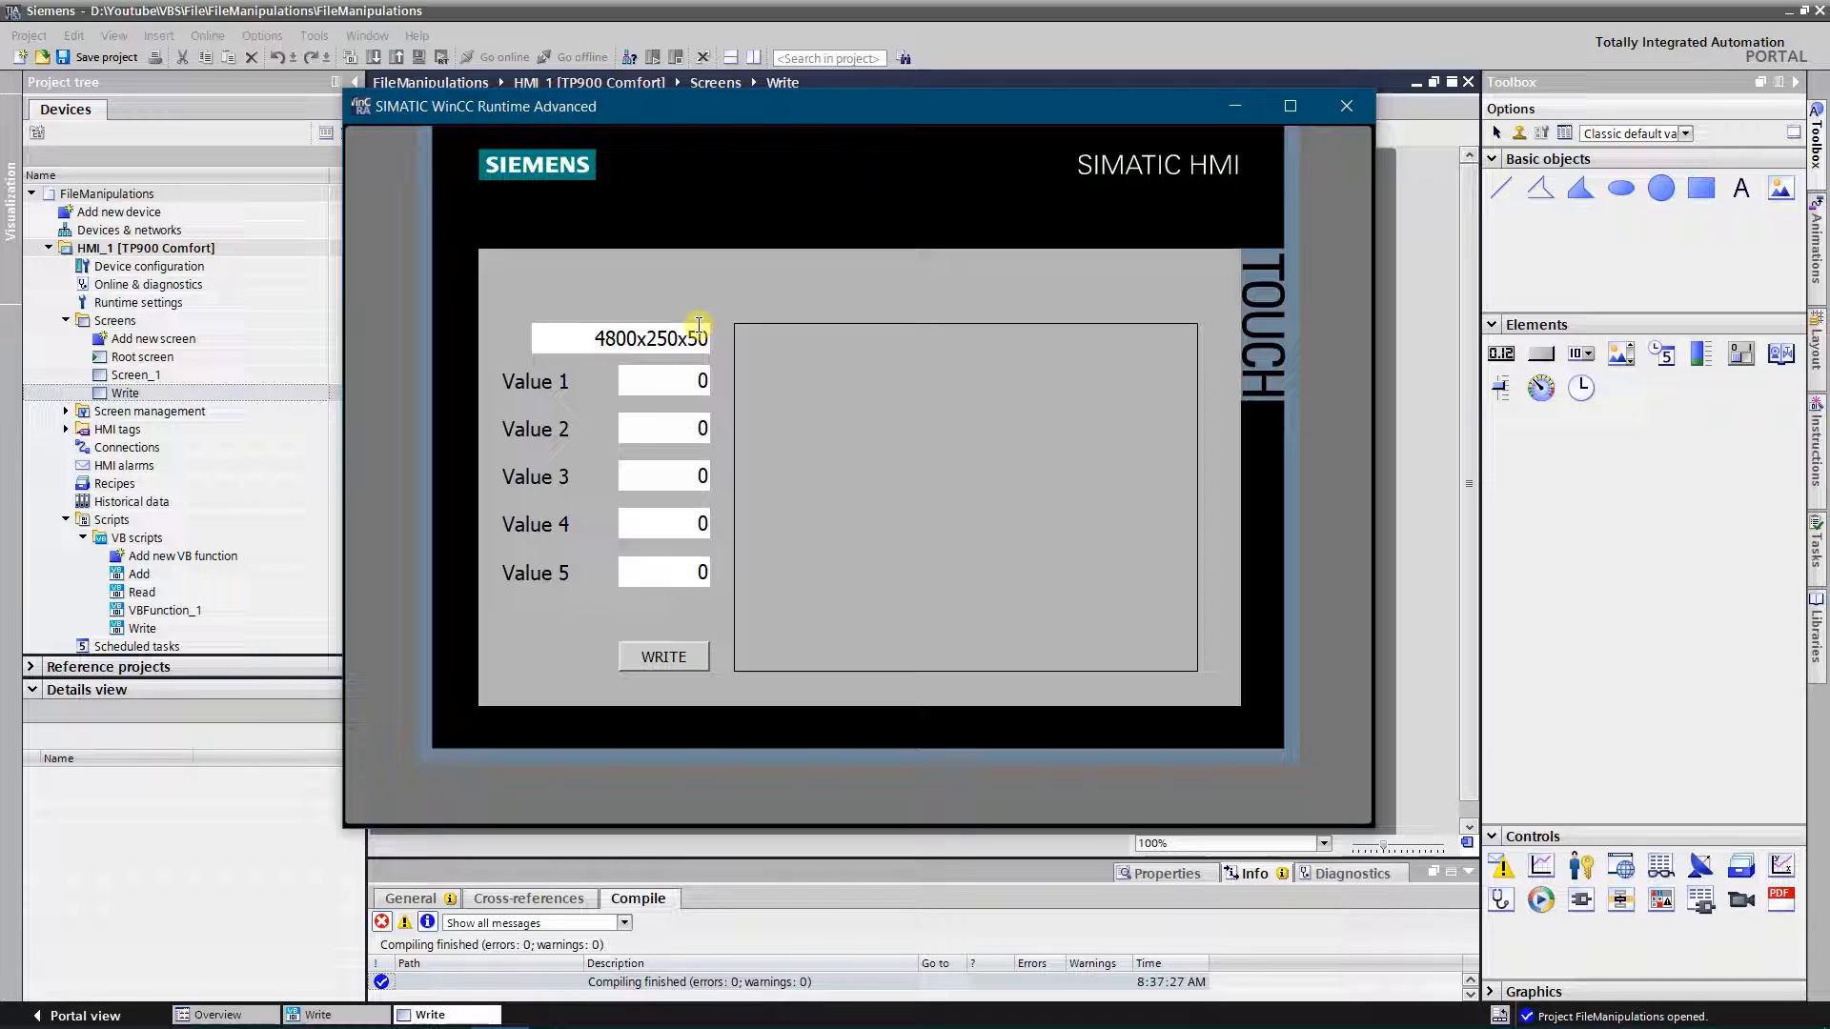
left_click(663, 382)
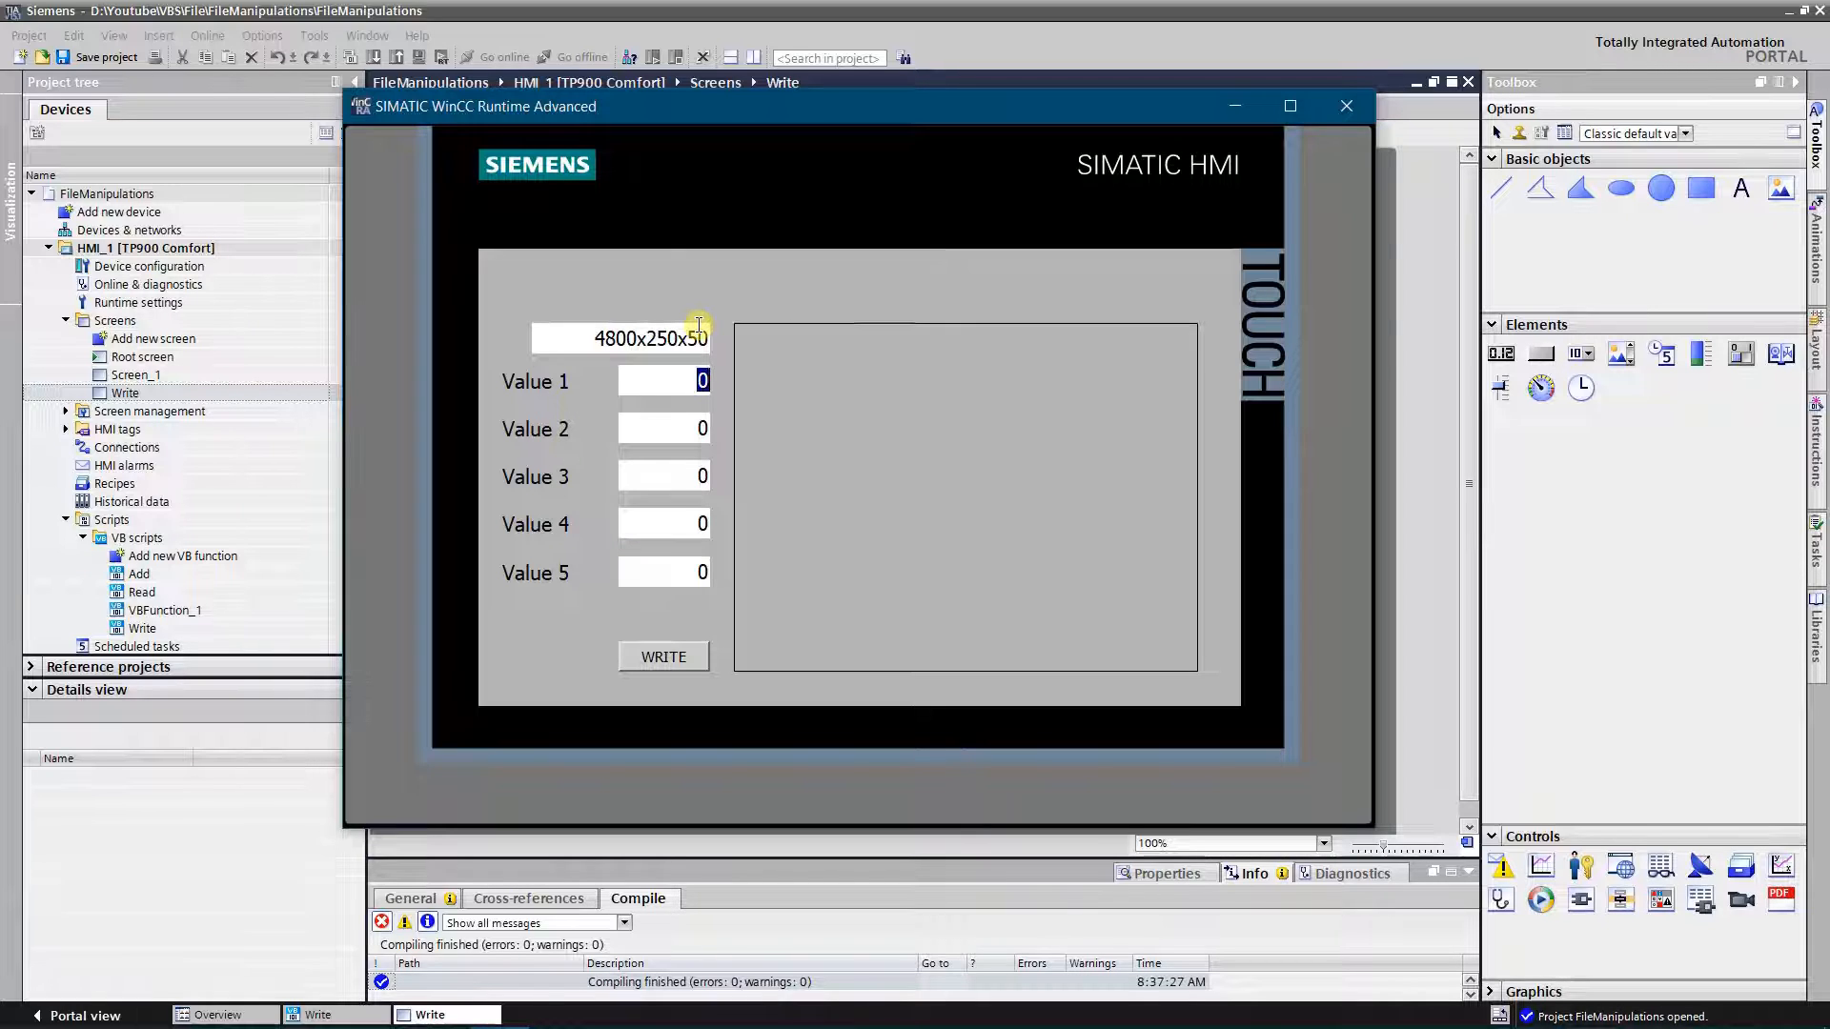
type("25")
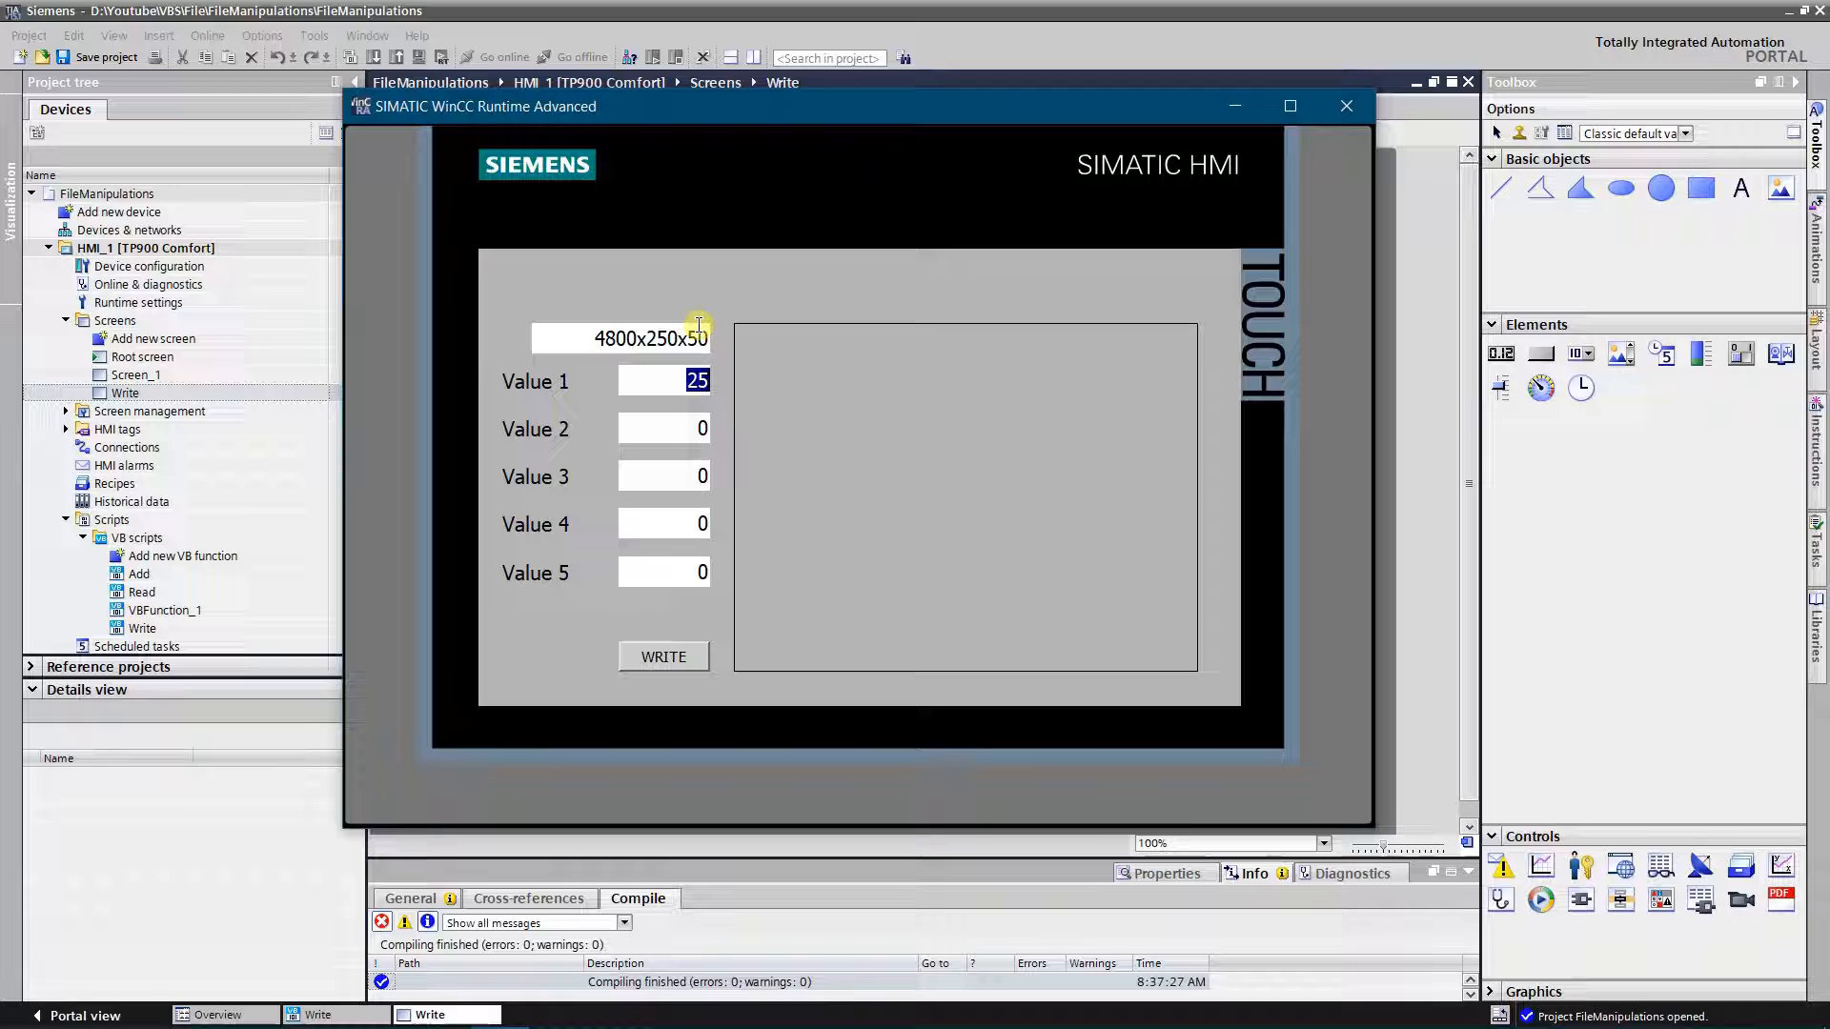
type("4")
left_click(663, 477)
type("61")
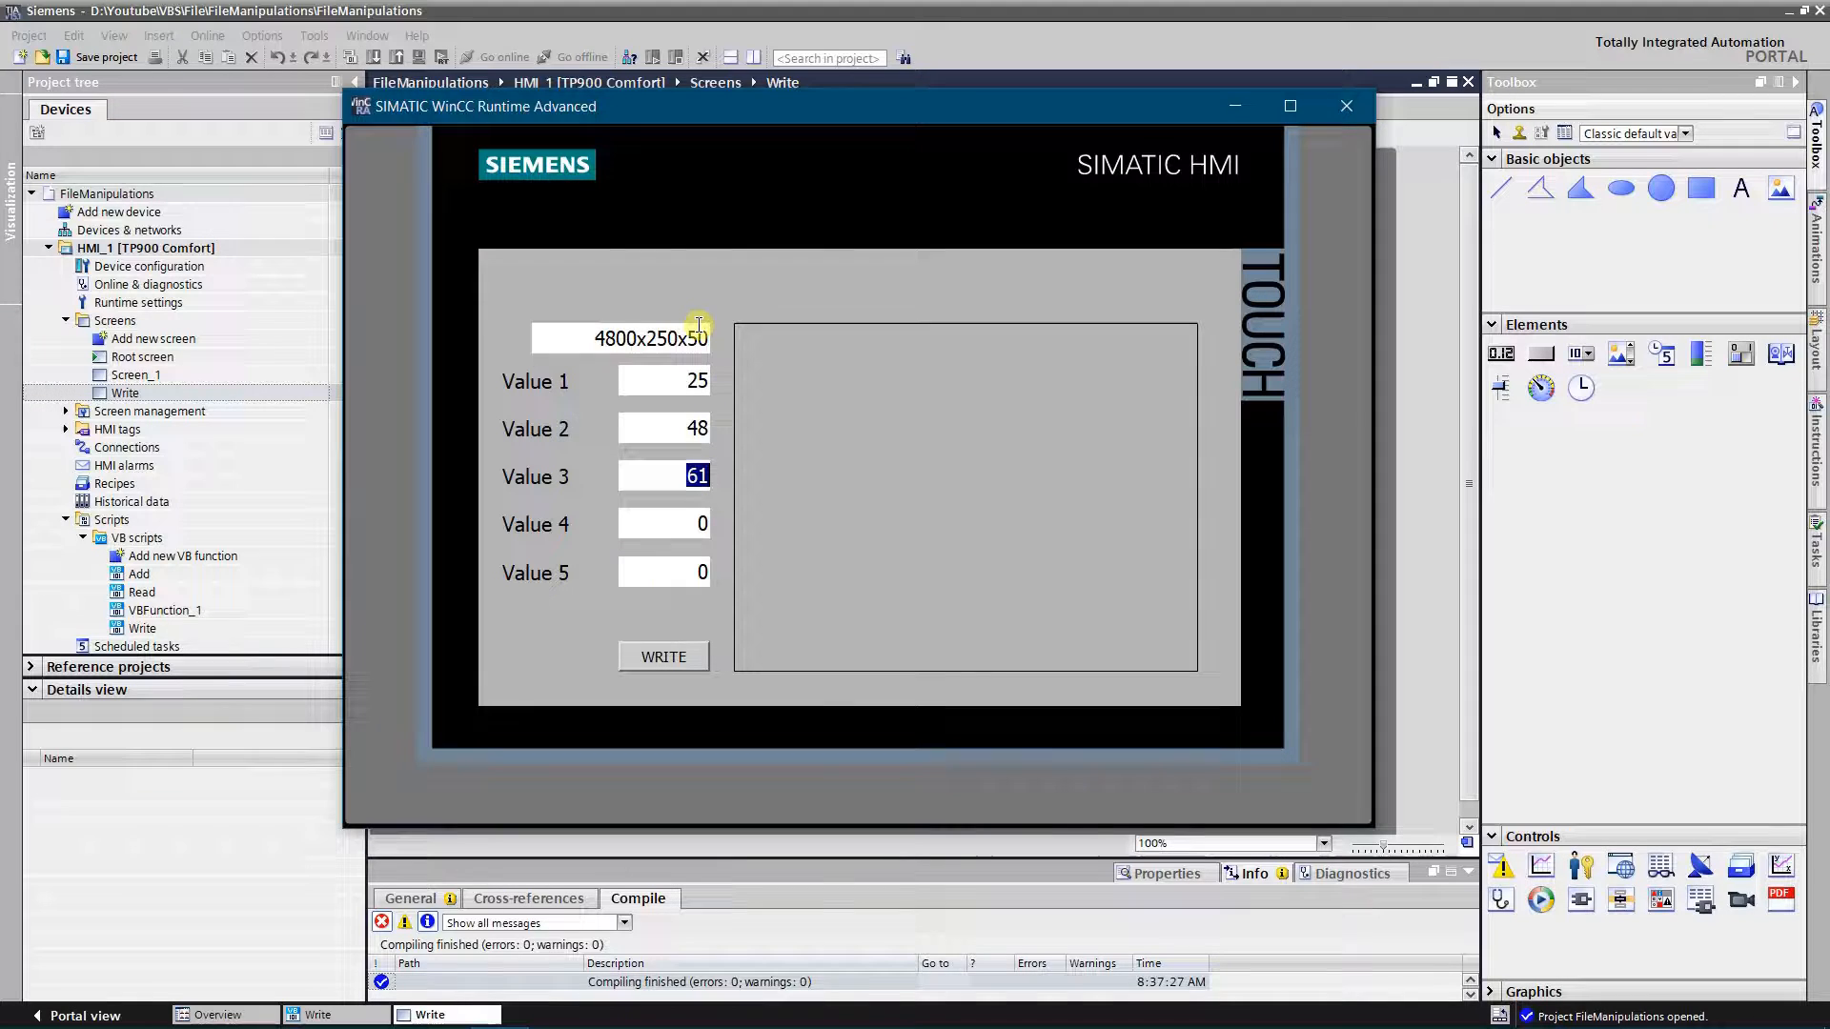
type("81")
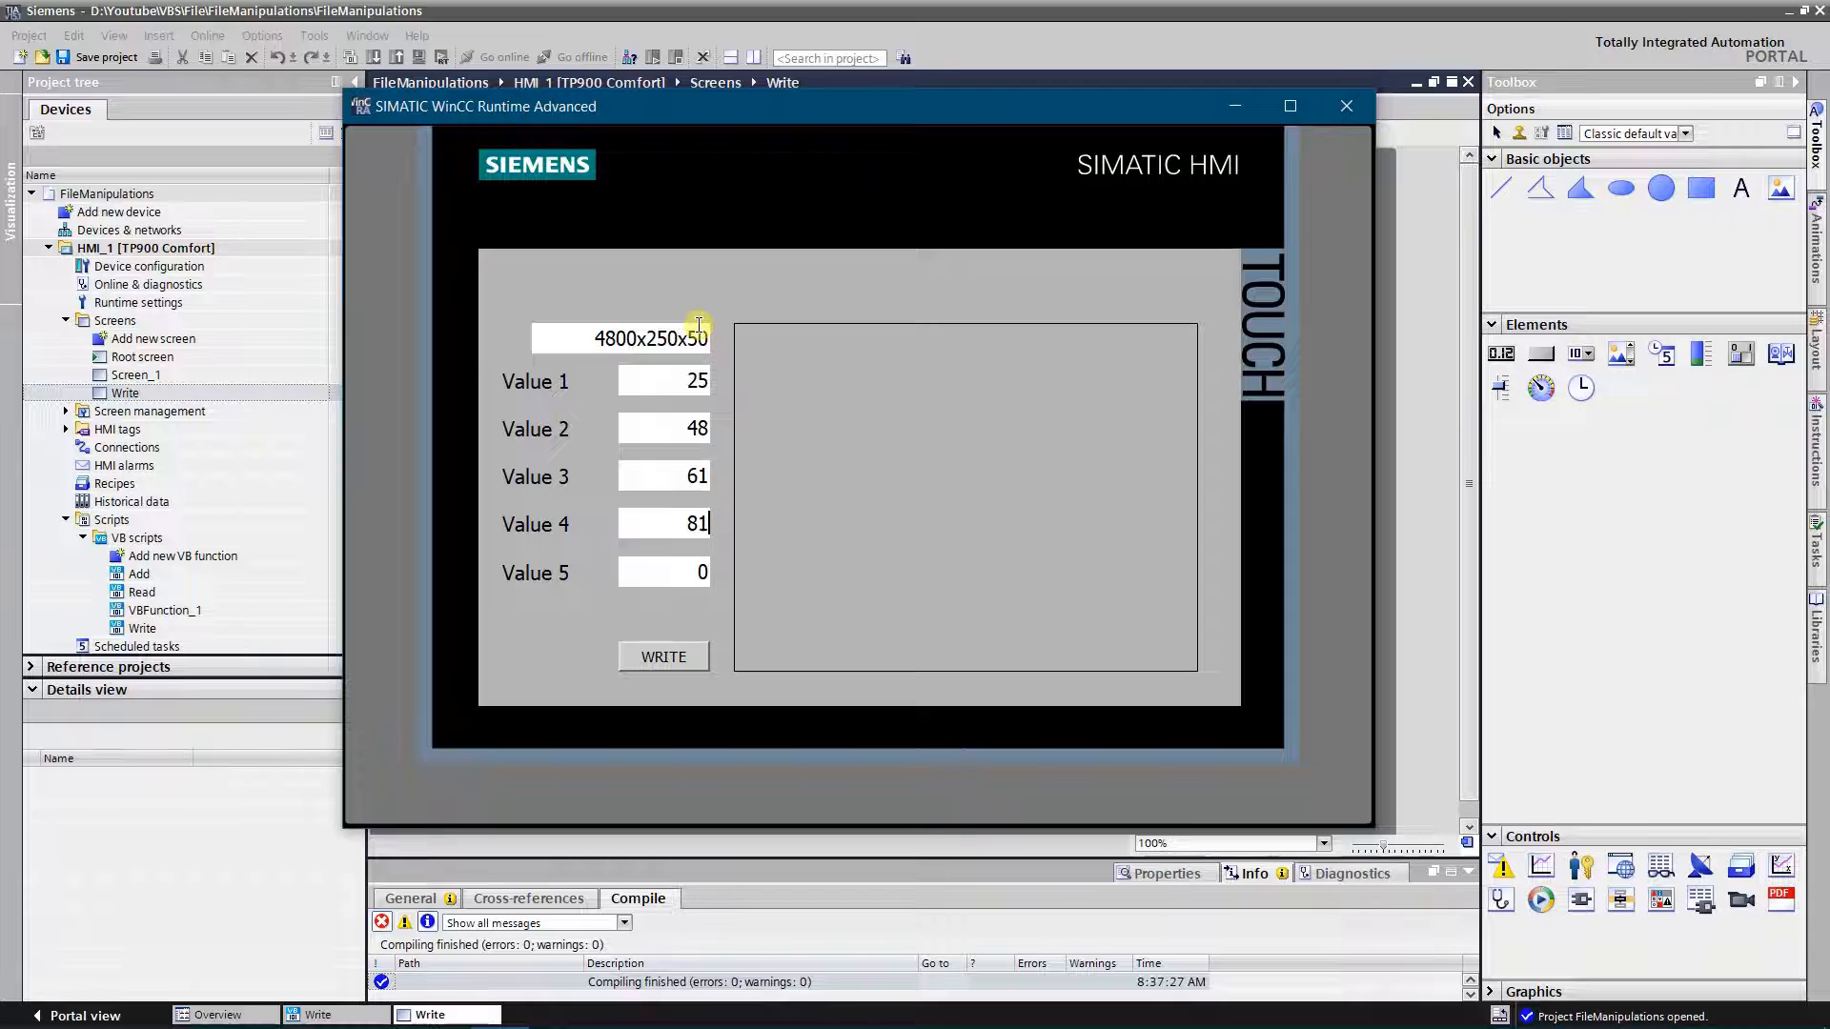
type("2")
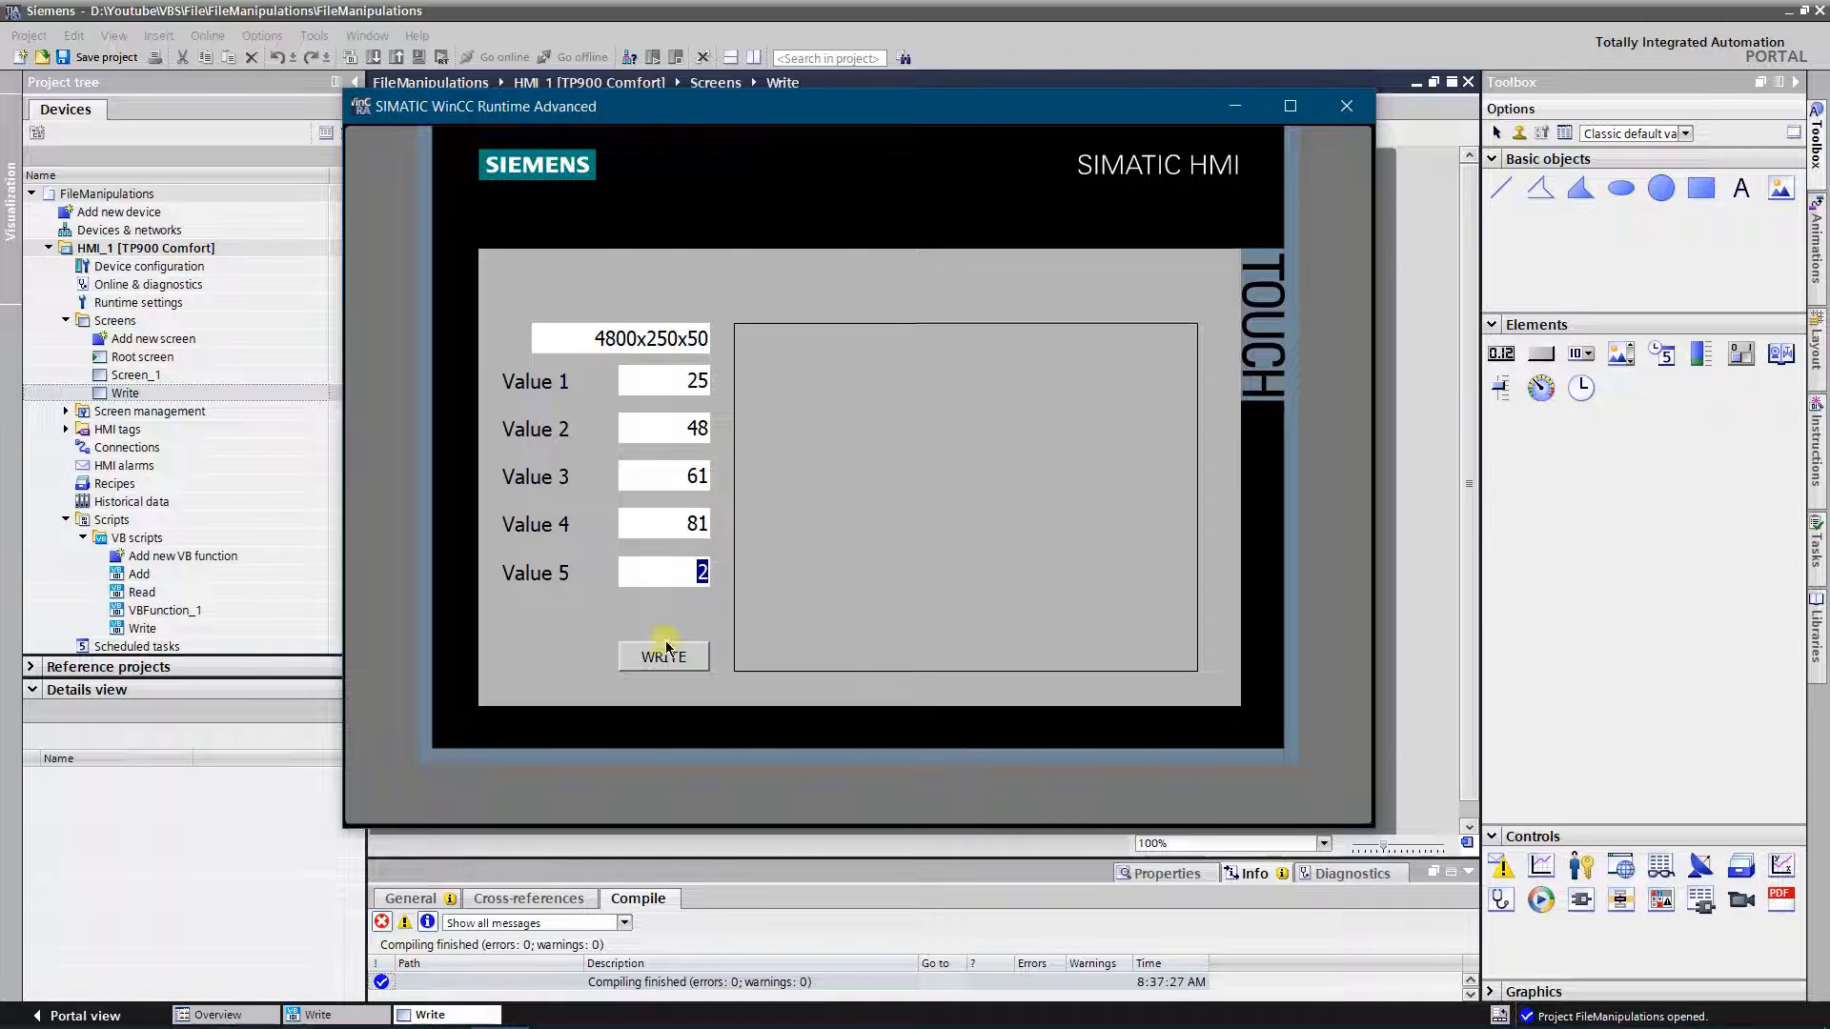
left_click(663, 656)
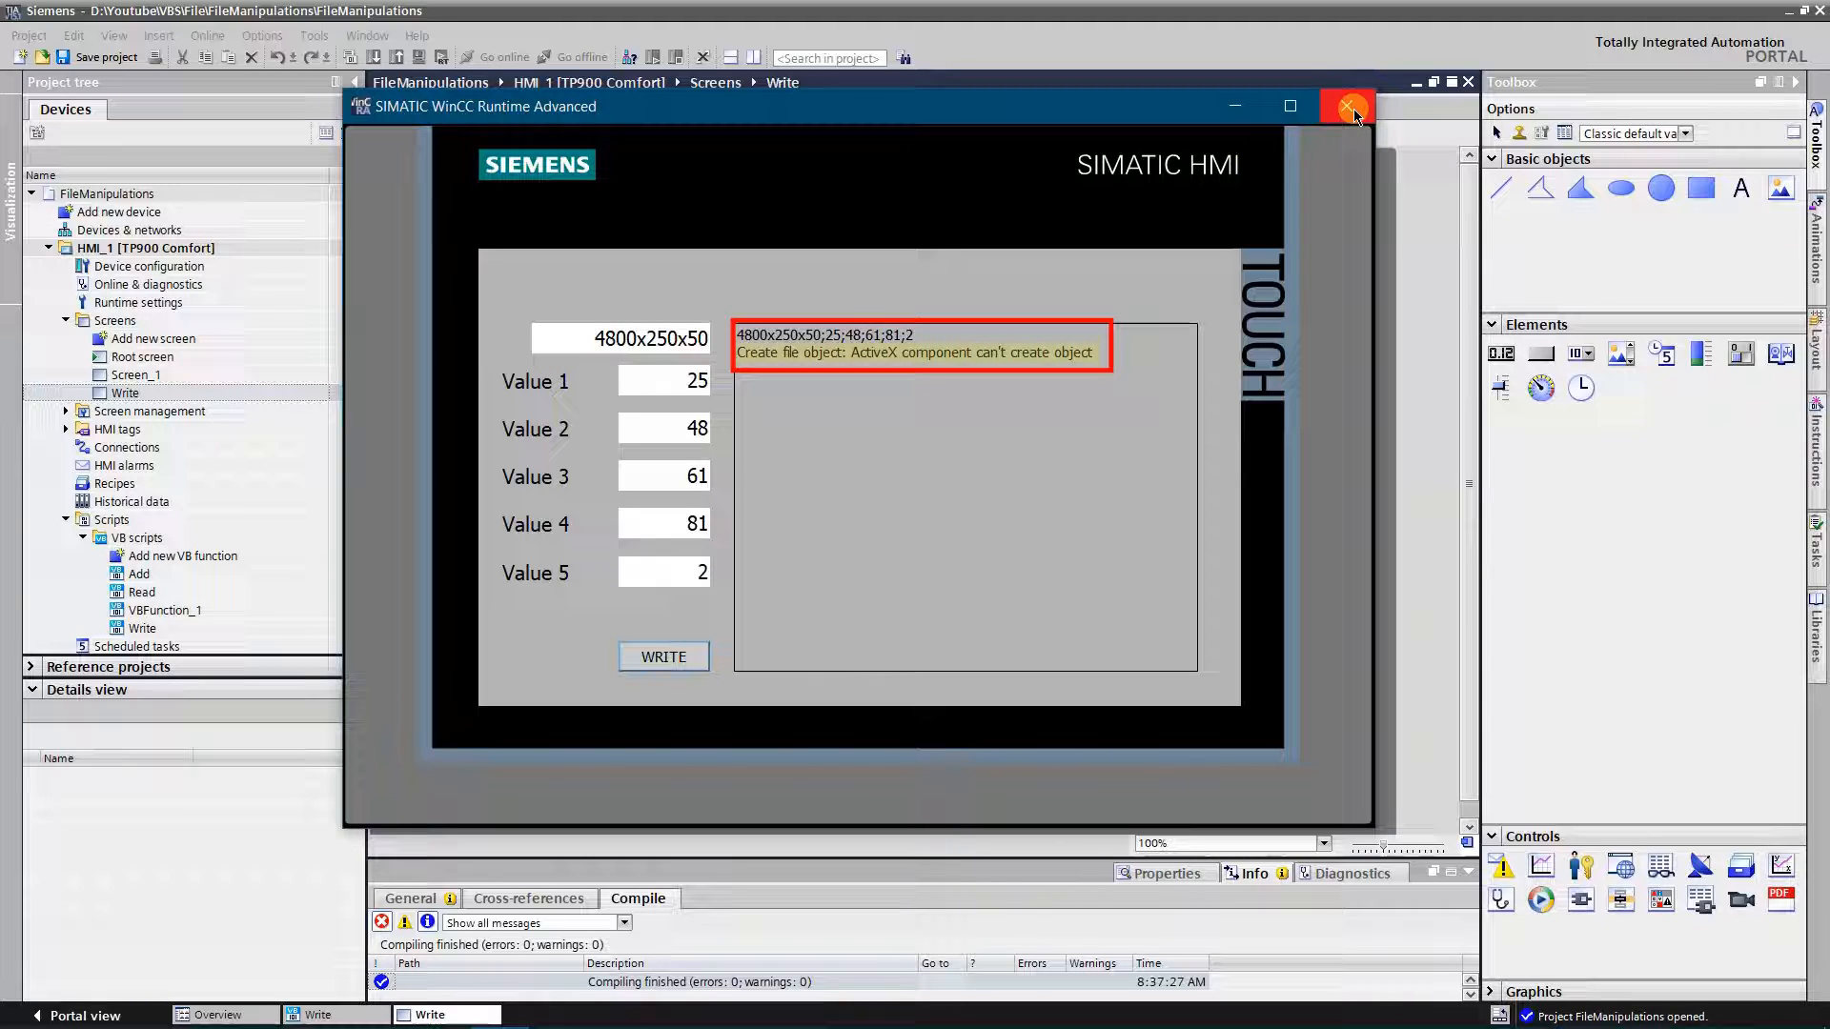
mouse_move(1349, 107)
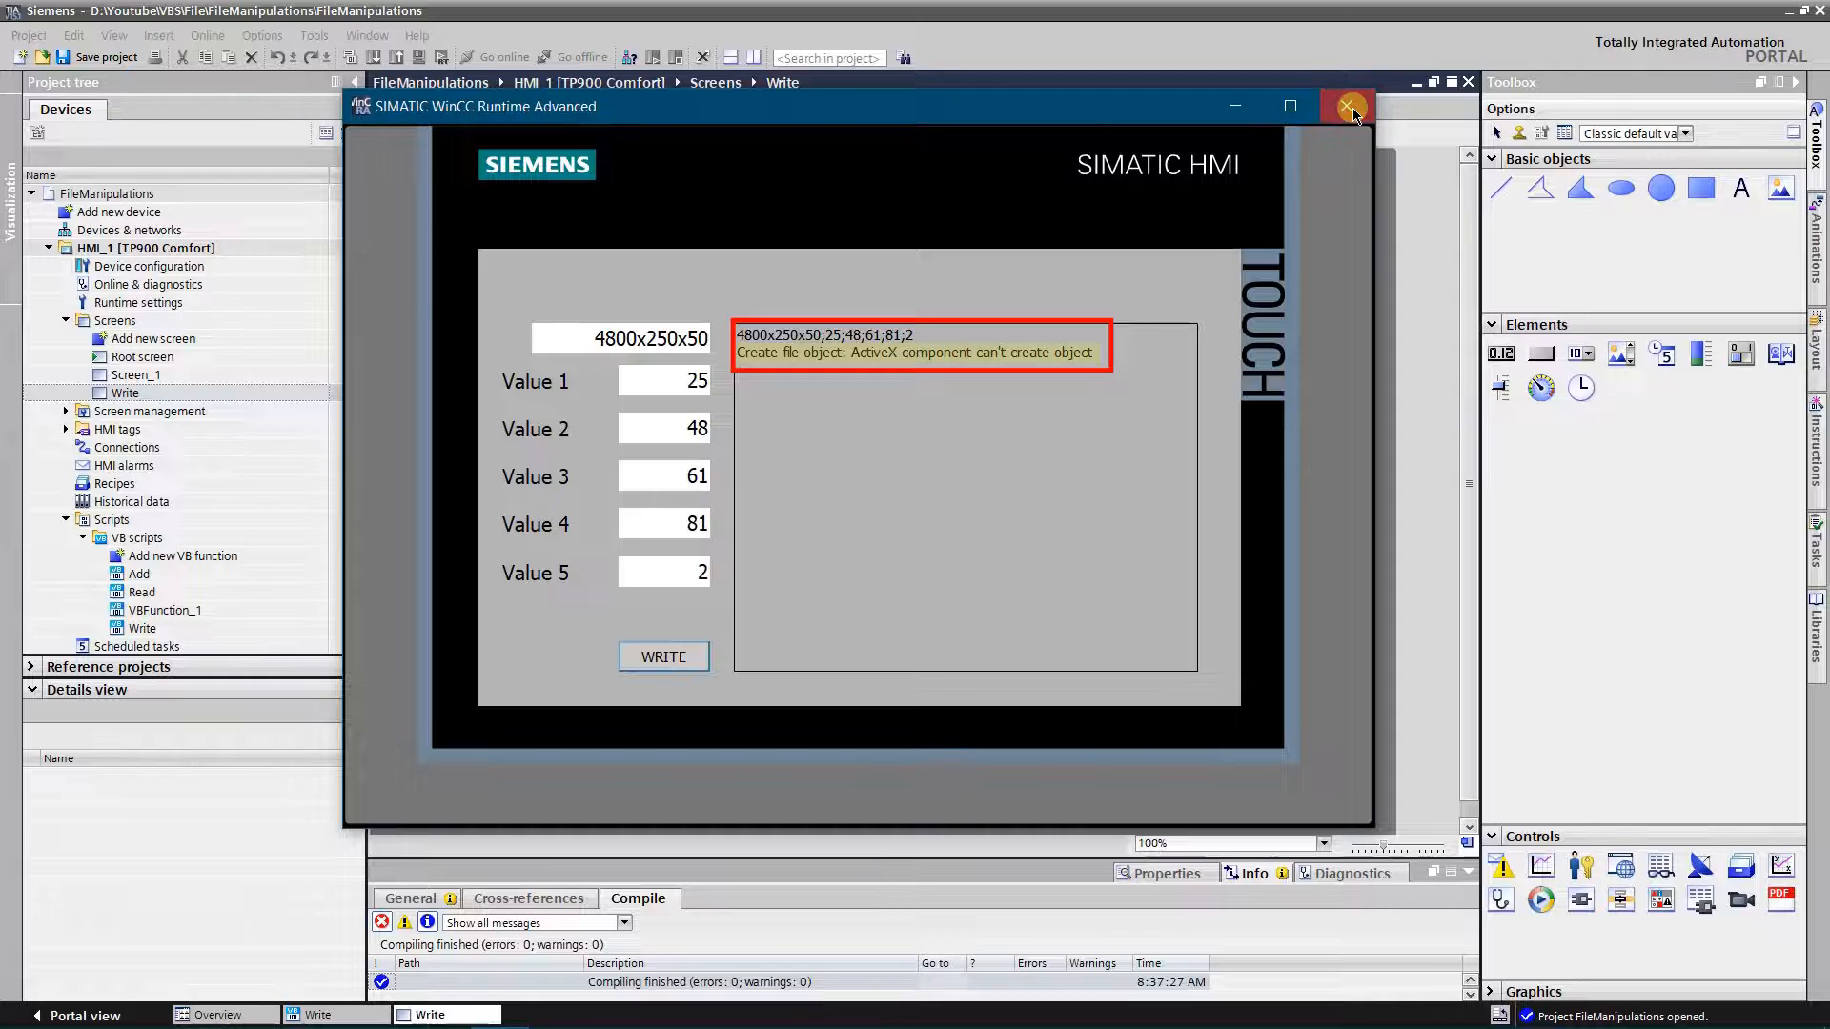
left_click(1349, 107)
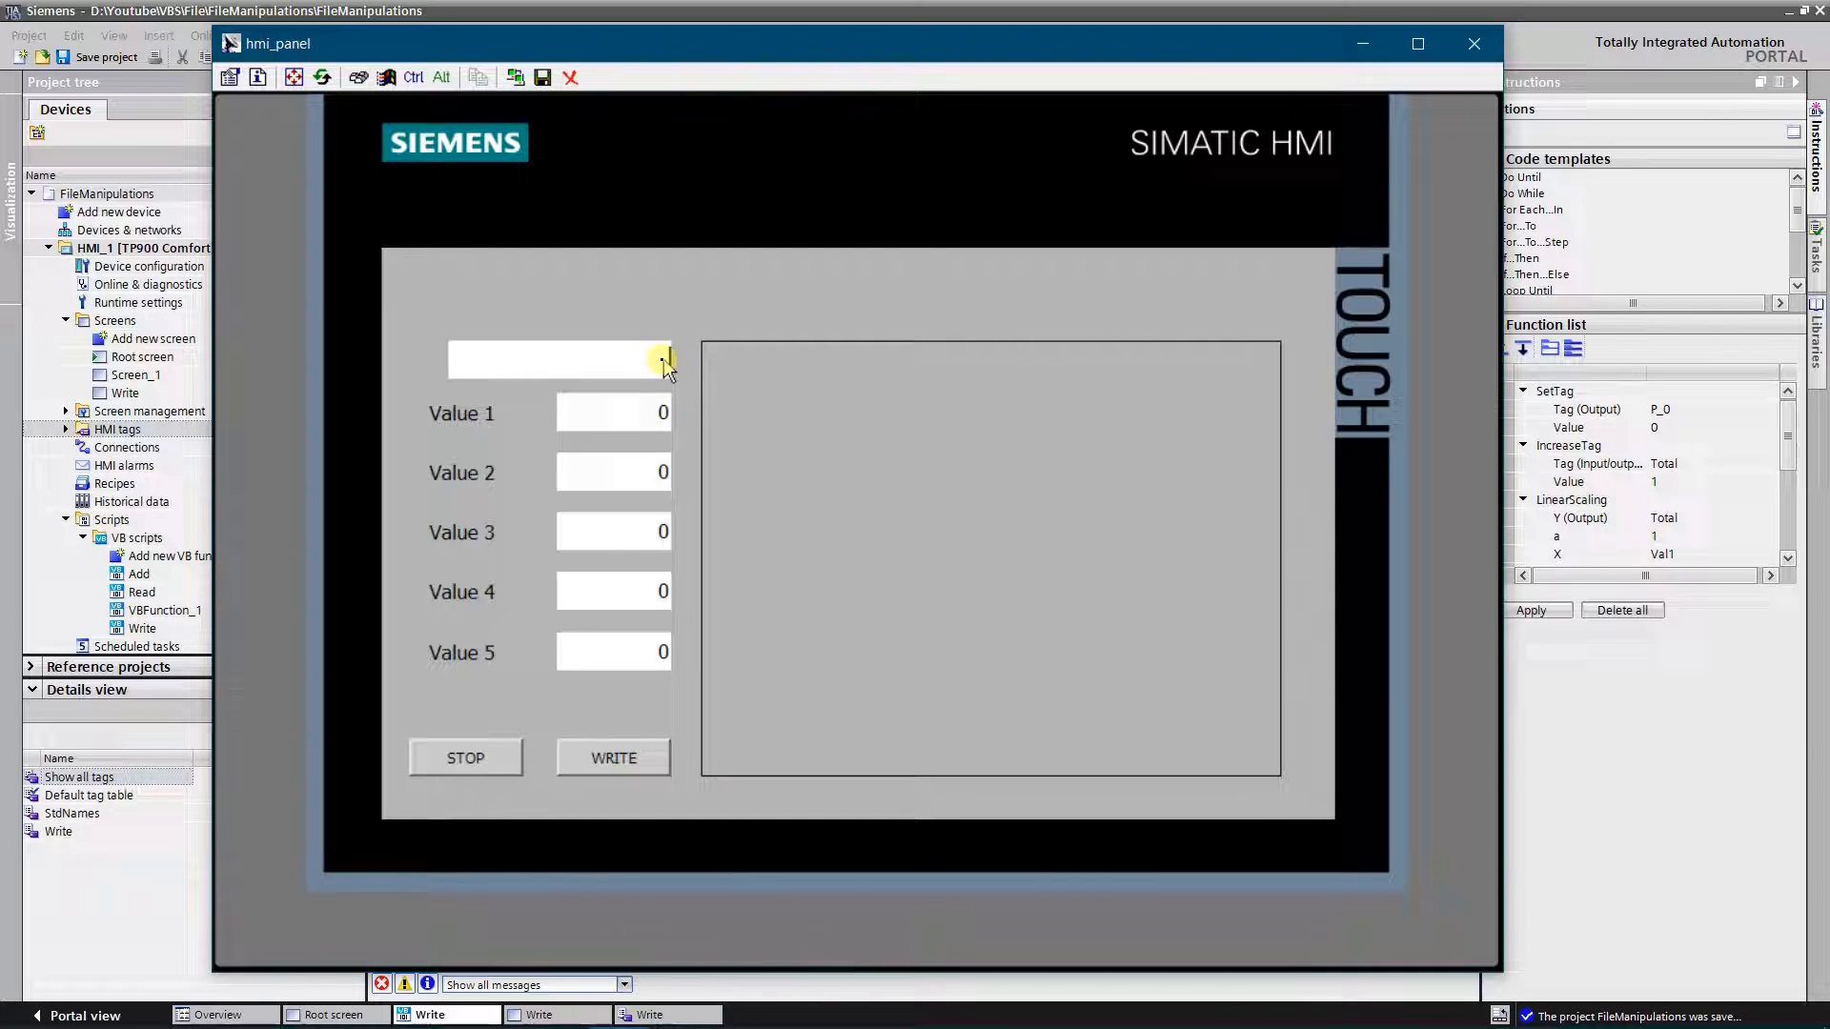
Enter 4800x250x50 with values 250, 100, 658, 11, 8 and write the first line to the file
type("4800x250x50")
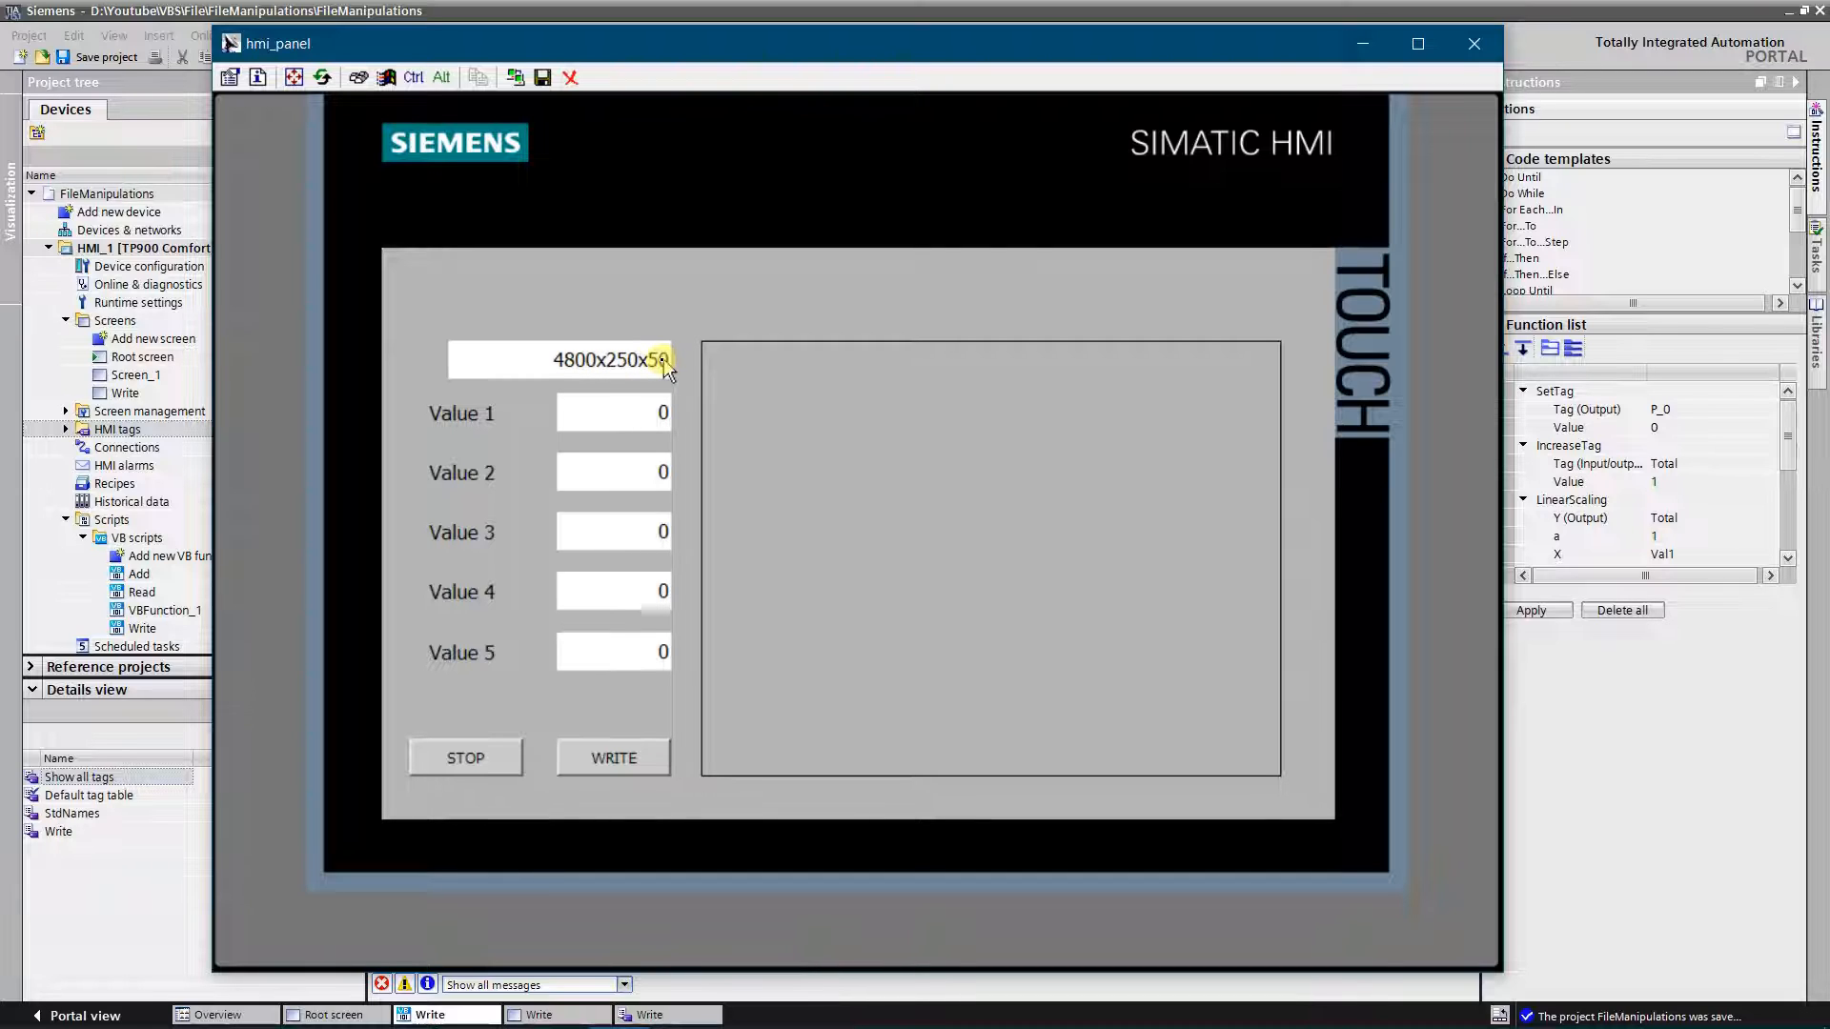
left_click(612, 414)
type("250")
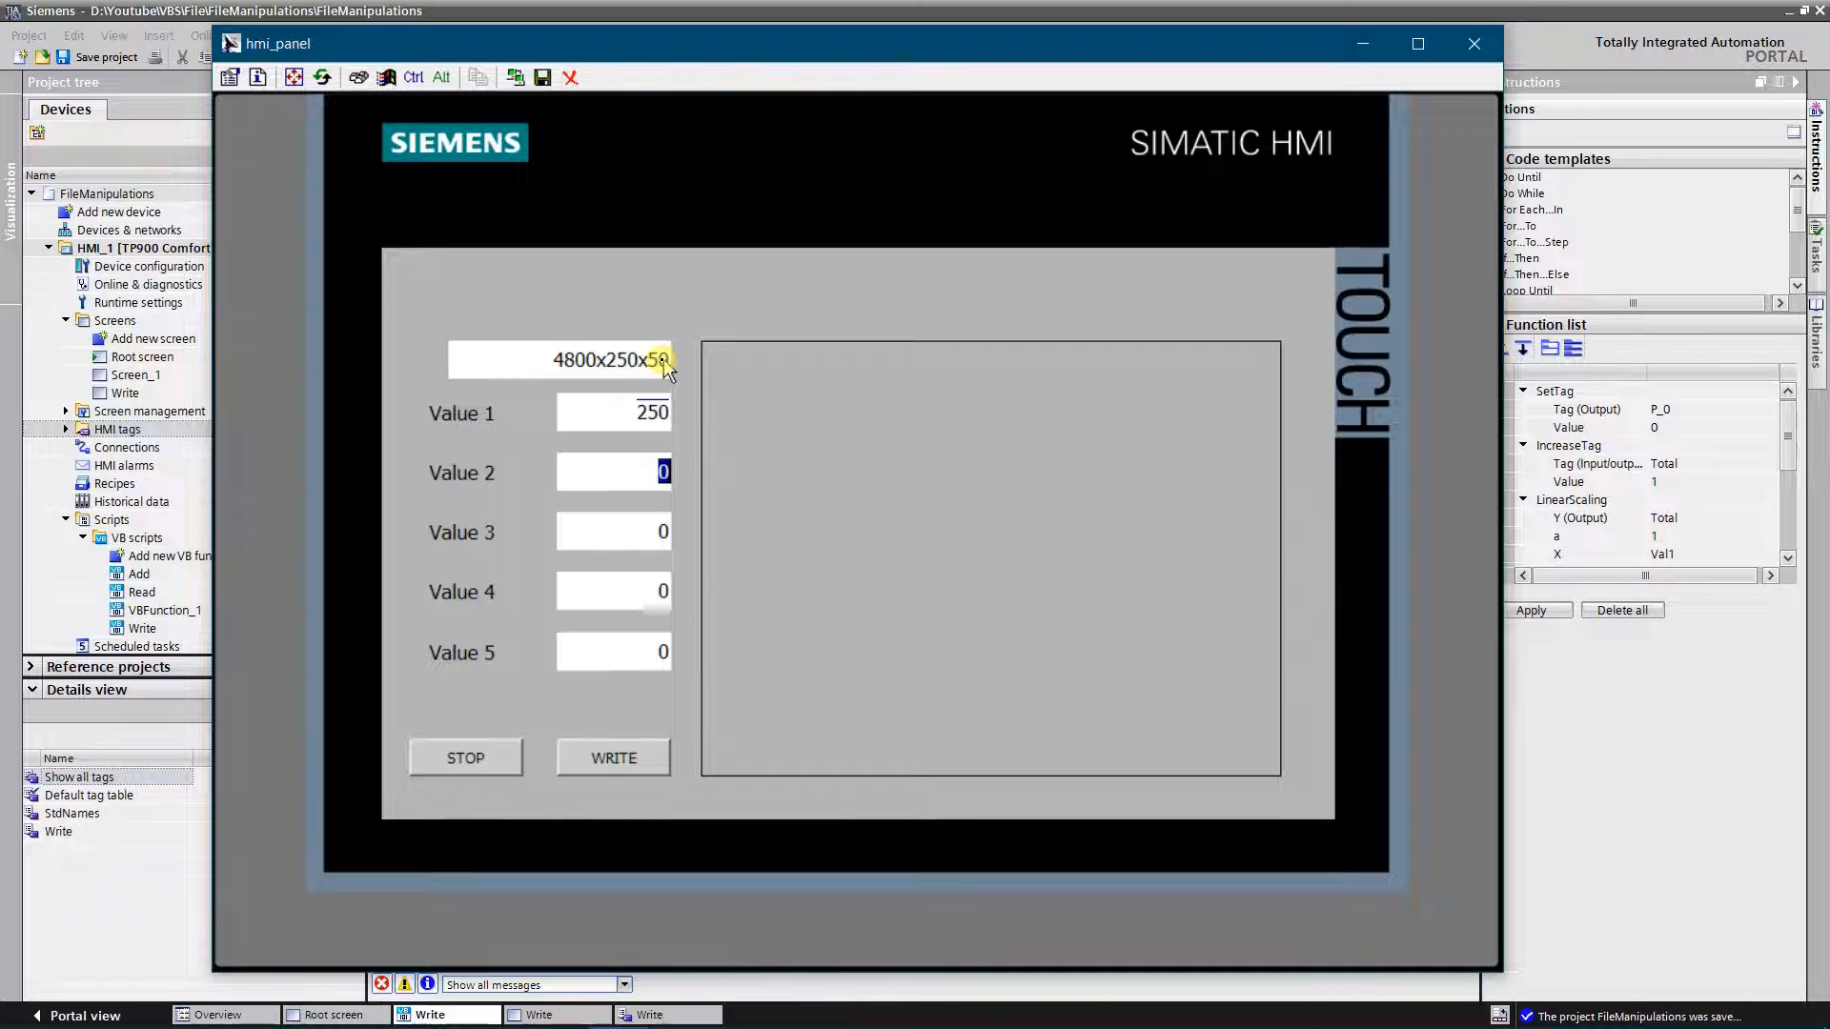
type("100")
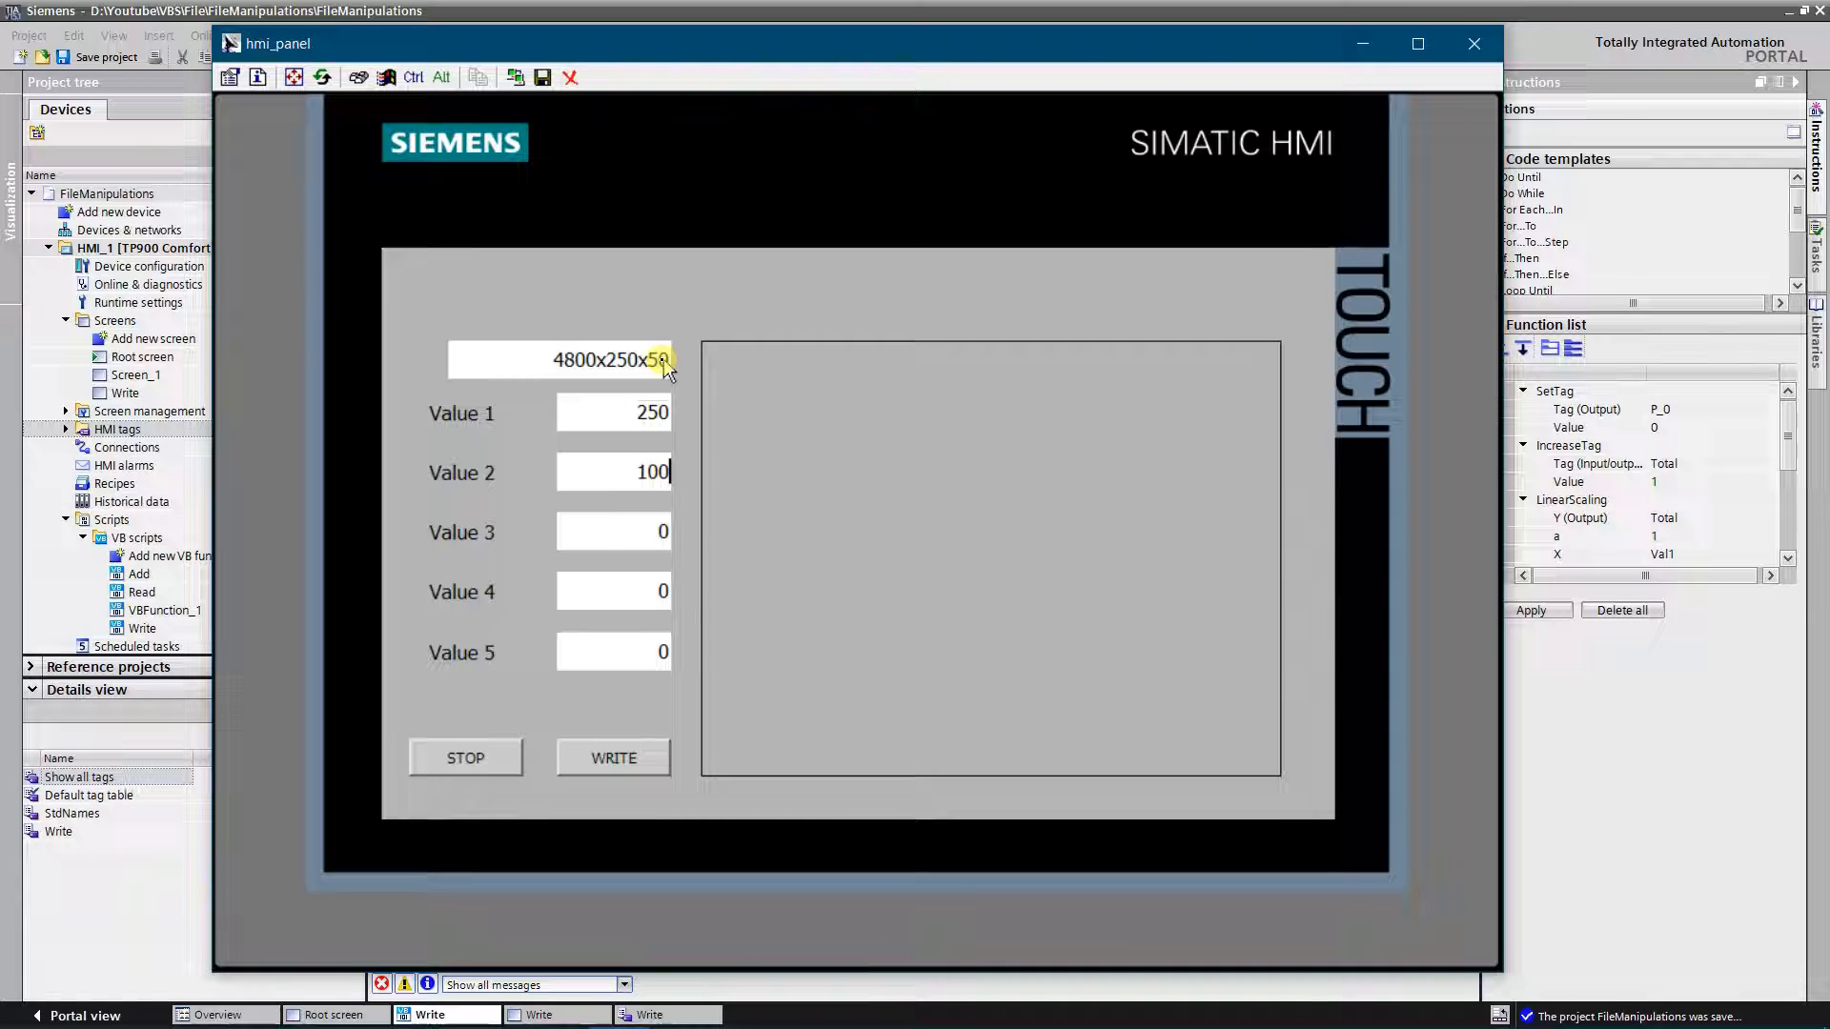
left_click(614, 532)
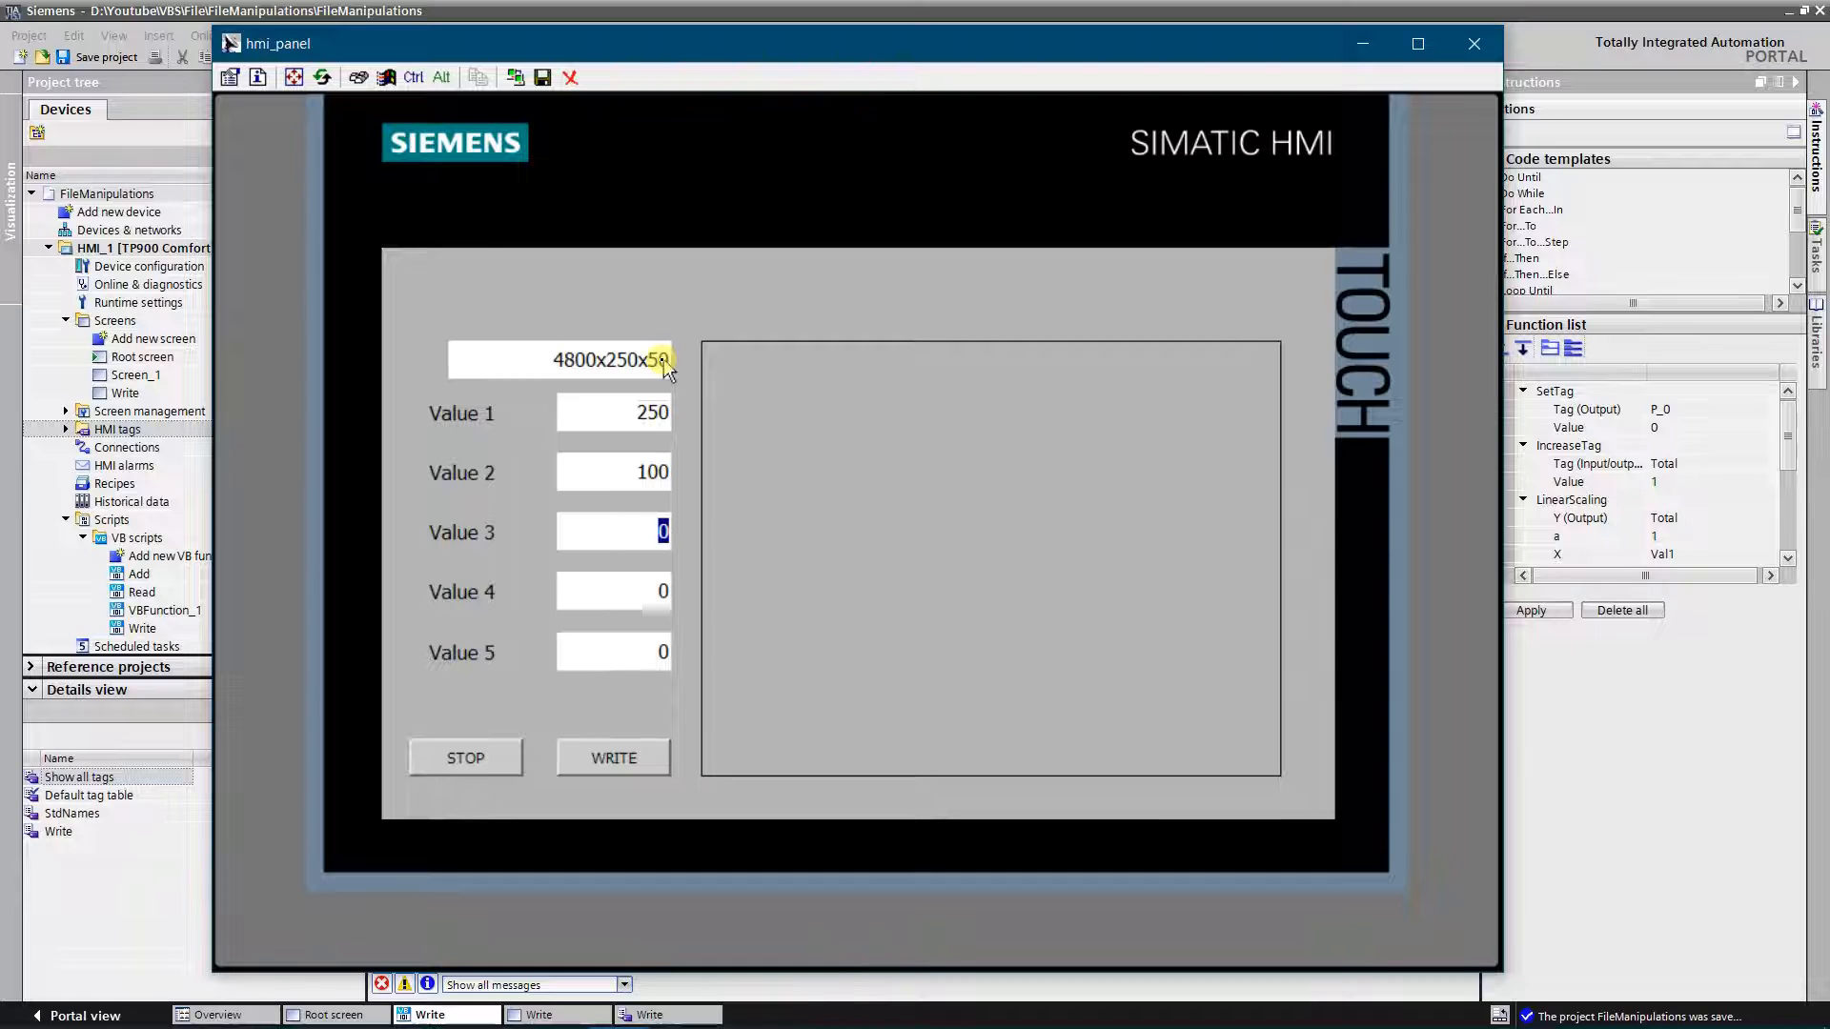
type("658")
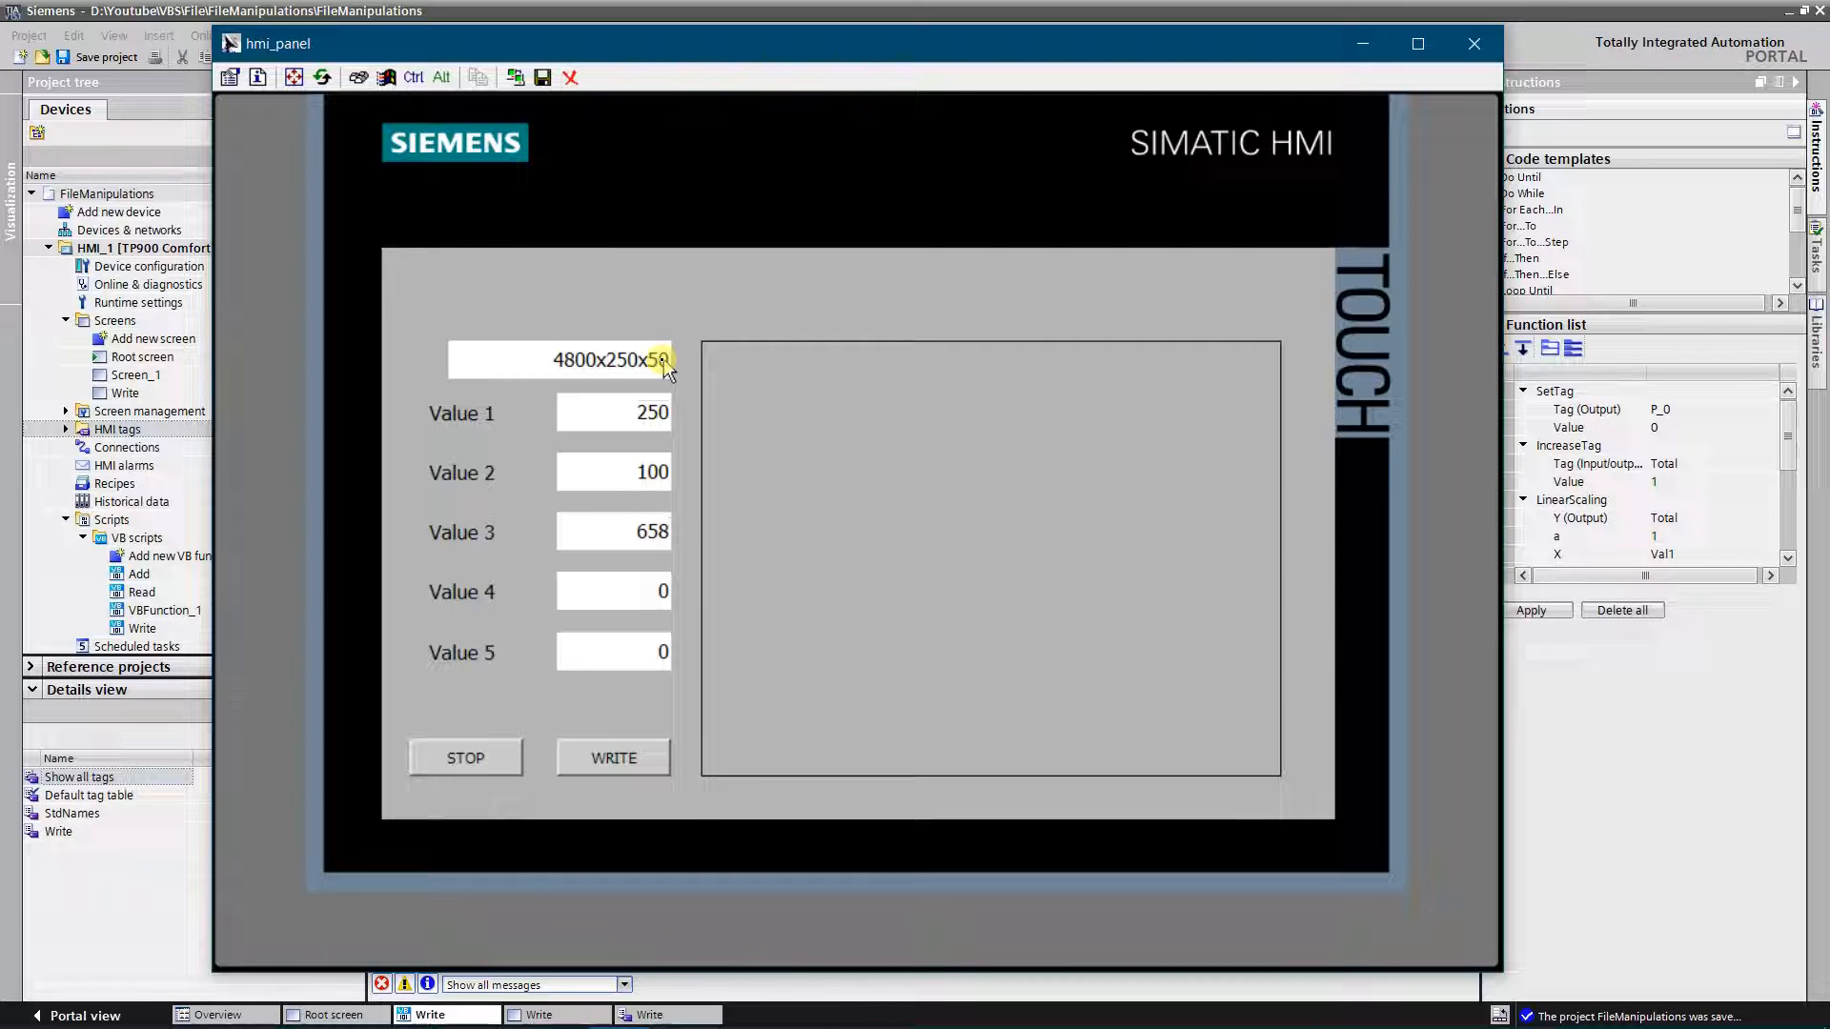
type("1")
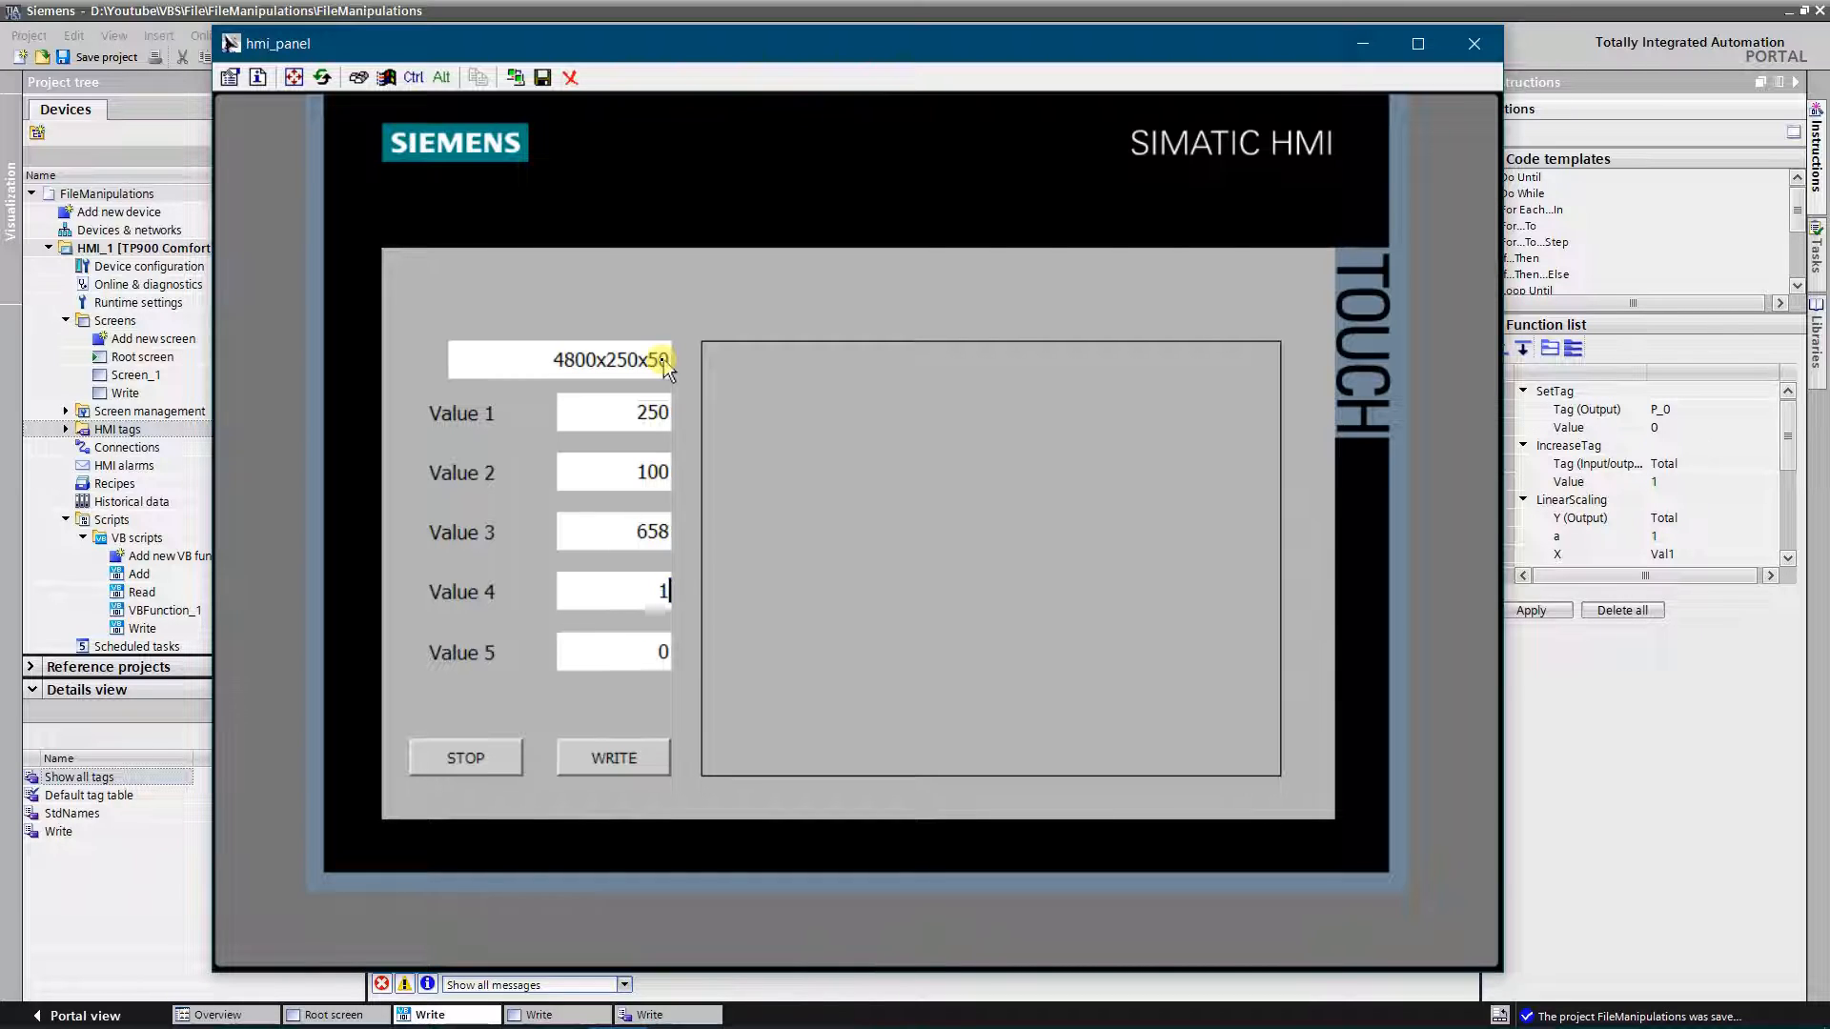
type("1")
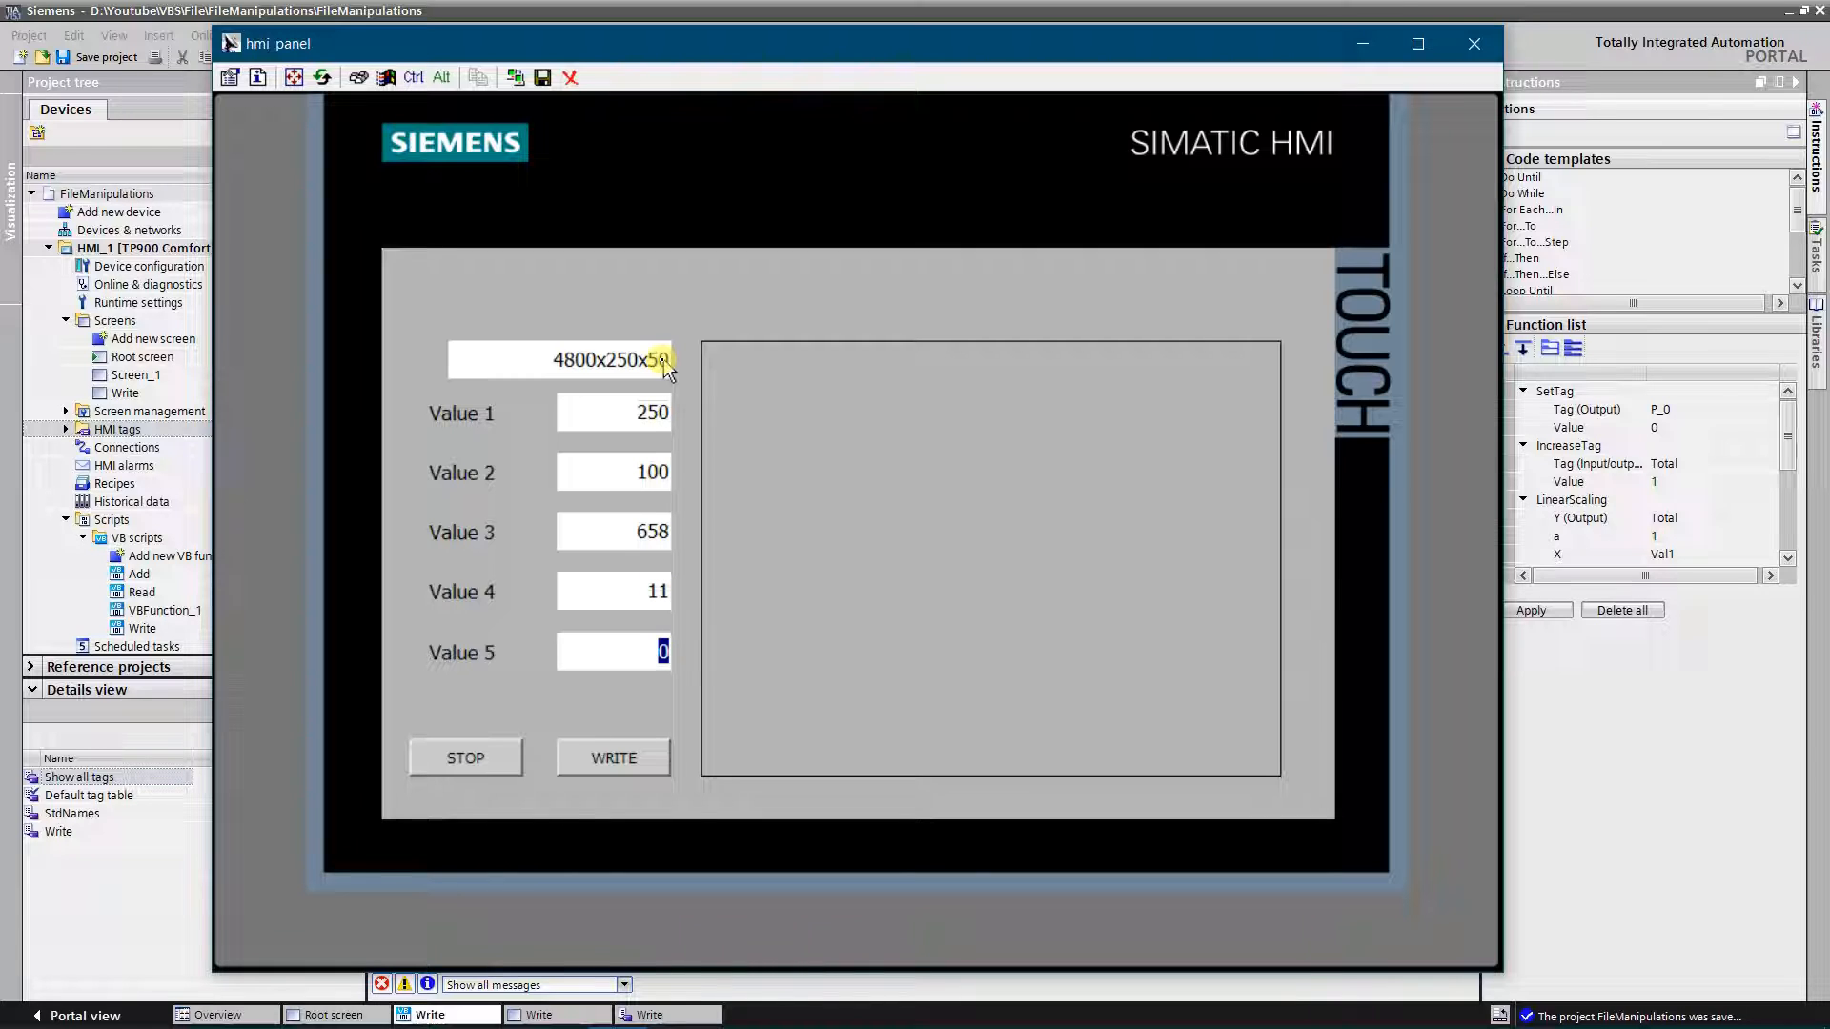
type("8")
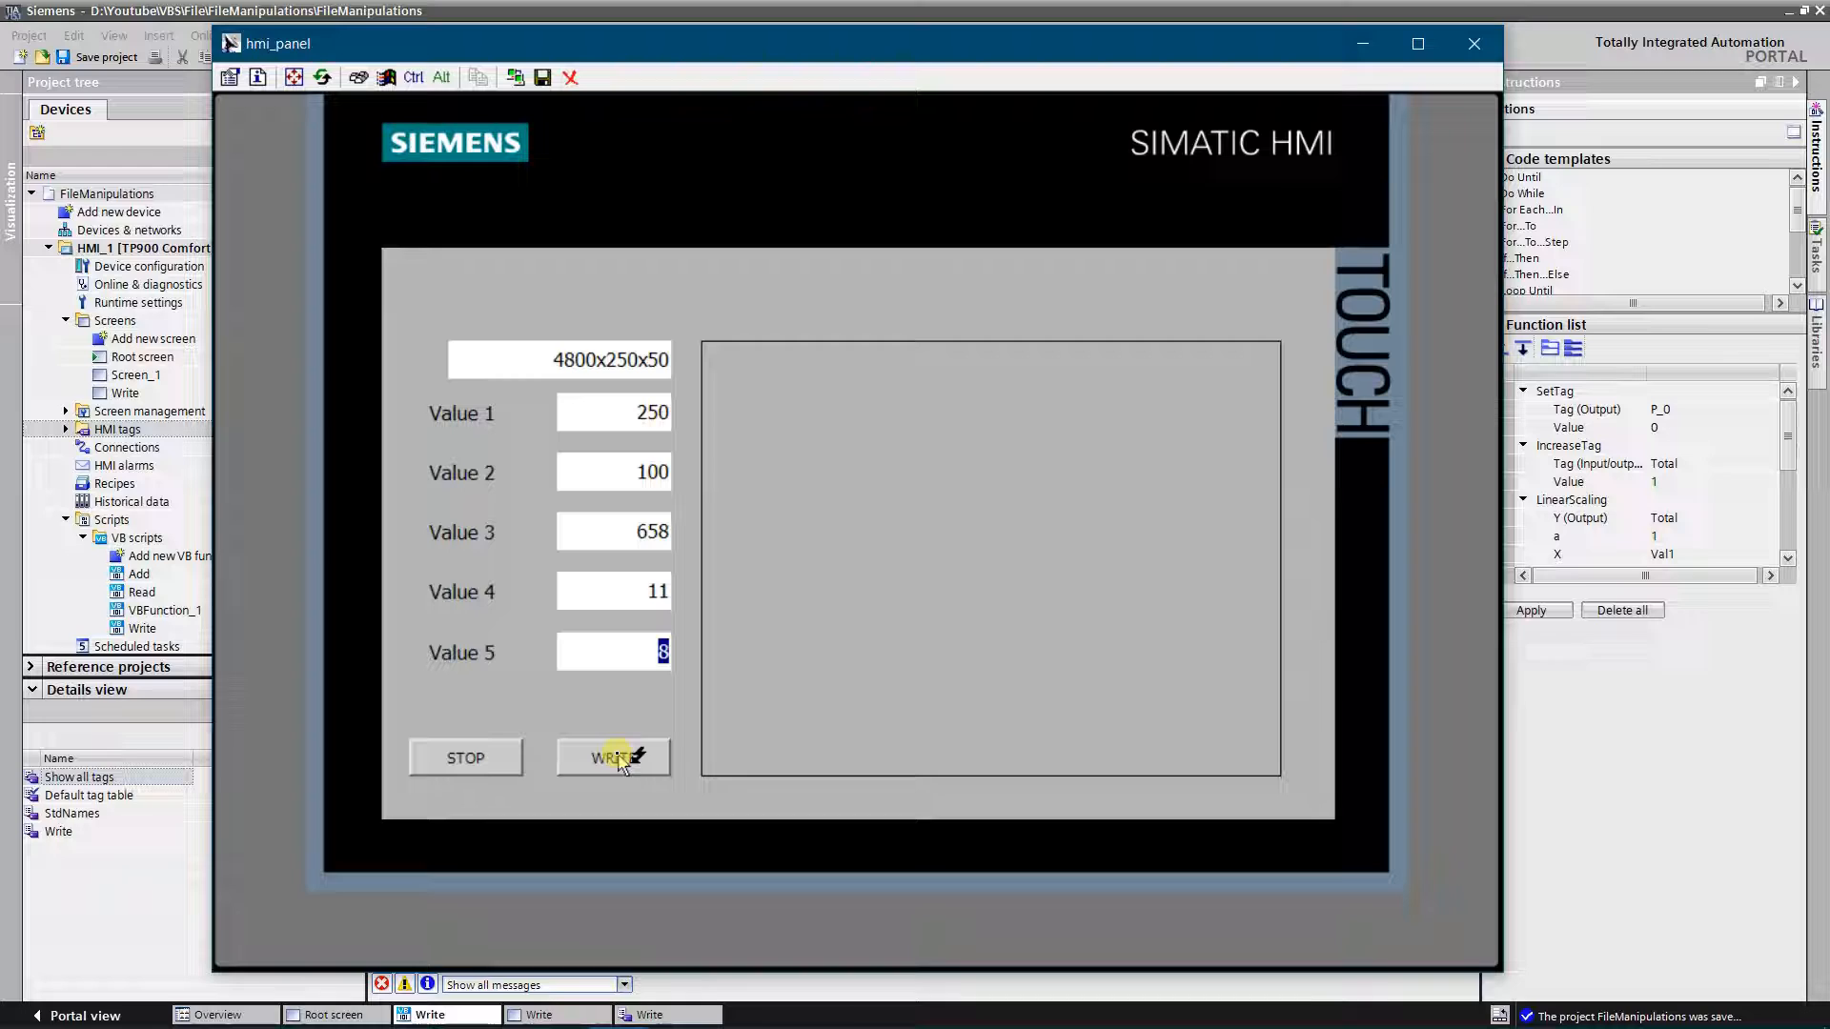
left_click(612, 756)
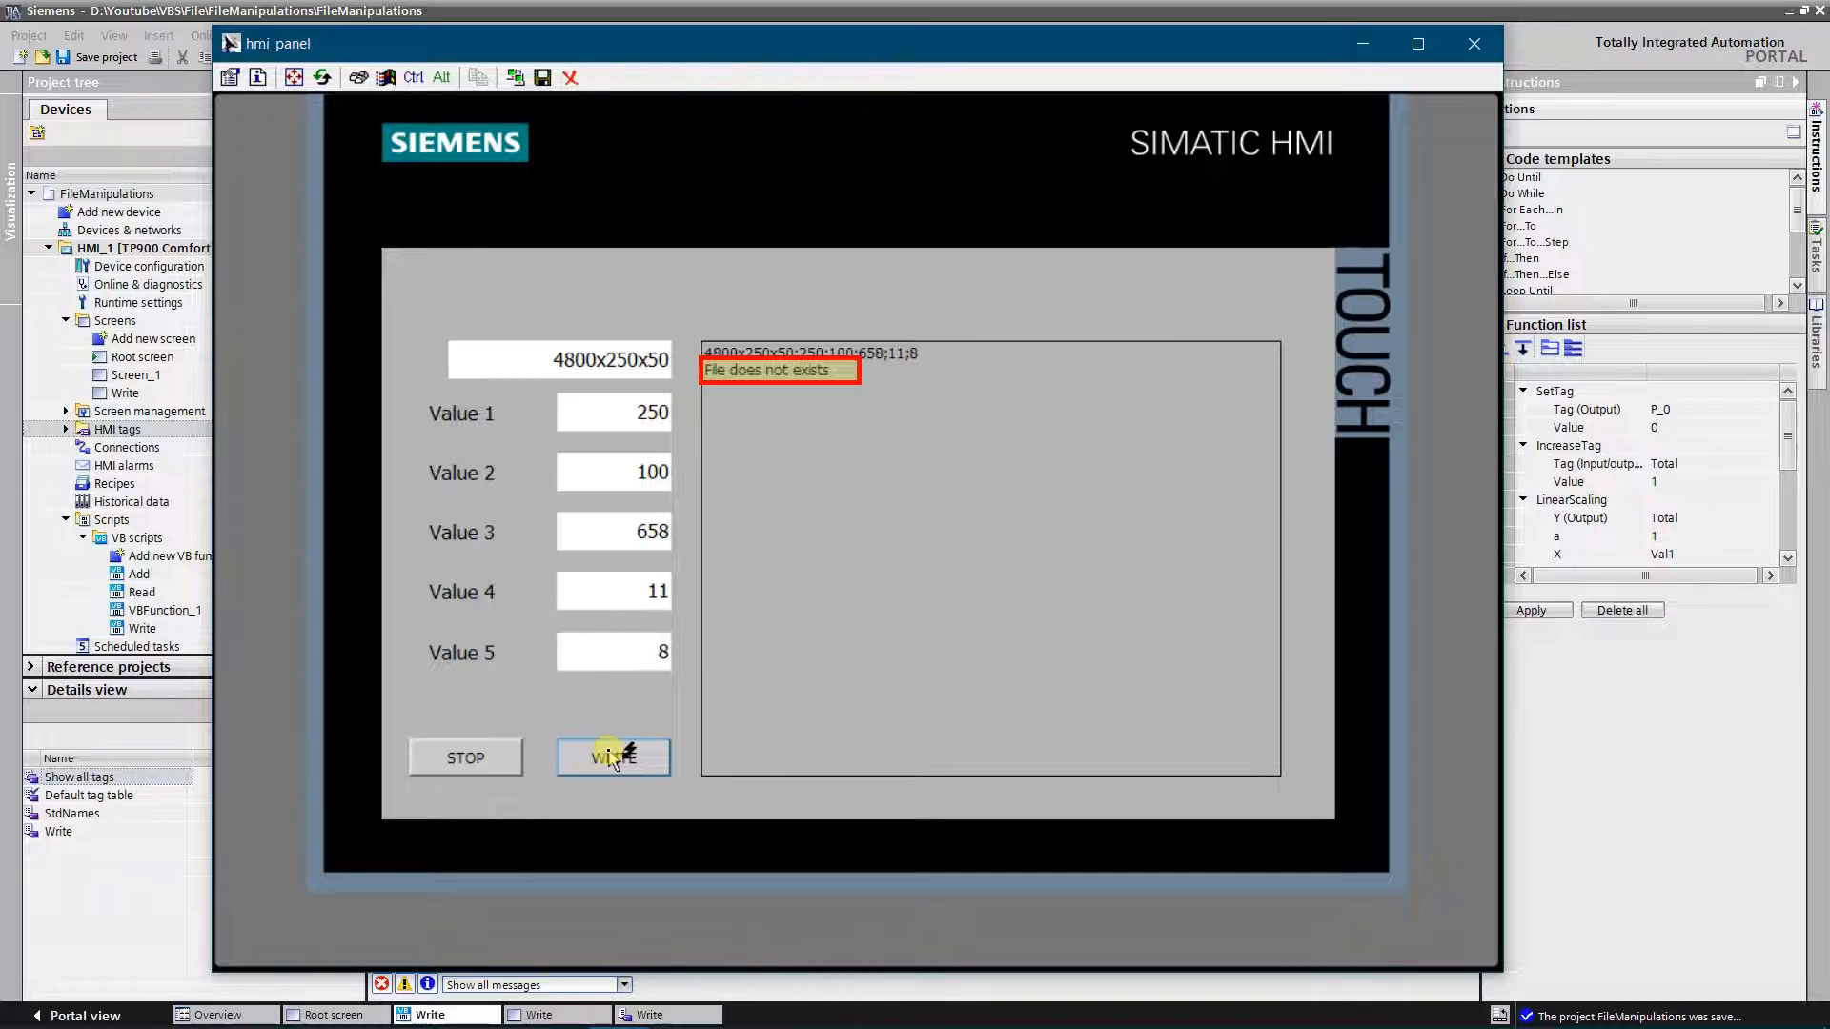
mouse_move(621, 388)
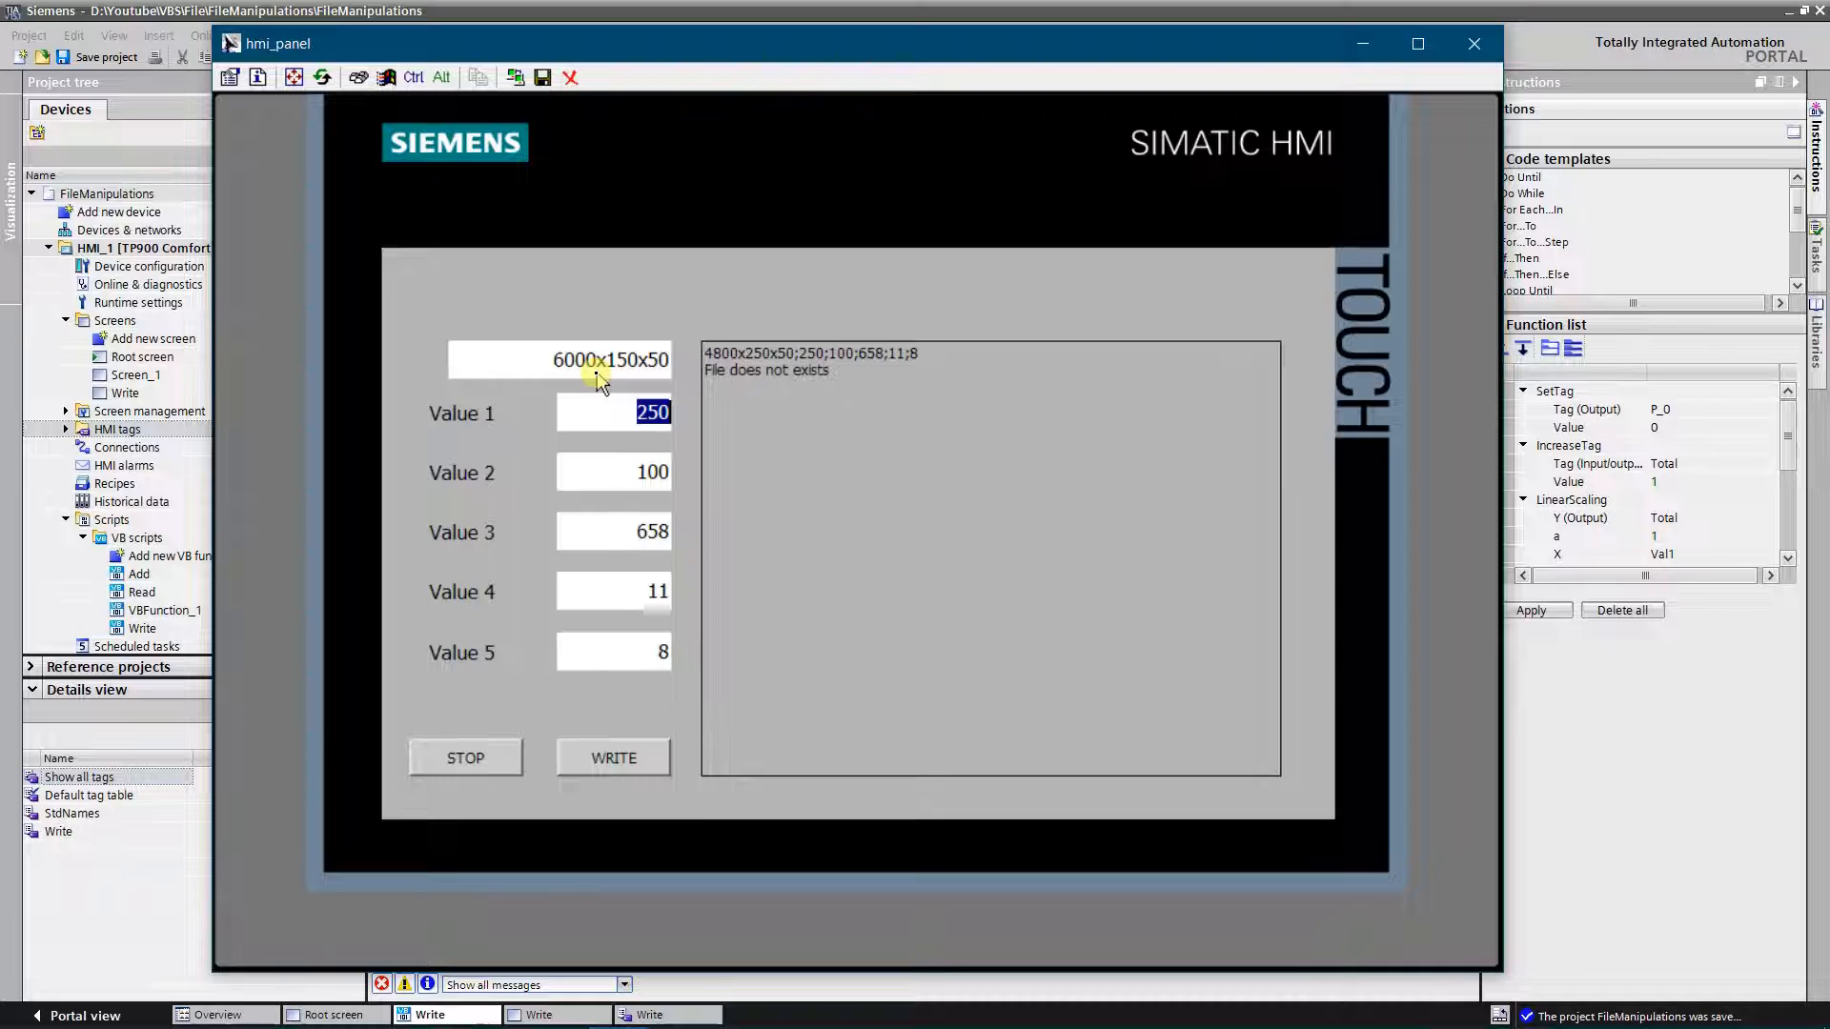
Write the second line 6000x150x50;125;1;44;589;21 to the file and start on the third standard
type("125")
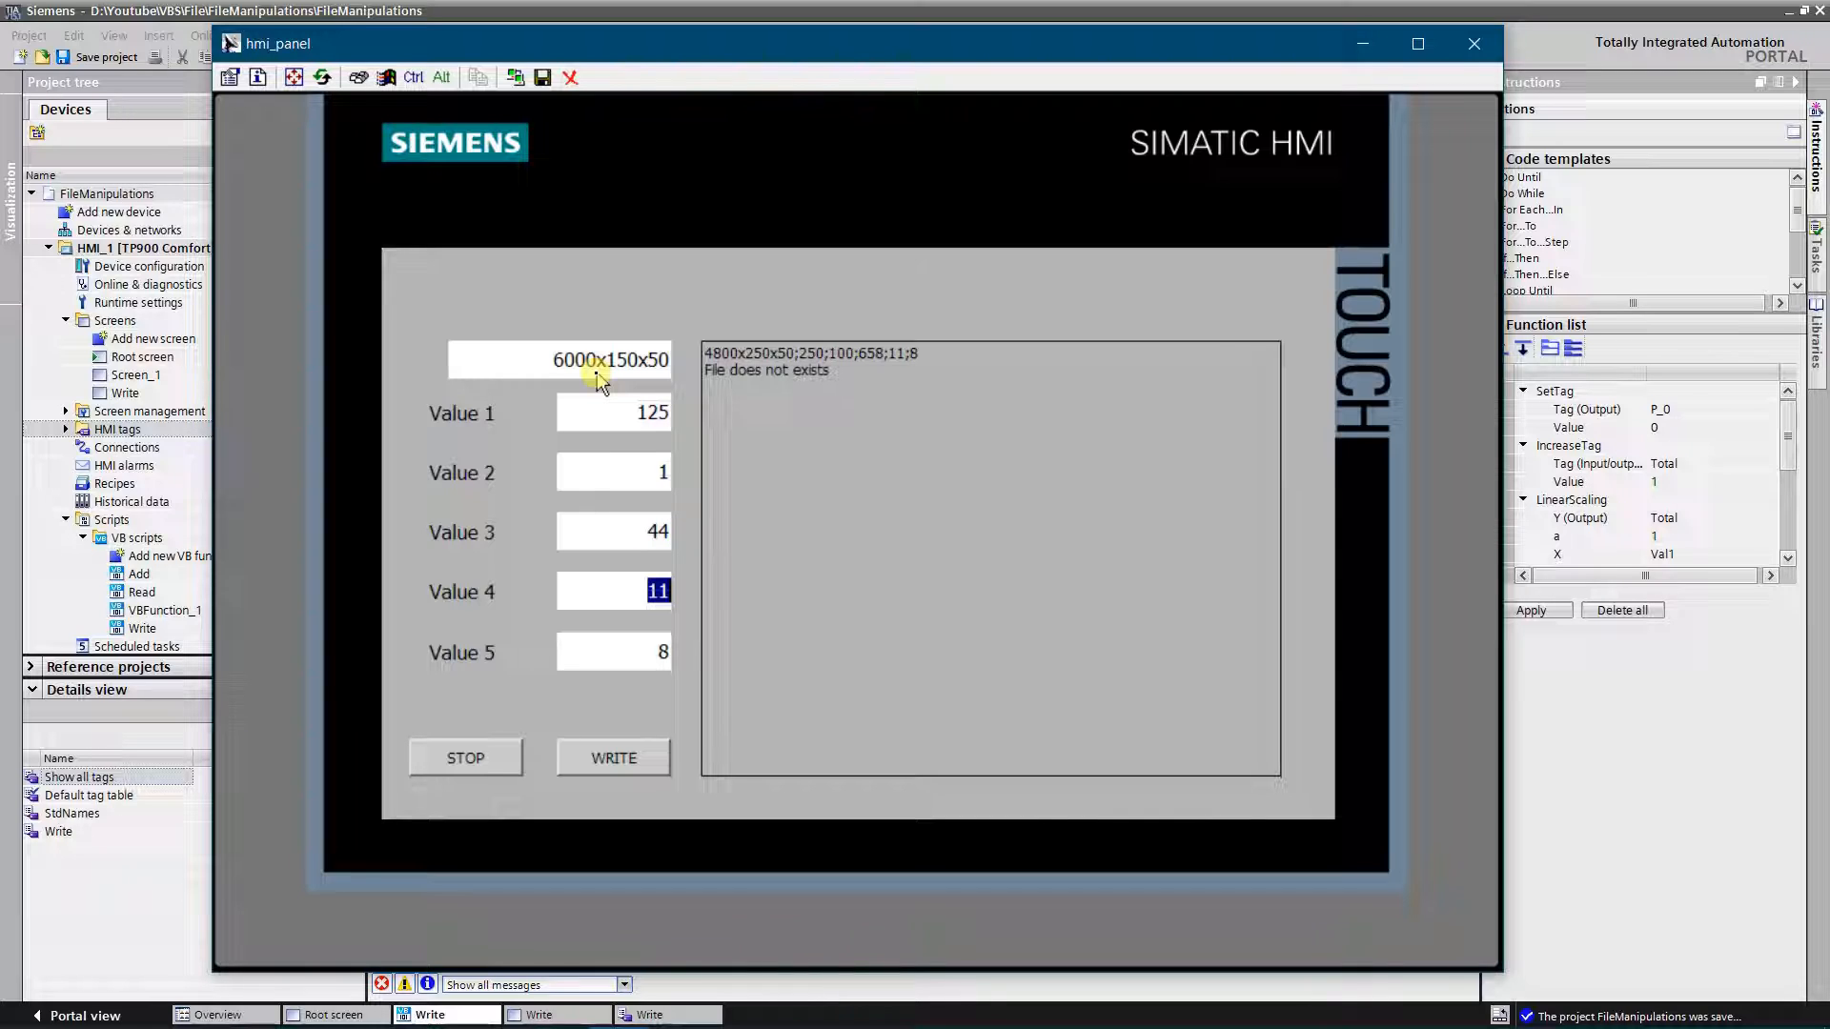
type("589")
left_click(613, 652)
type("21")
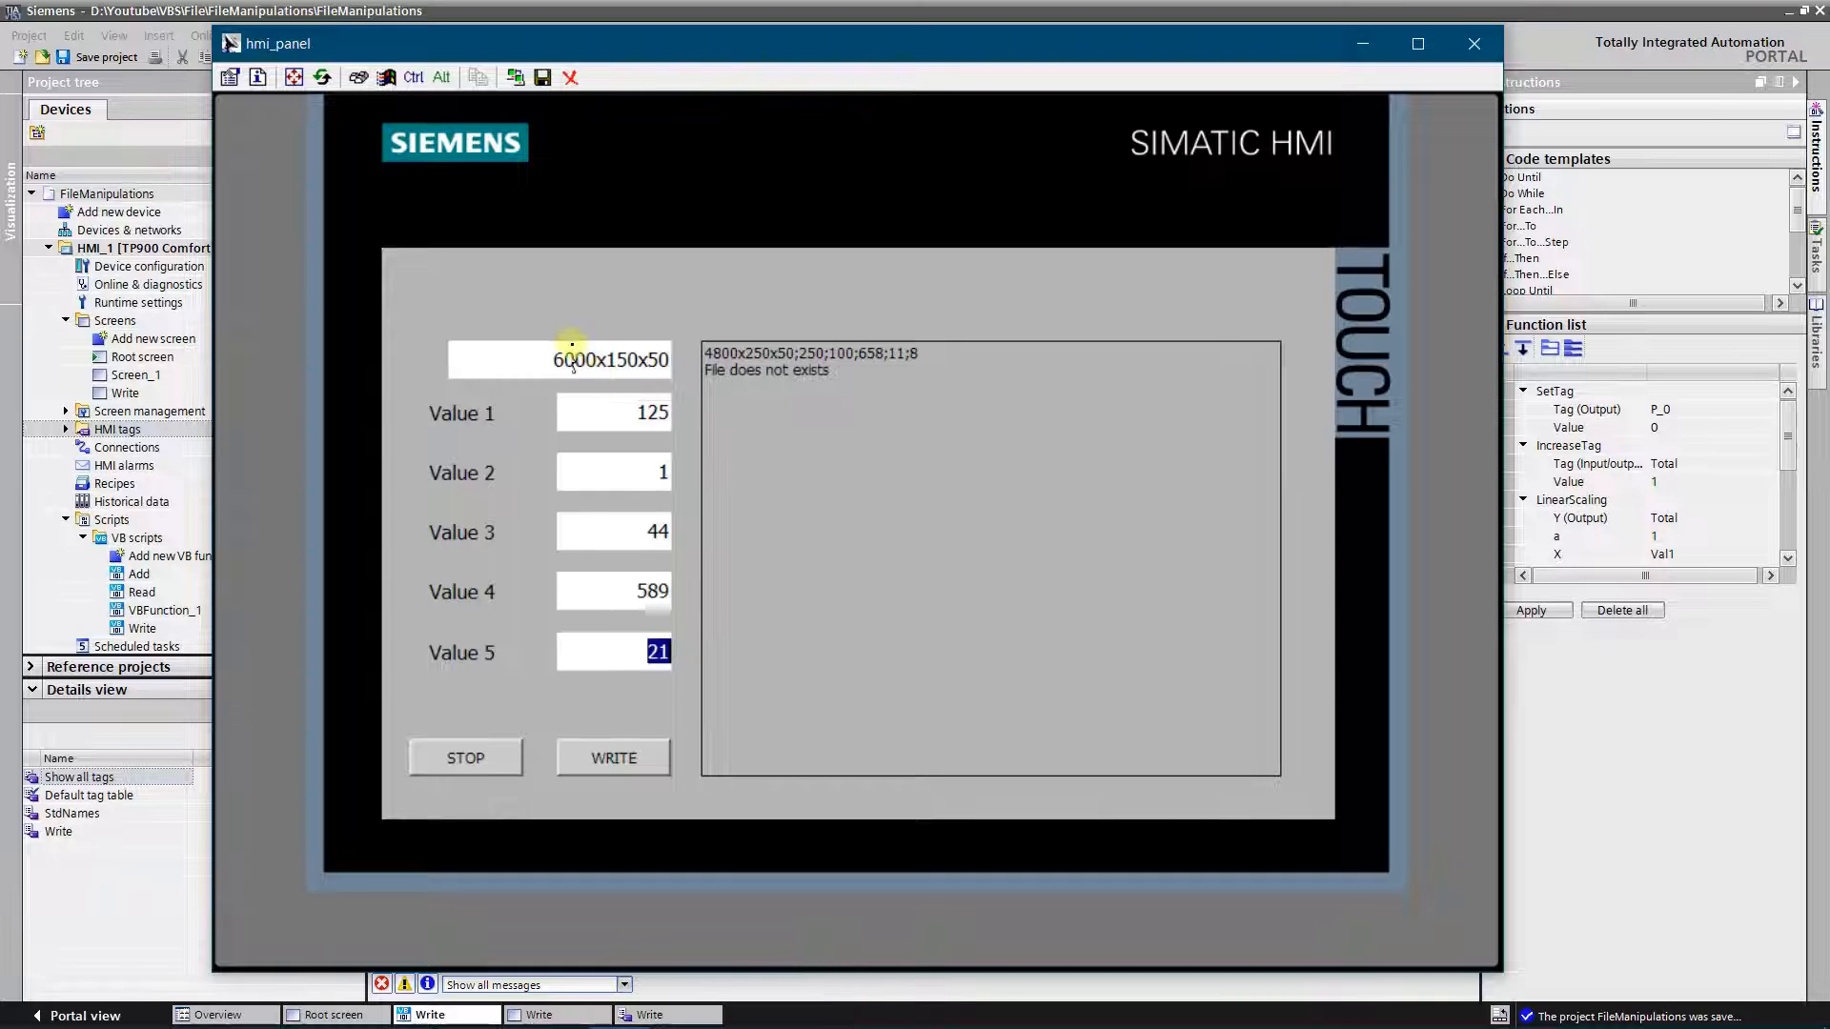
left_click(612, 757)
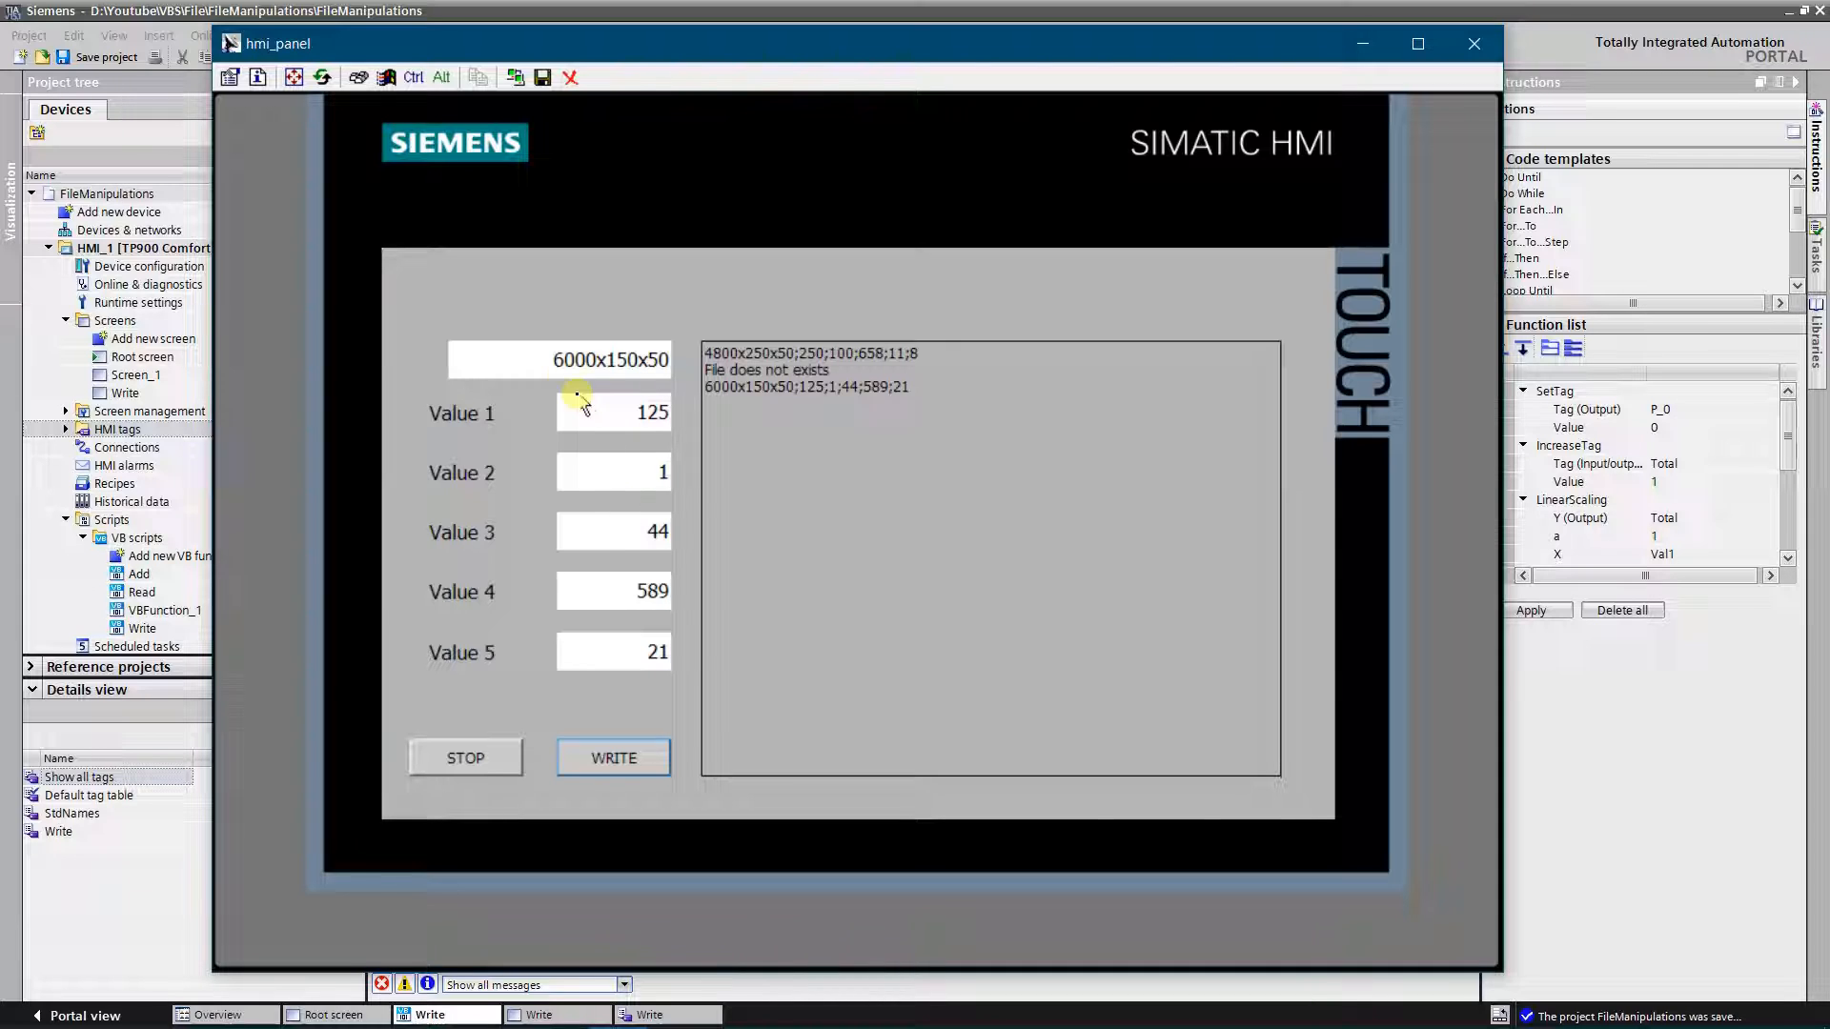
left_click(583, 360)
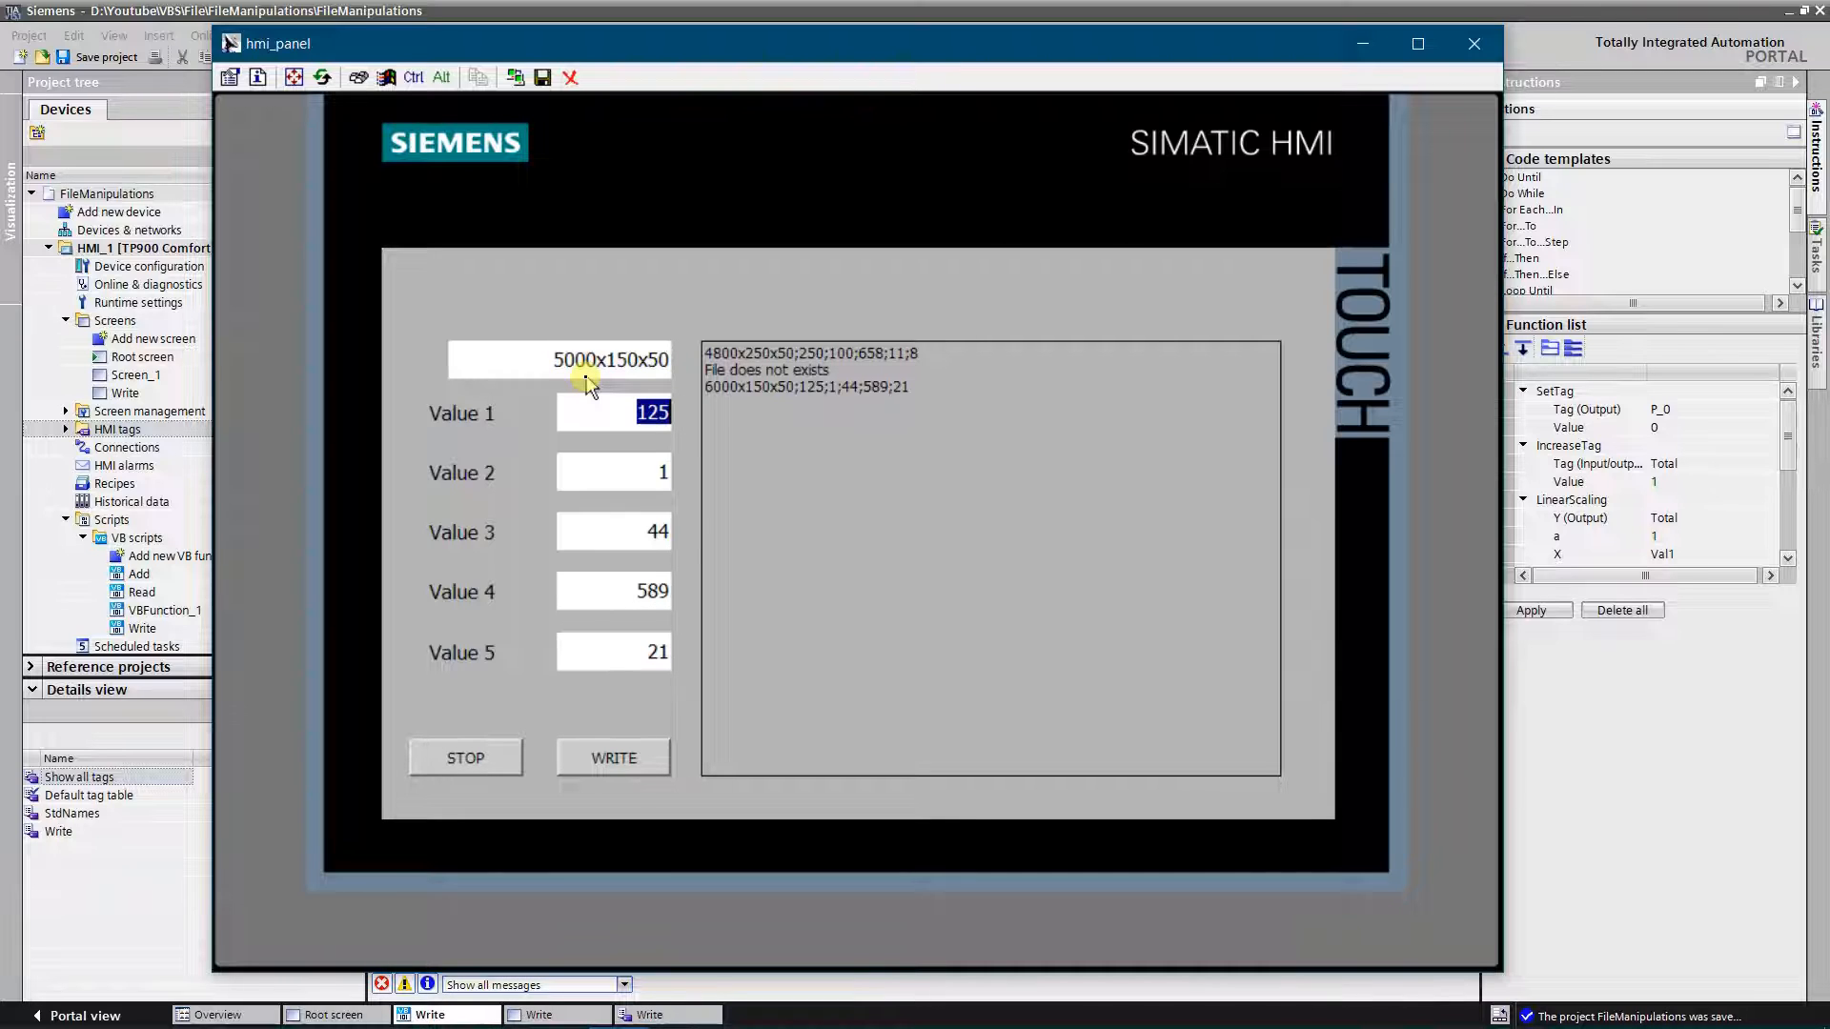
Write the third line 5000x150x50;22;25;498;21;255 to the file, then stop the panel runtime
type("22")
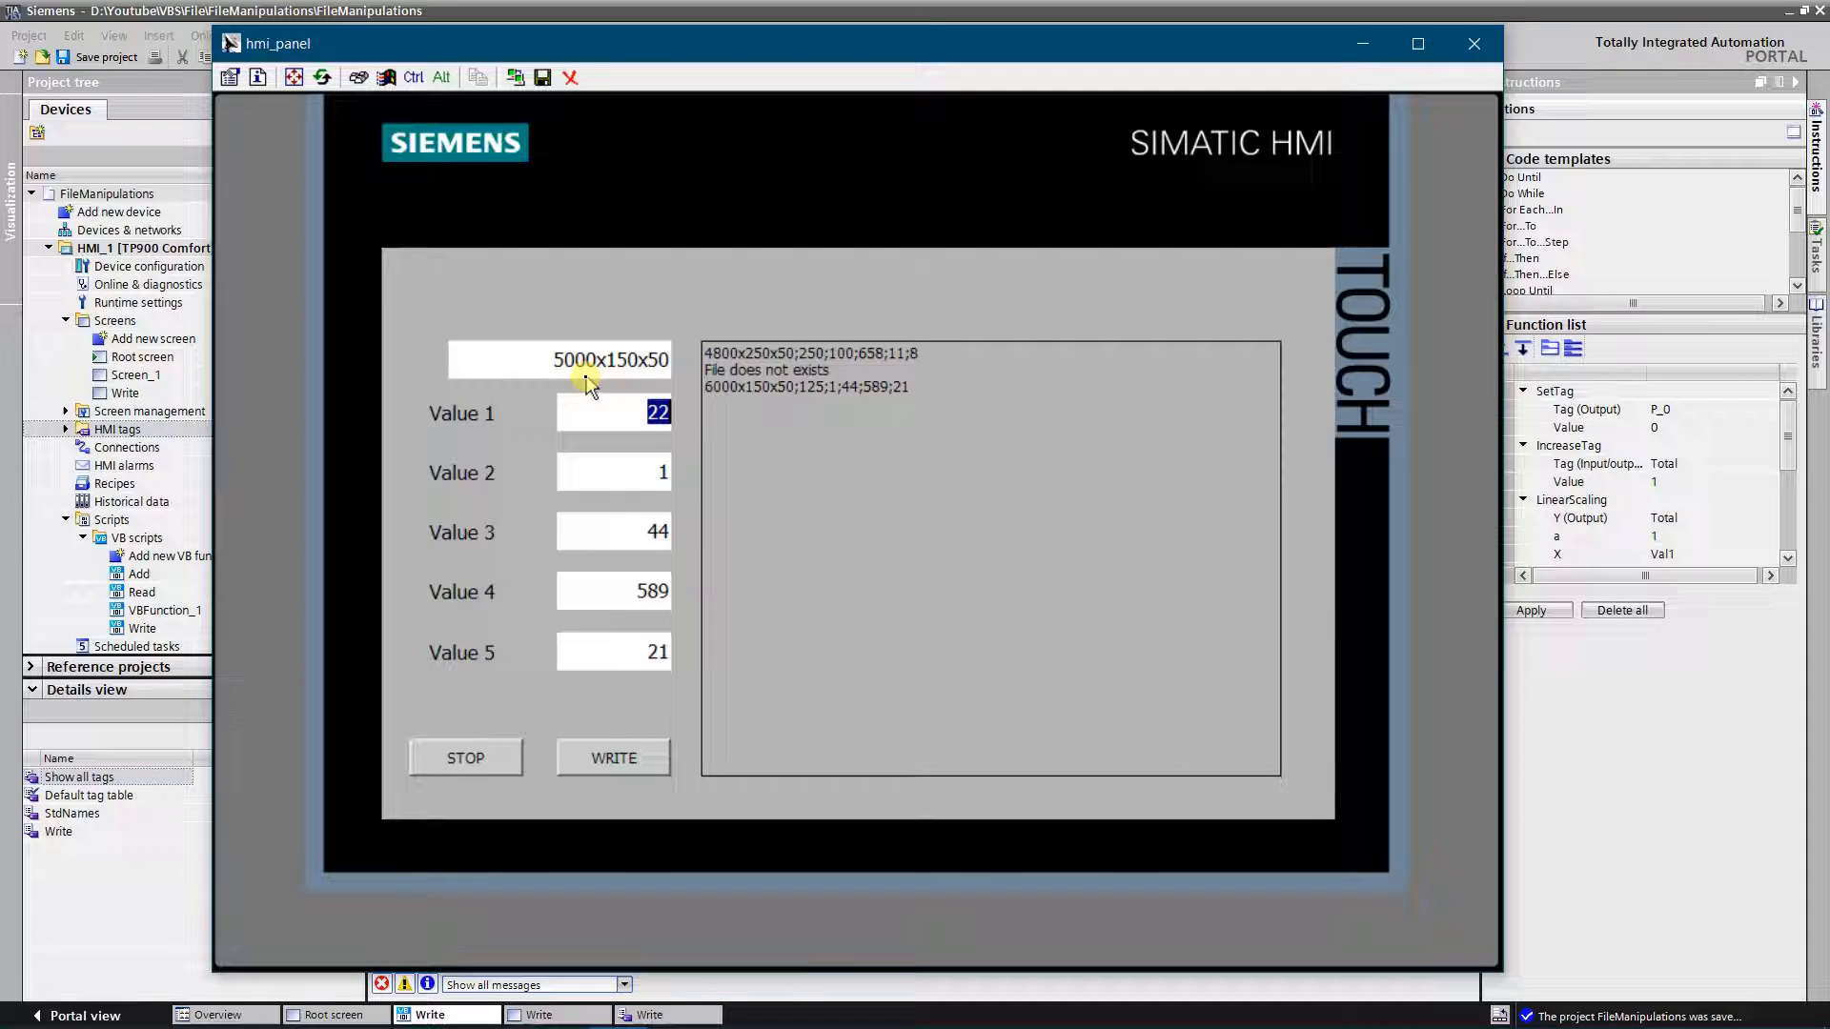
type("25")
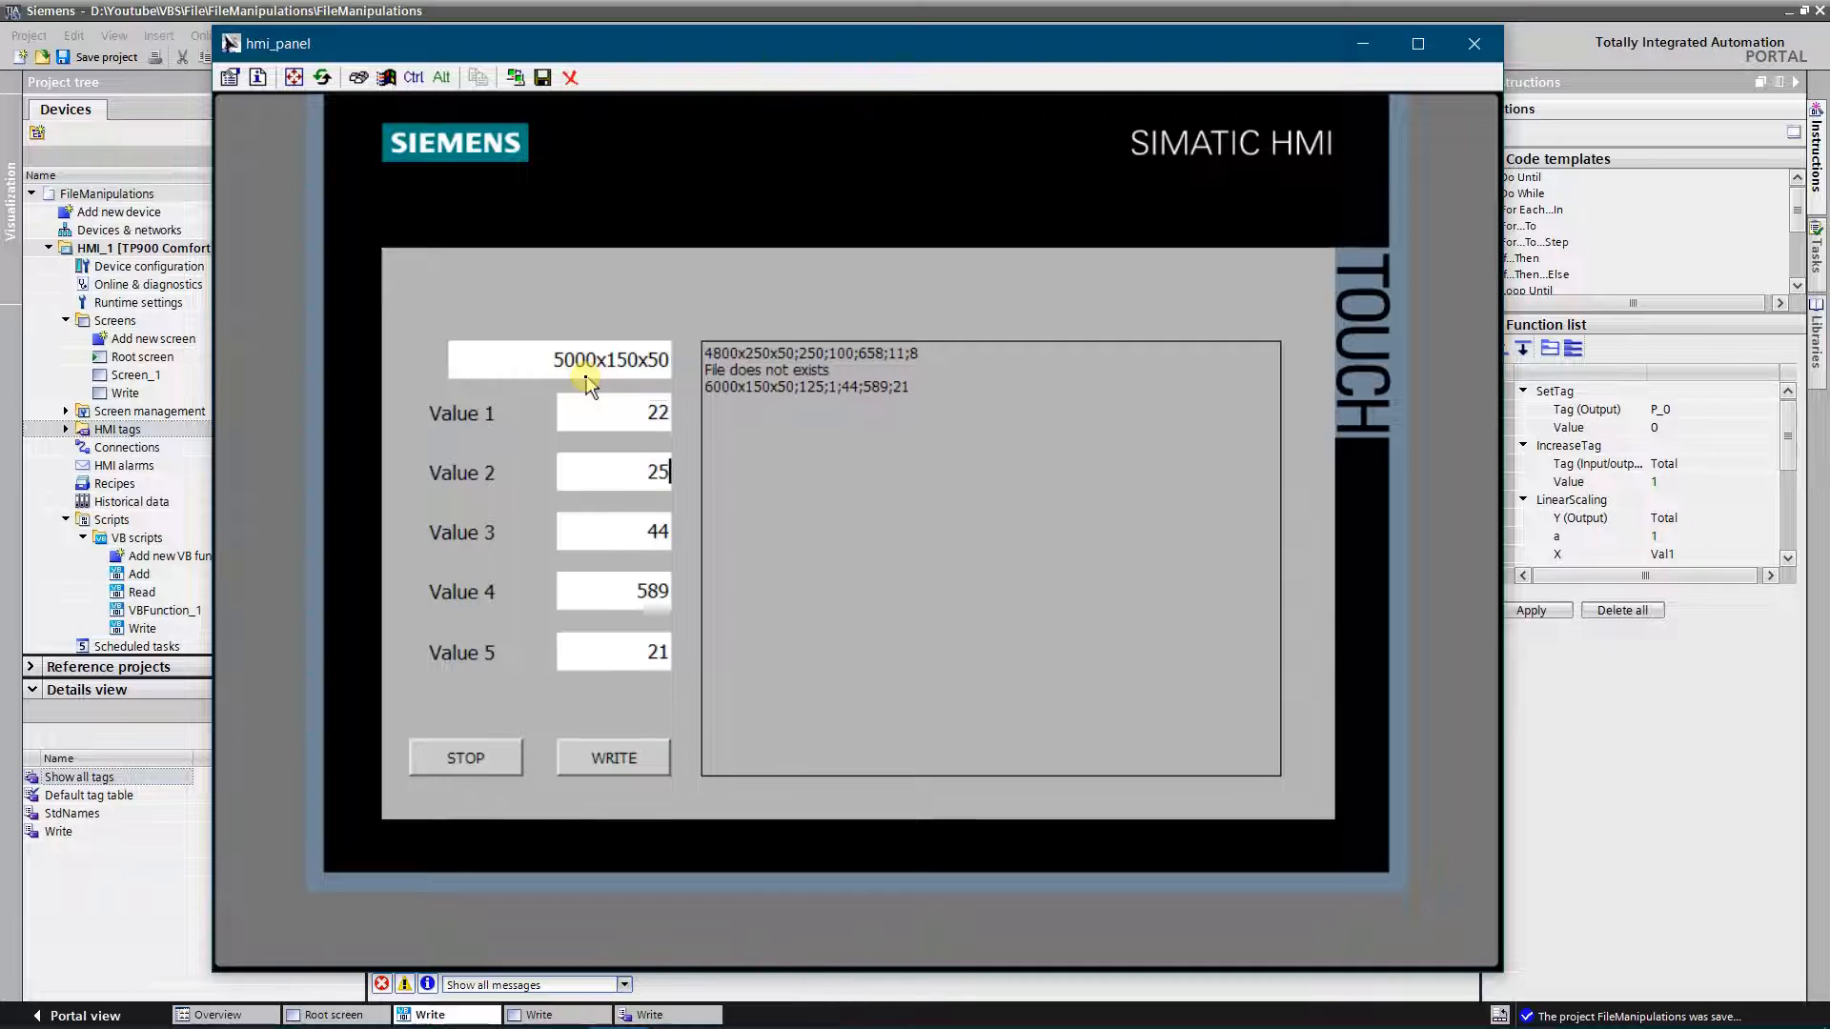
type("498")
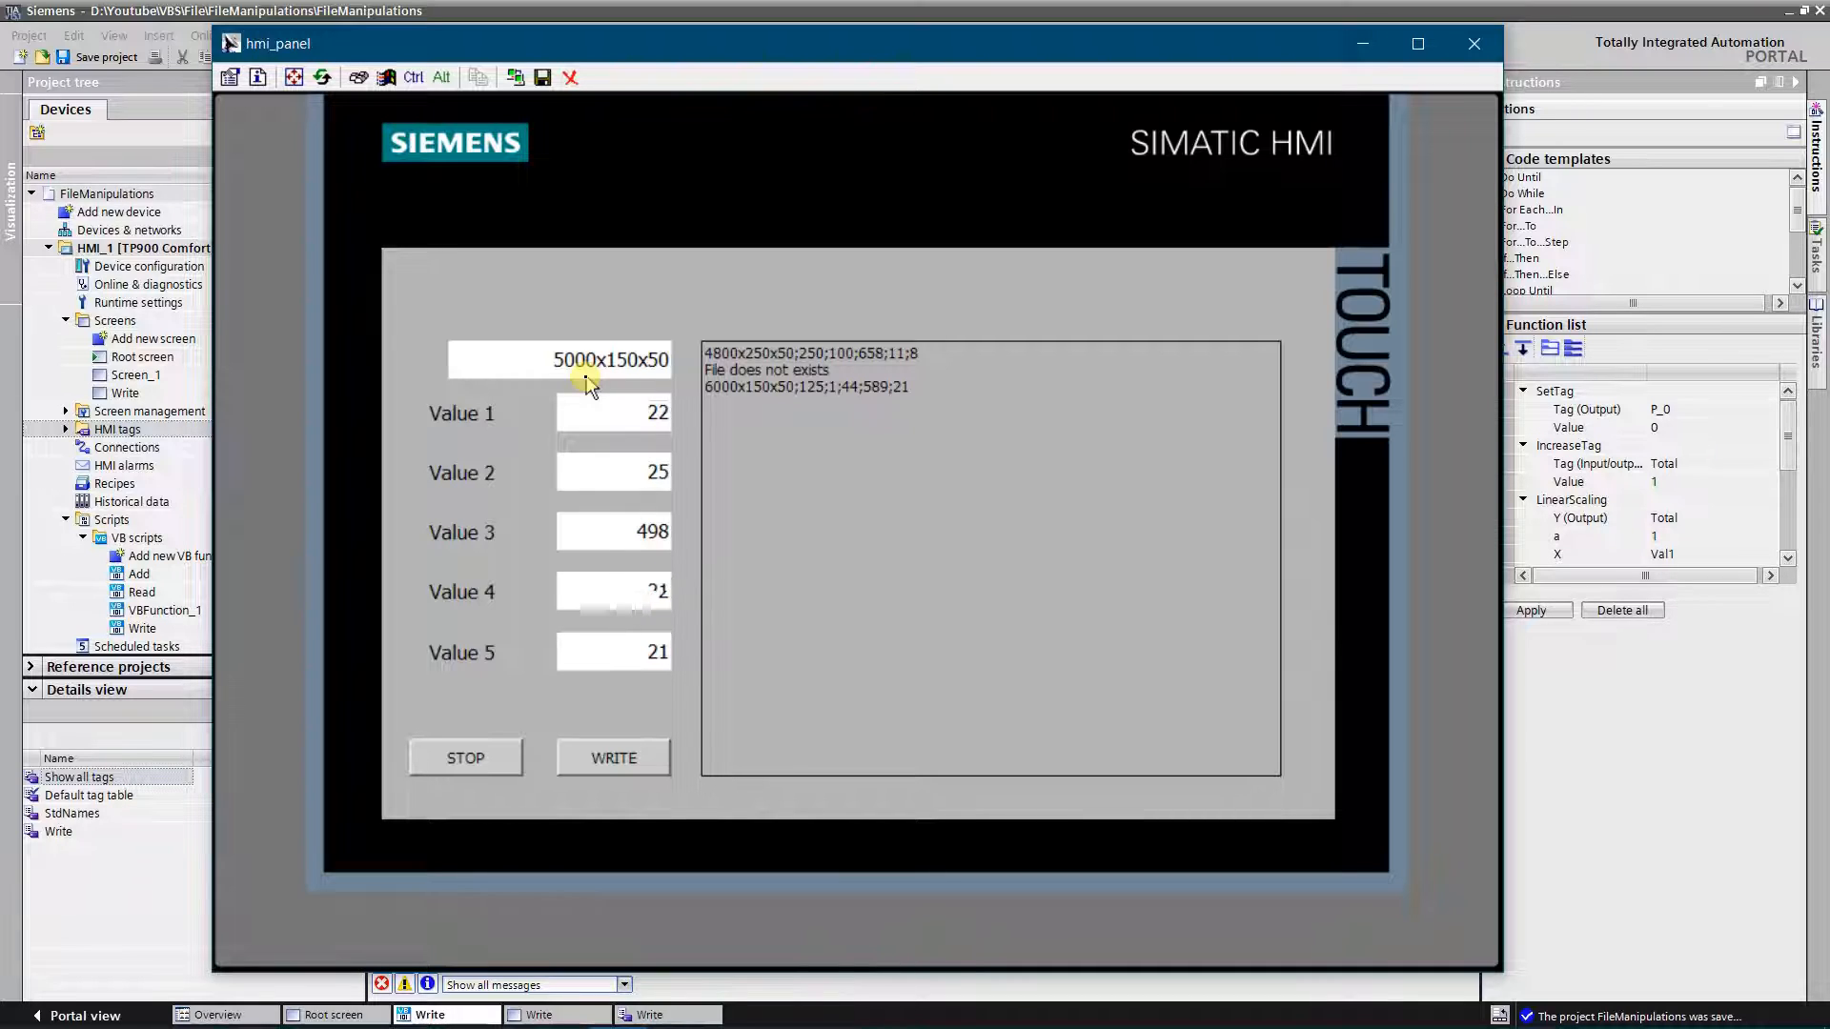
type("255")
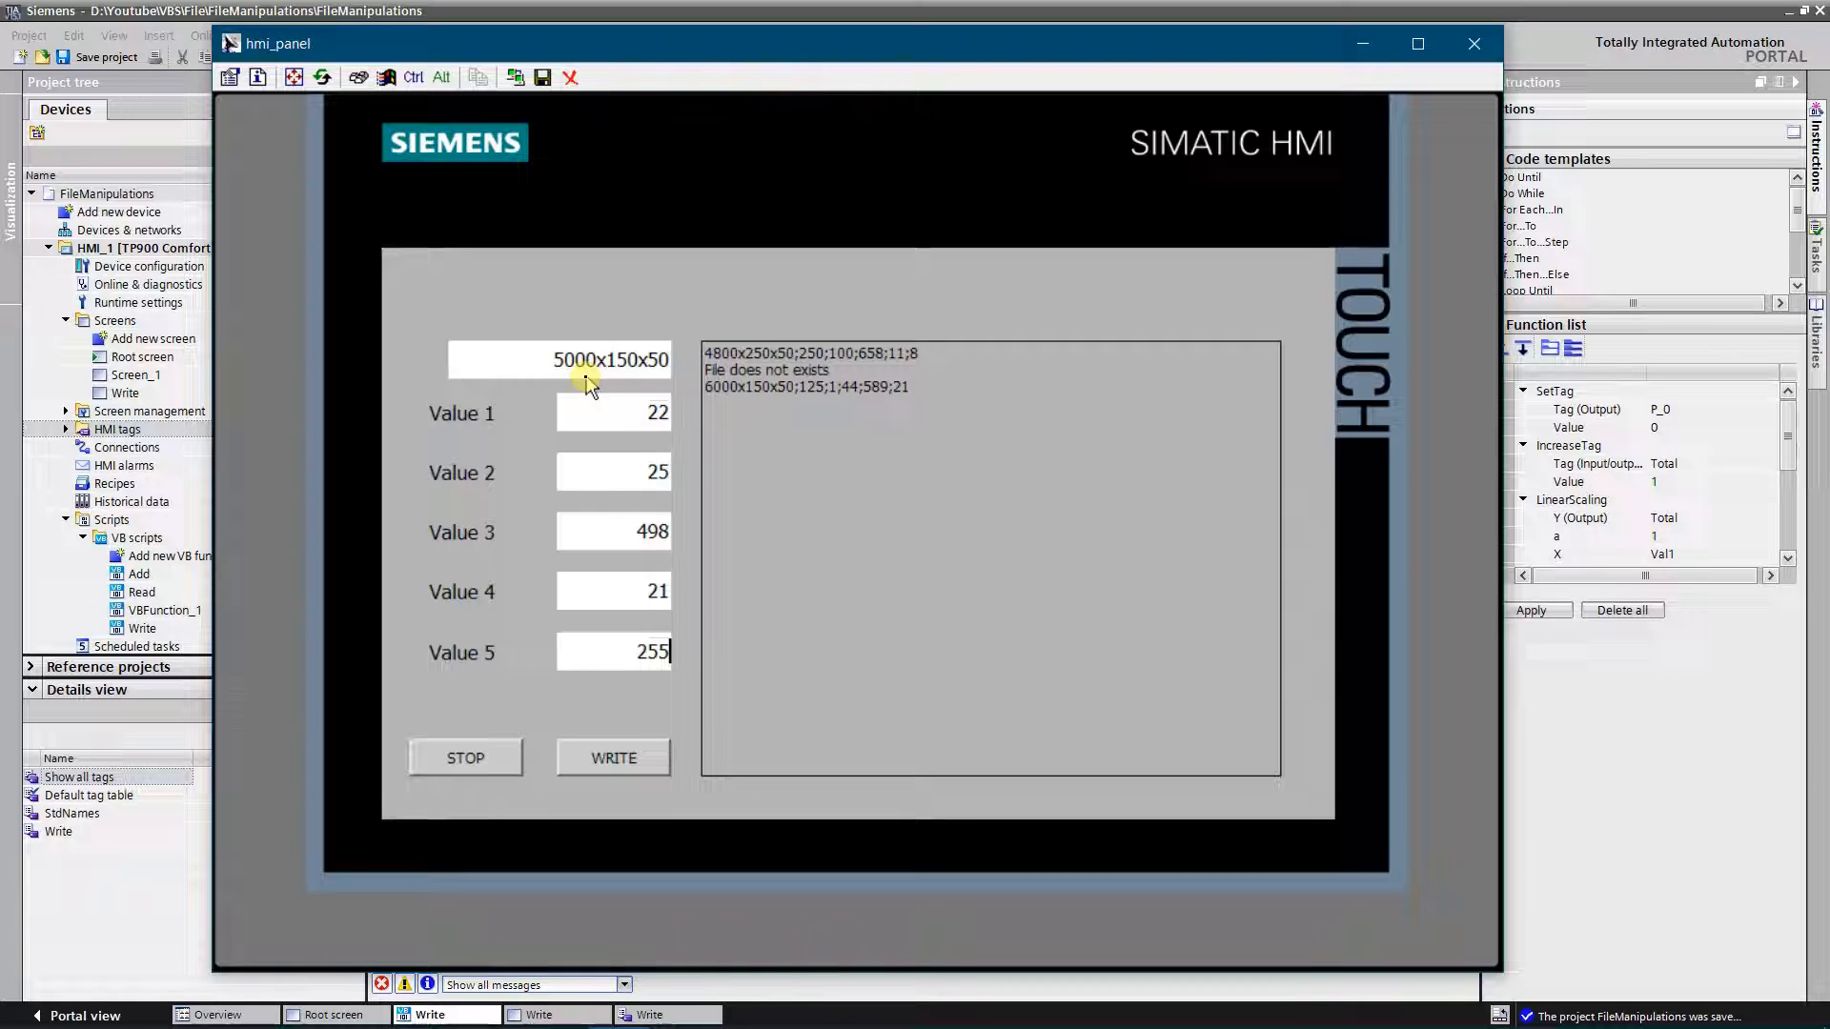
triple_click(646, 652)
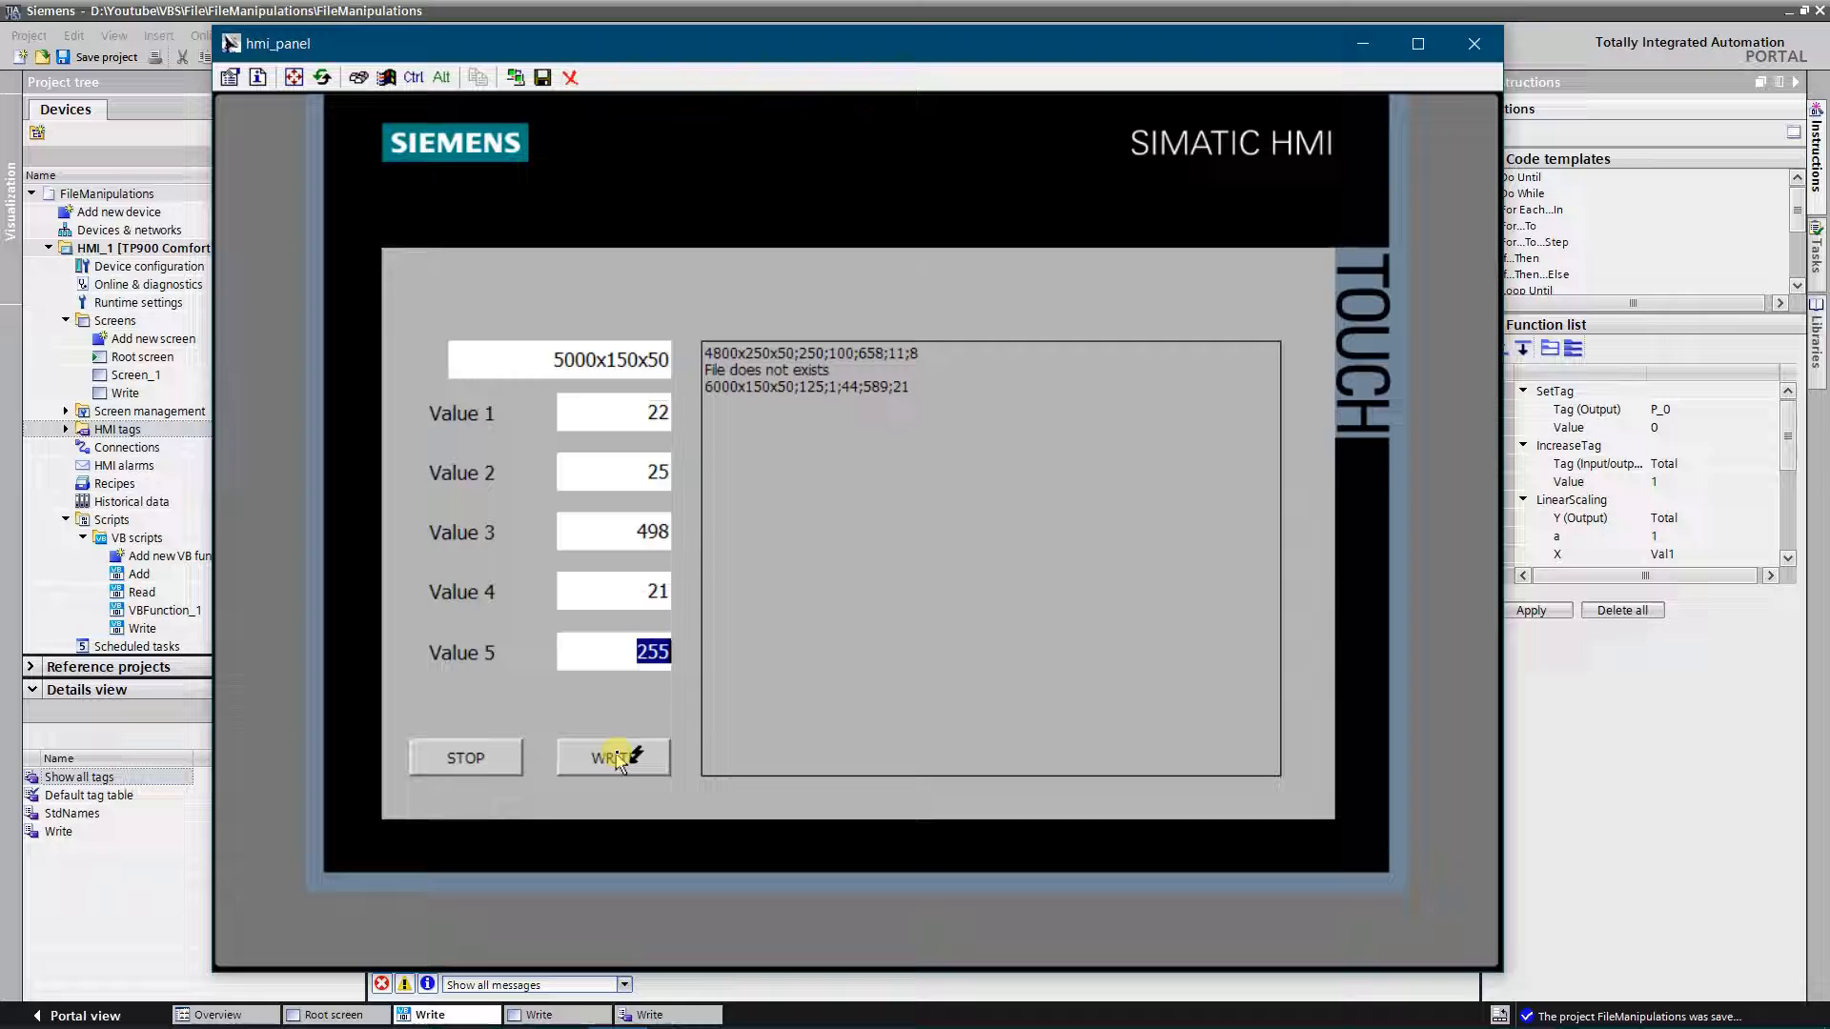
left_click(612, 756)
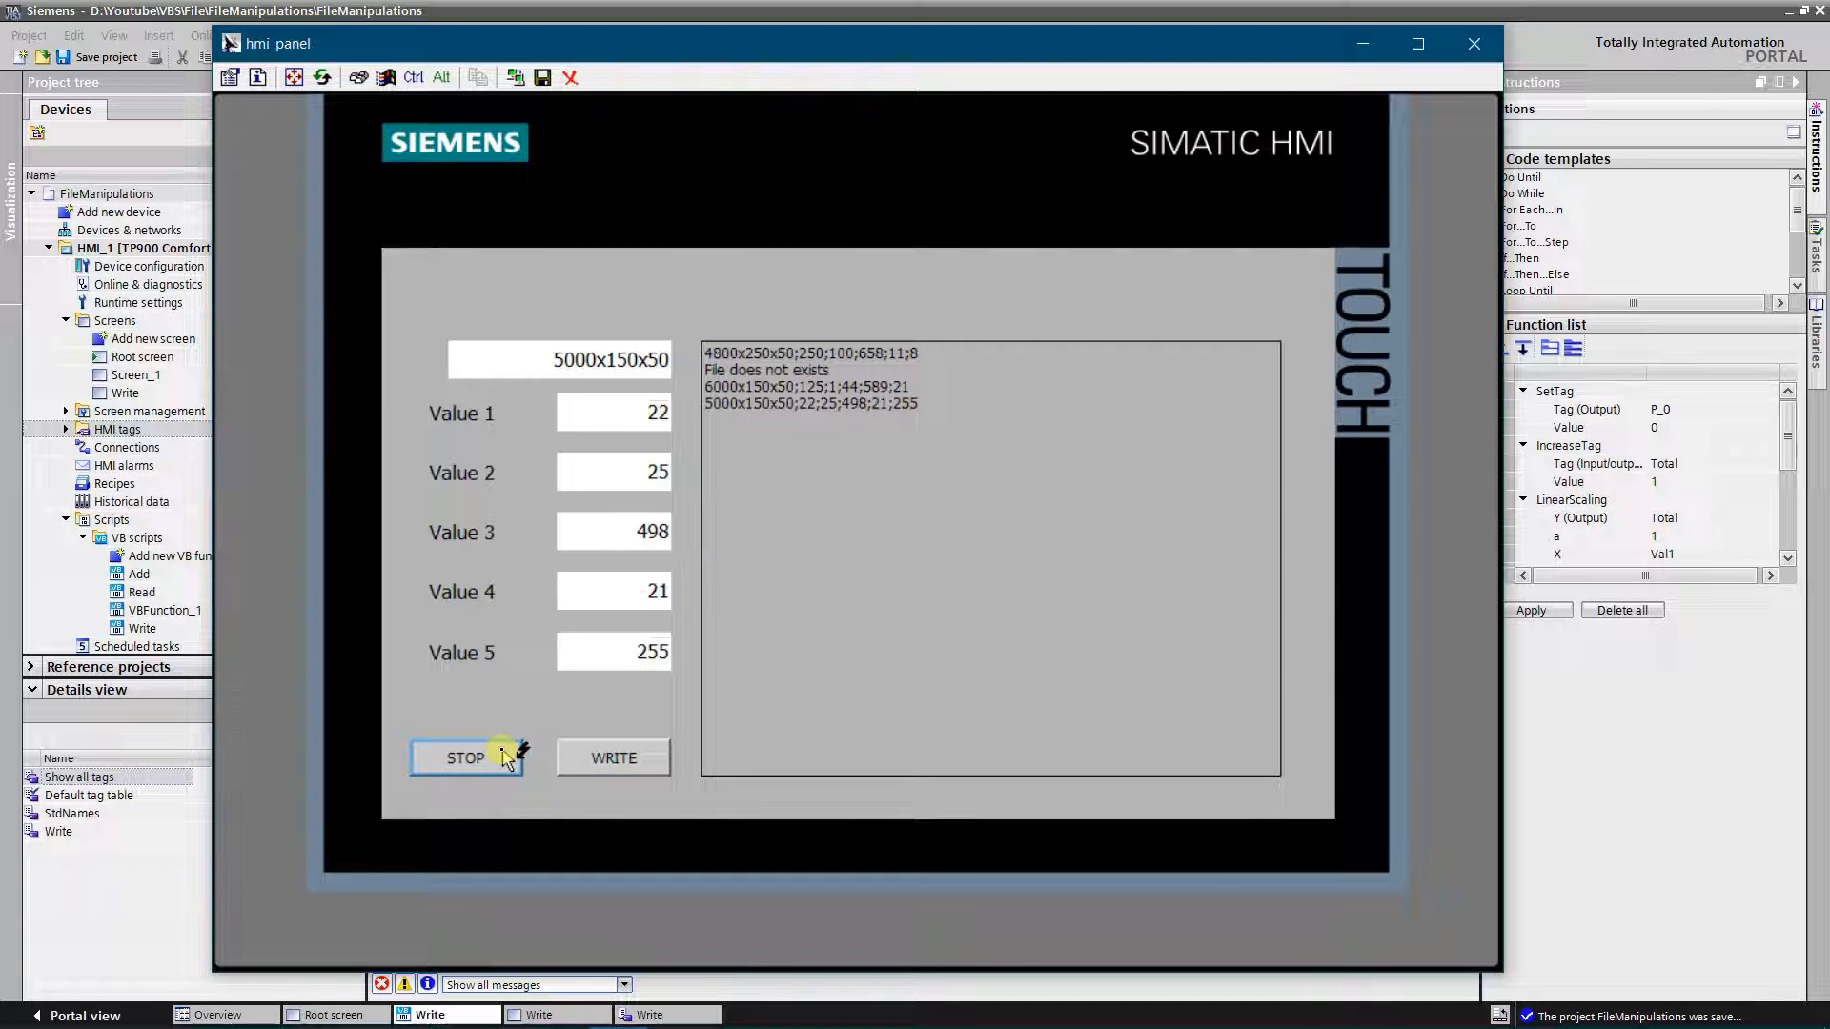
left_click(465, 757)
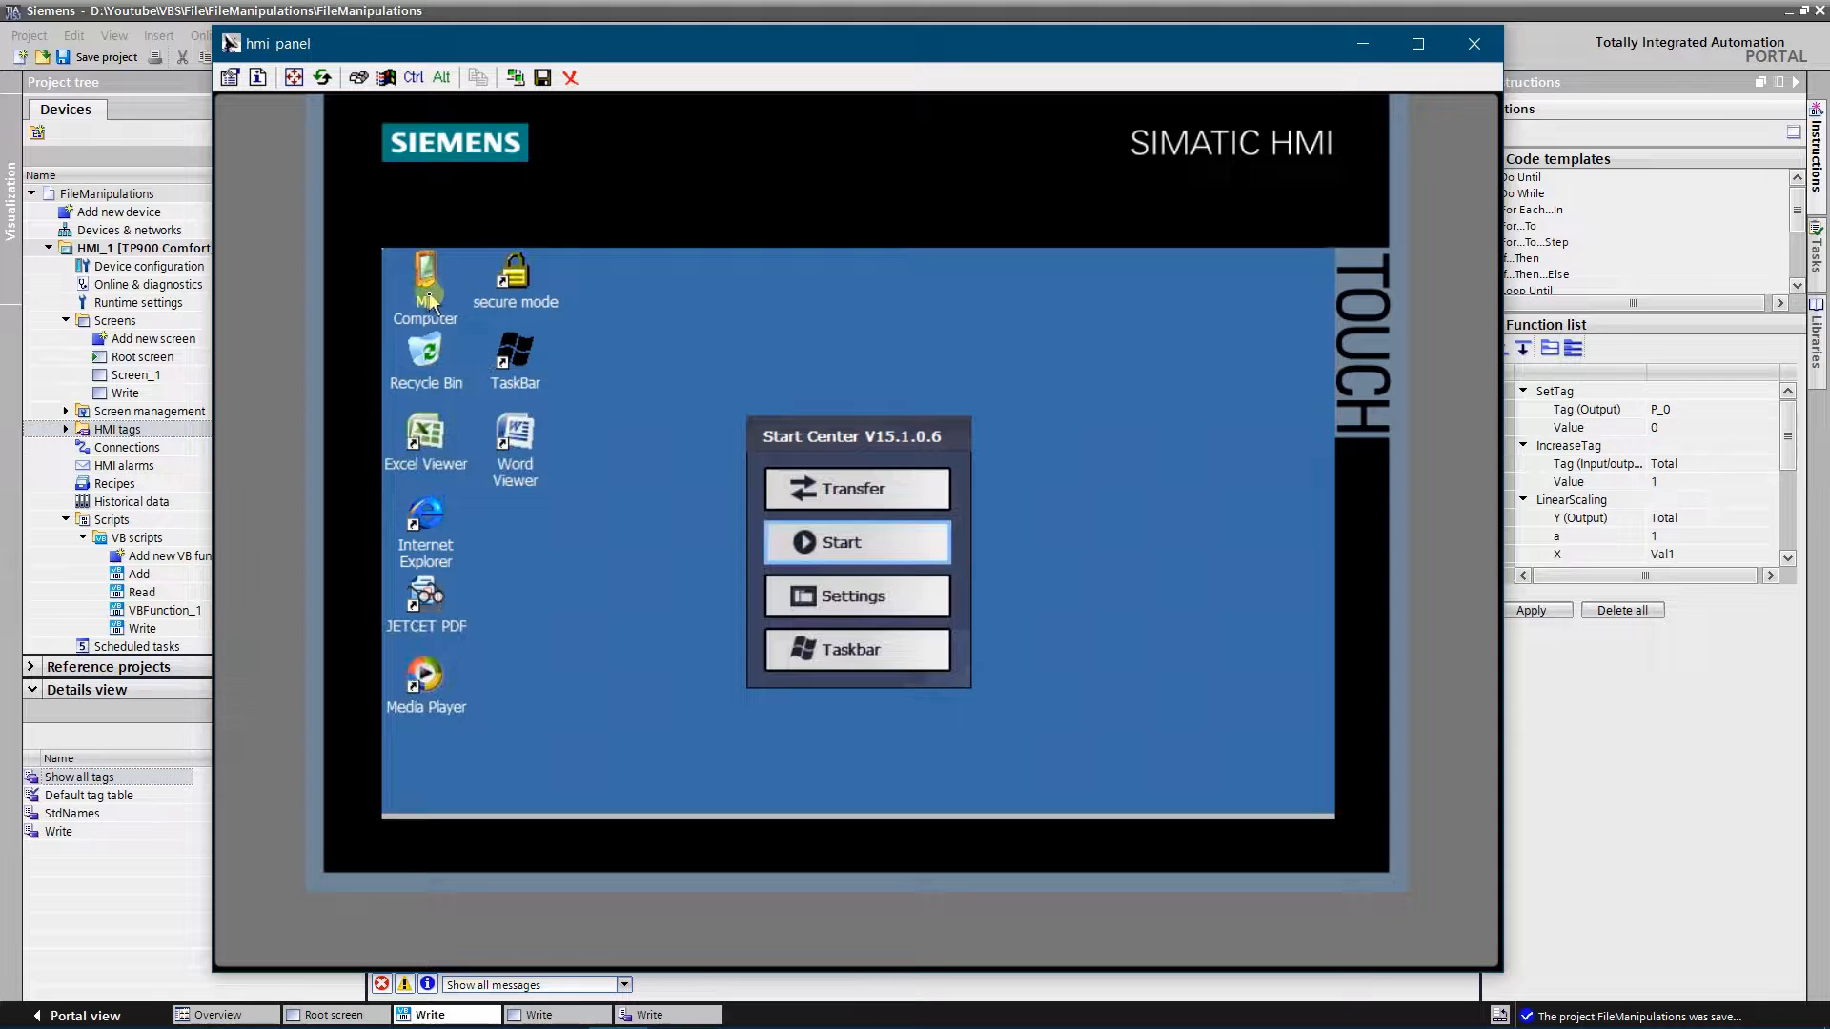
Browse the panel's file storage into \flash\Standard before launching Internet Explorer
double_click(425, 270)
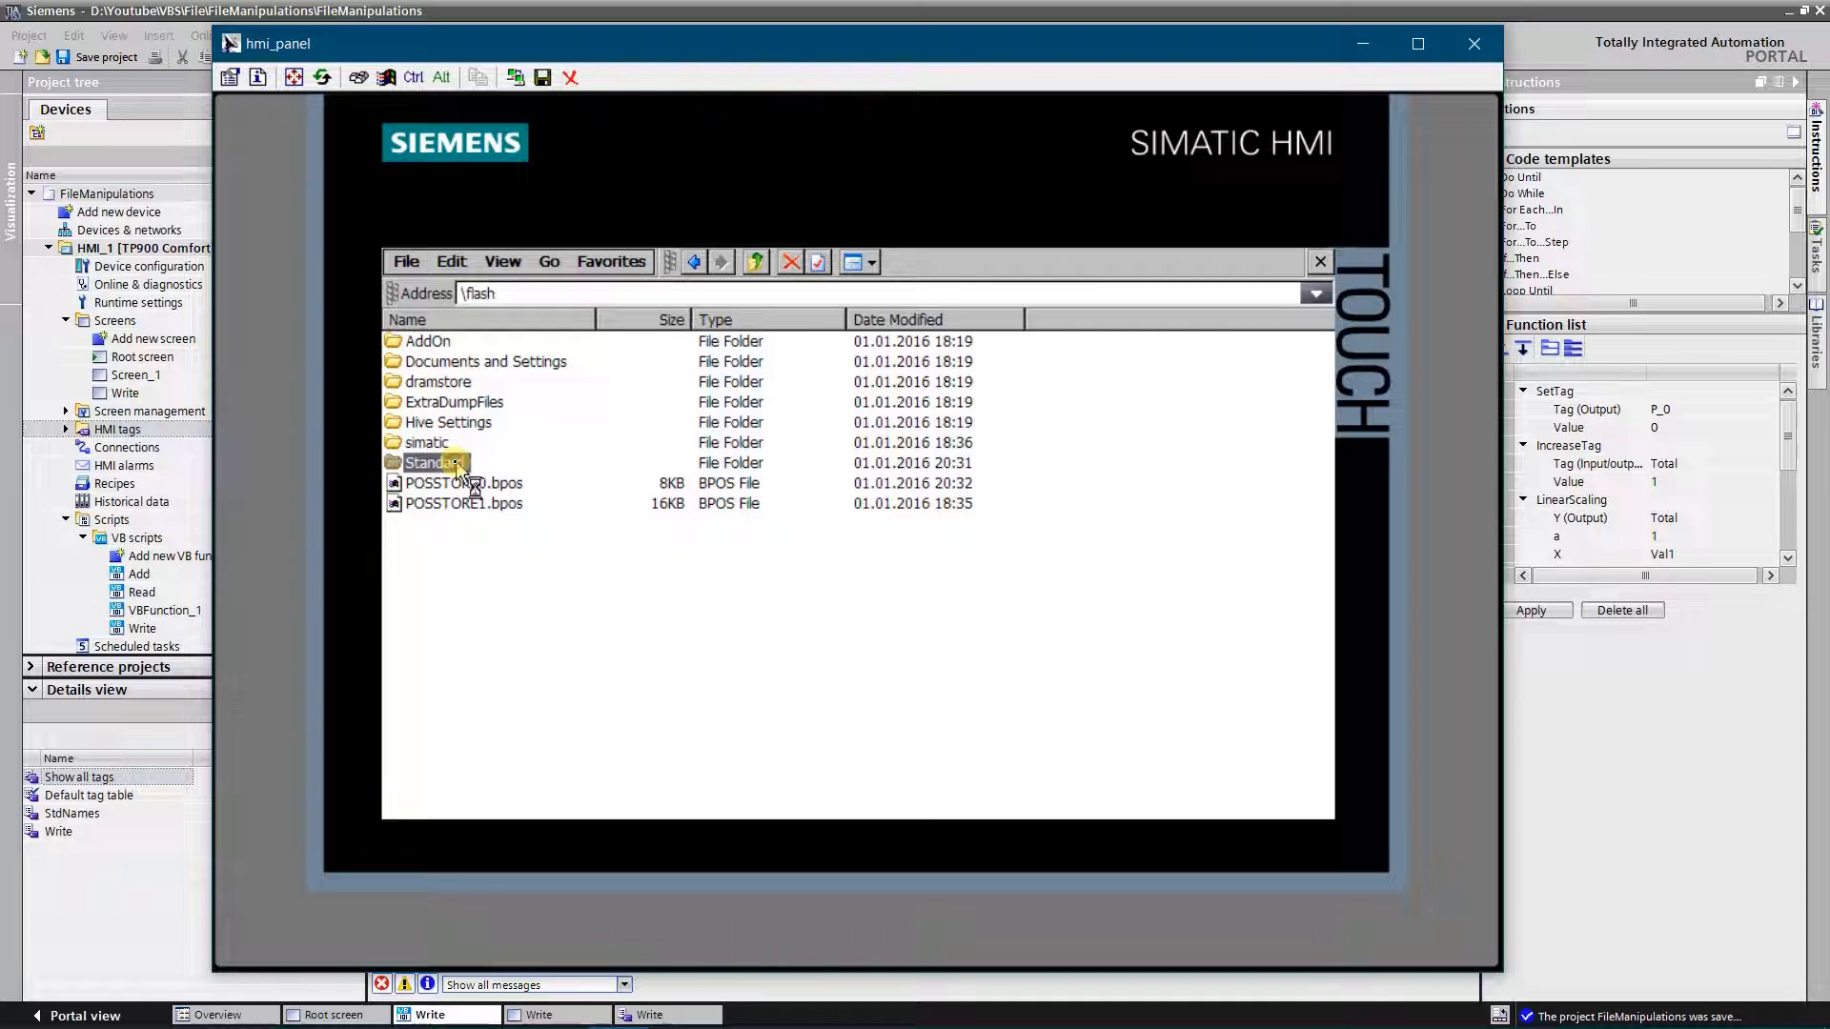
double_click(433, 463)
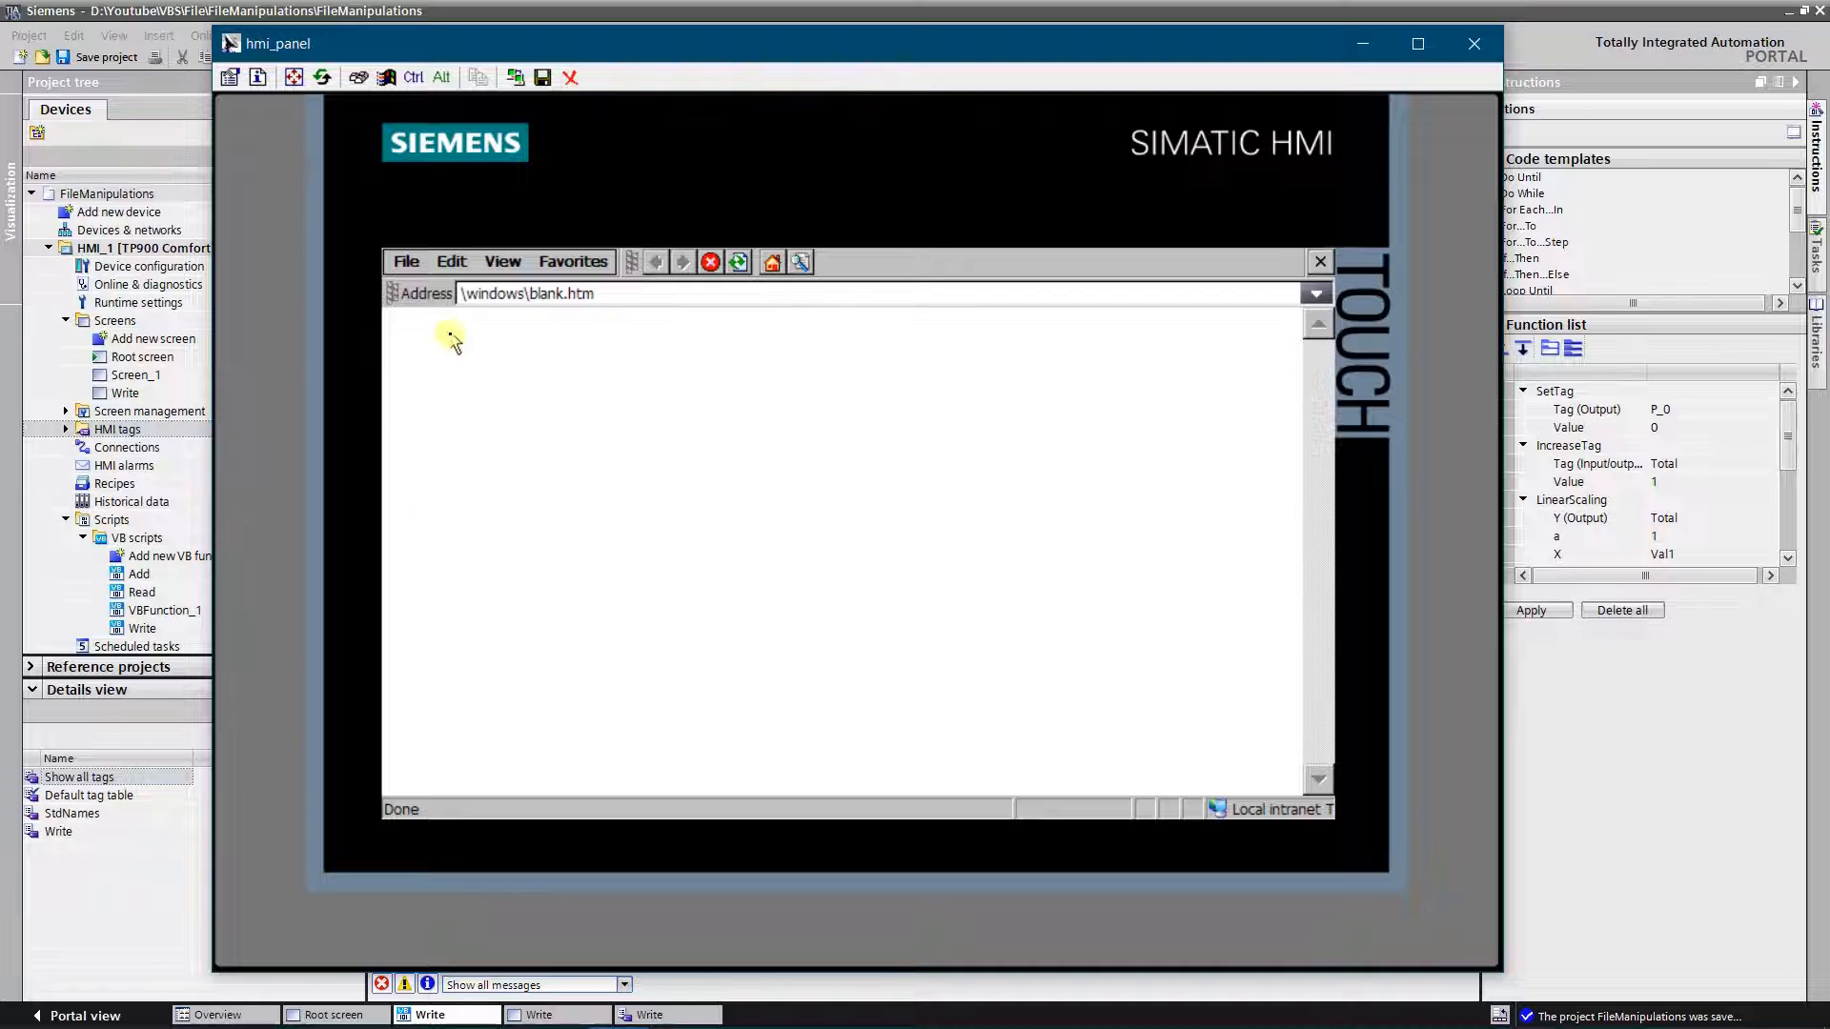
Via File > Open > Browse with type Text Files, load \flash\Standard\Standartas.txt showing its three lines
left_click(404, 262)
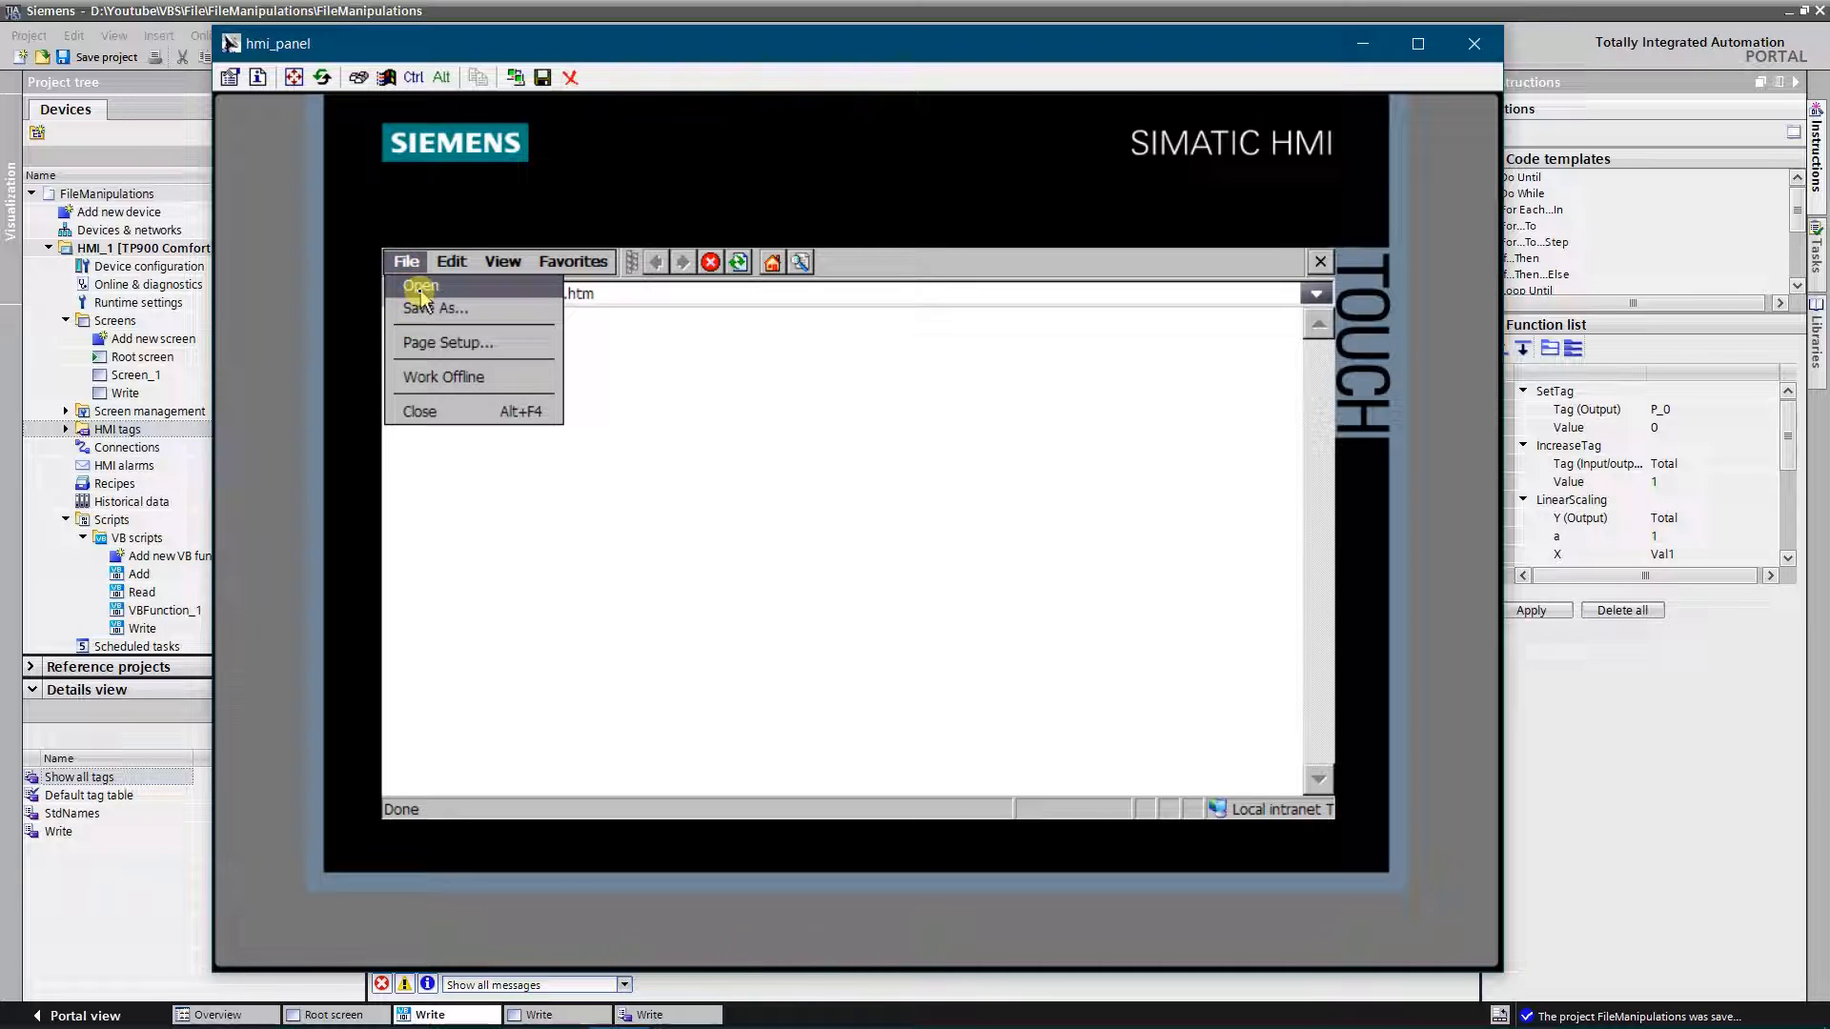
left_click(419, 288)
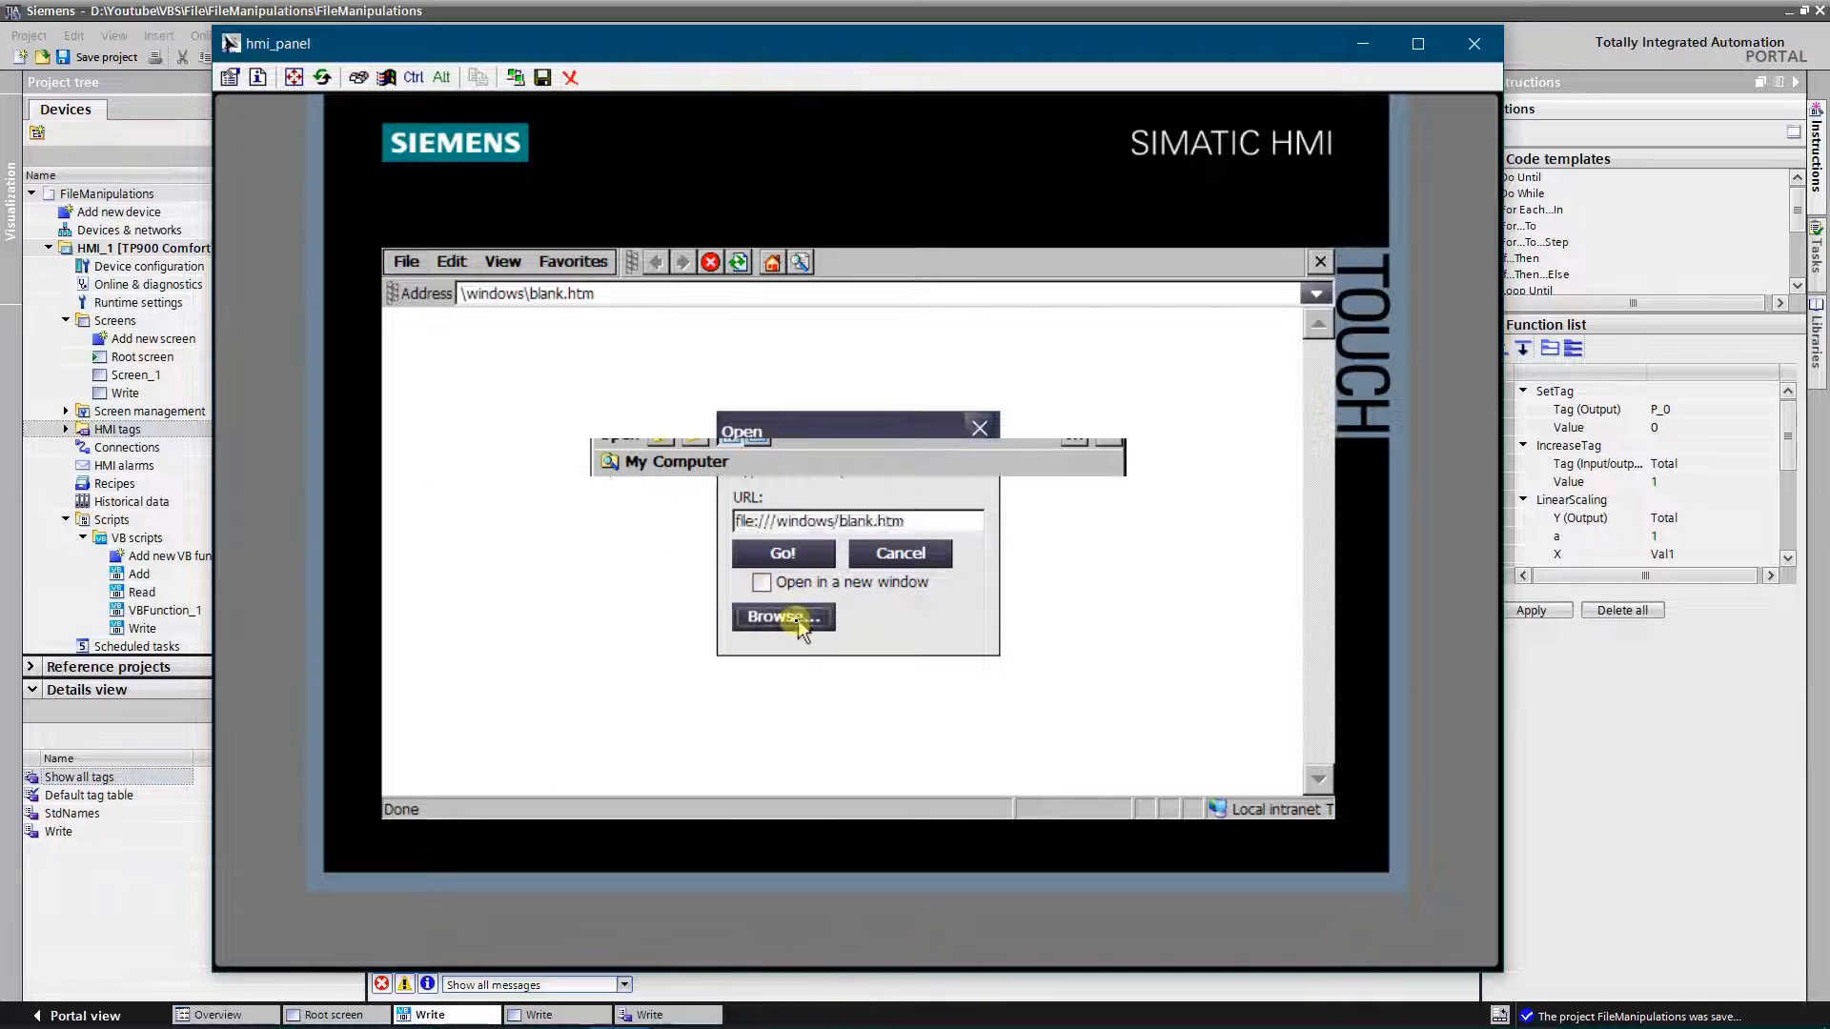
left_click(781, 616)
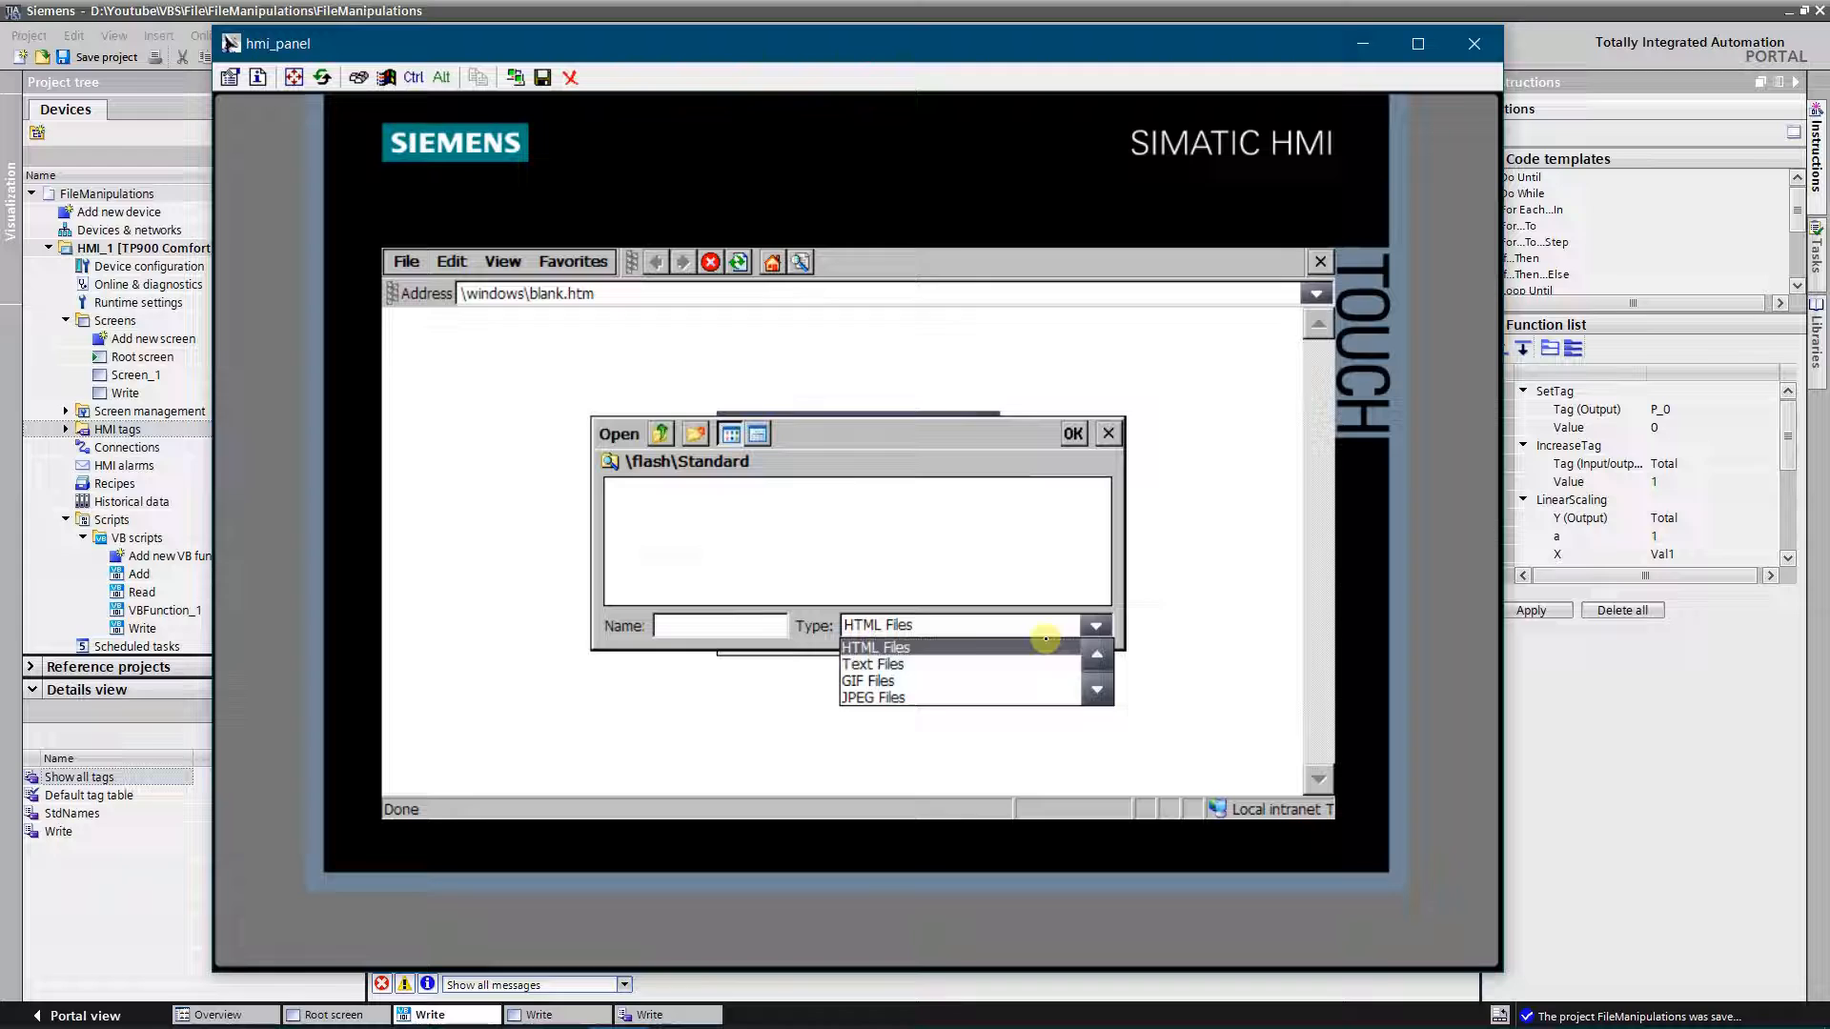
left_click(873, 663)
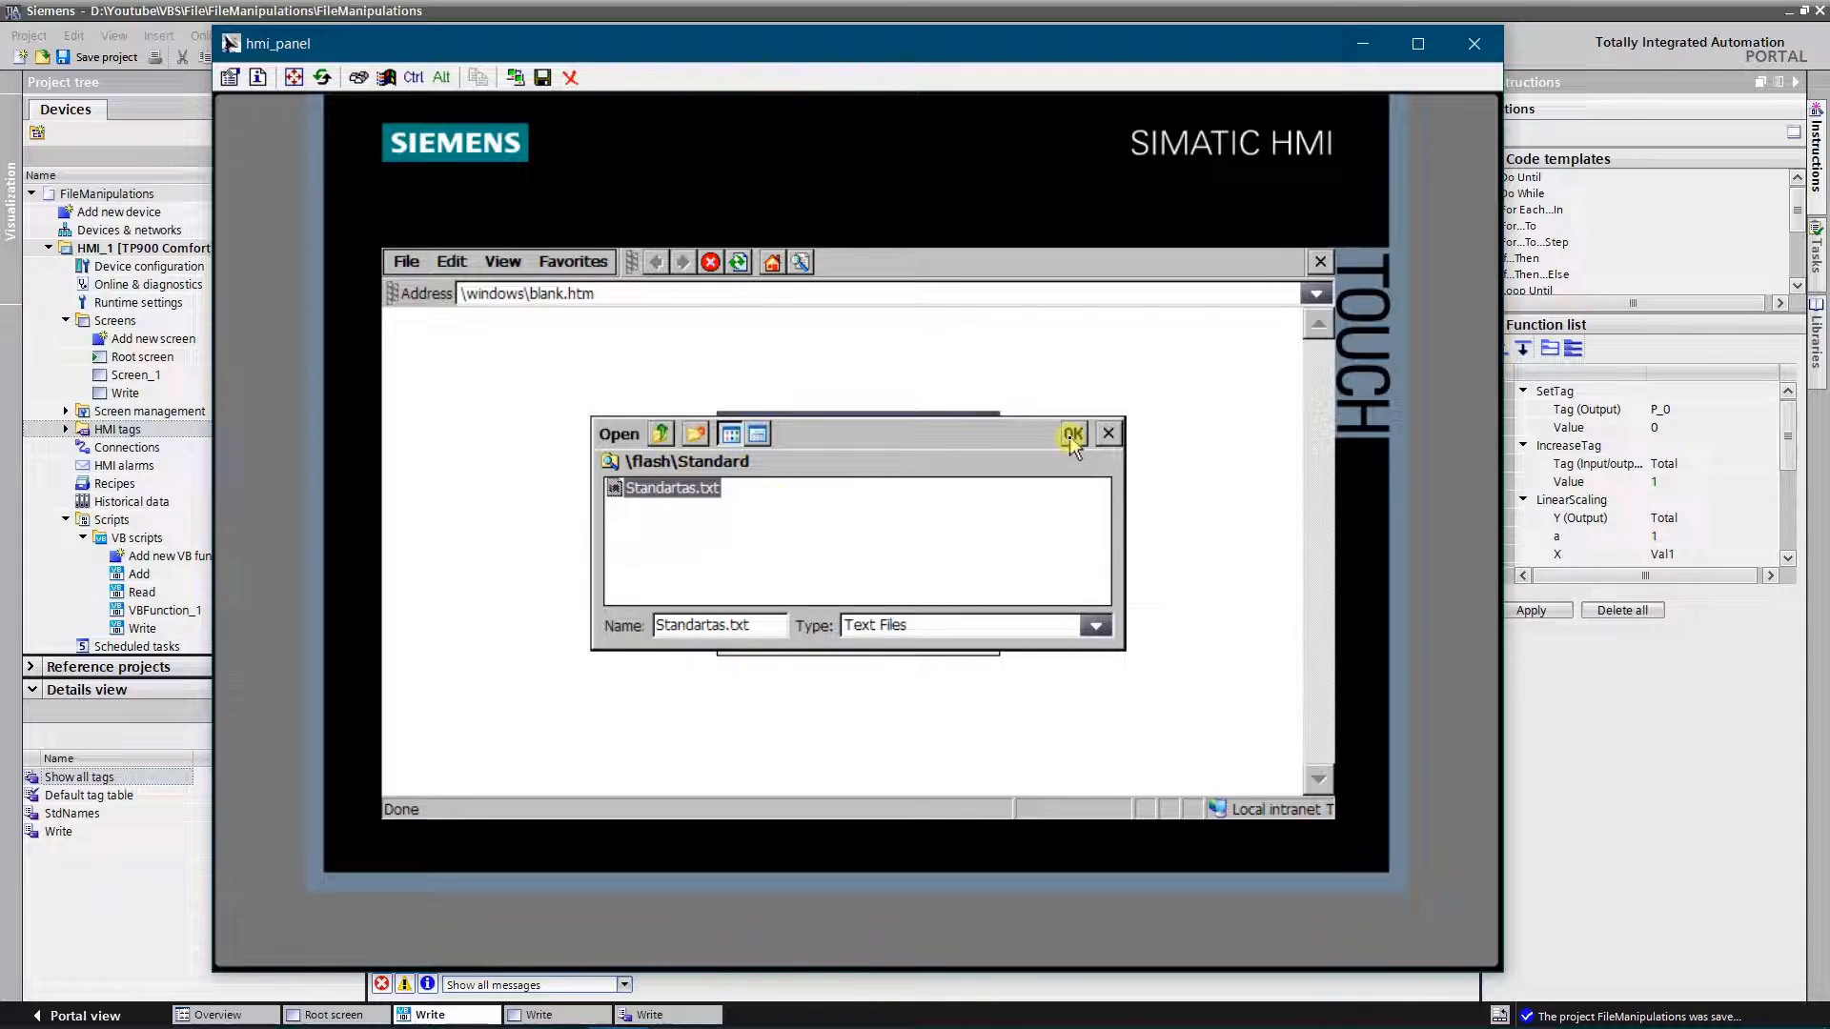
left_click(1069, 433)
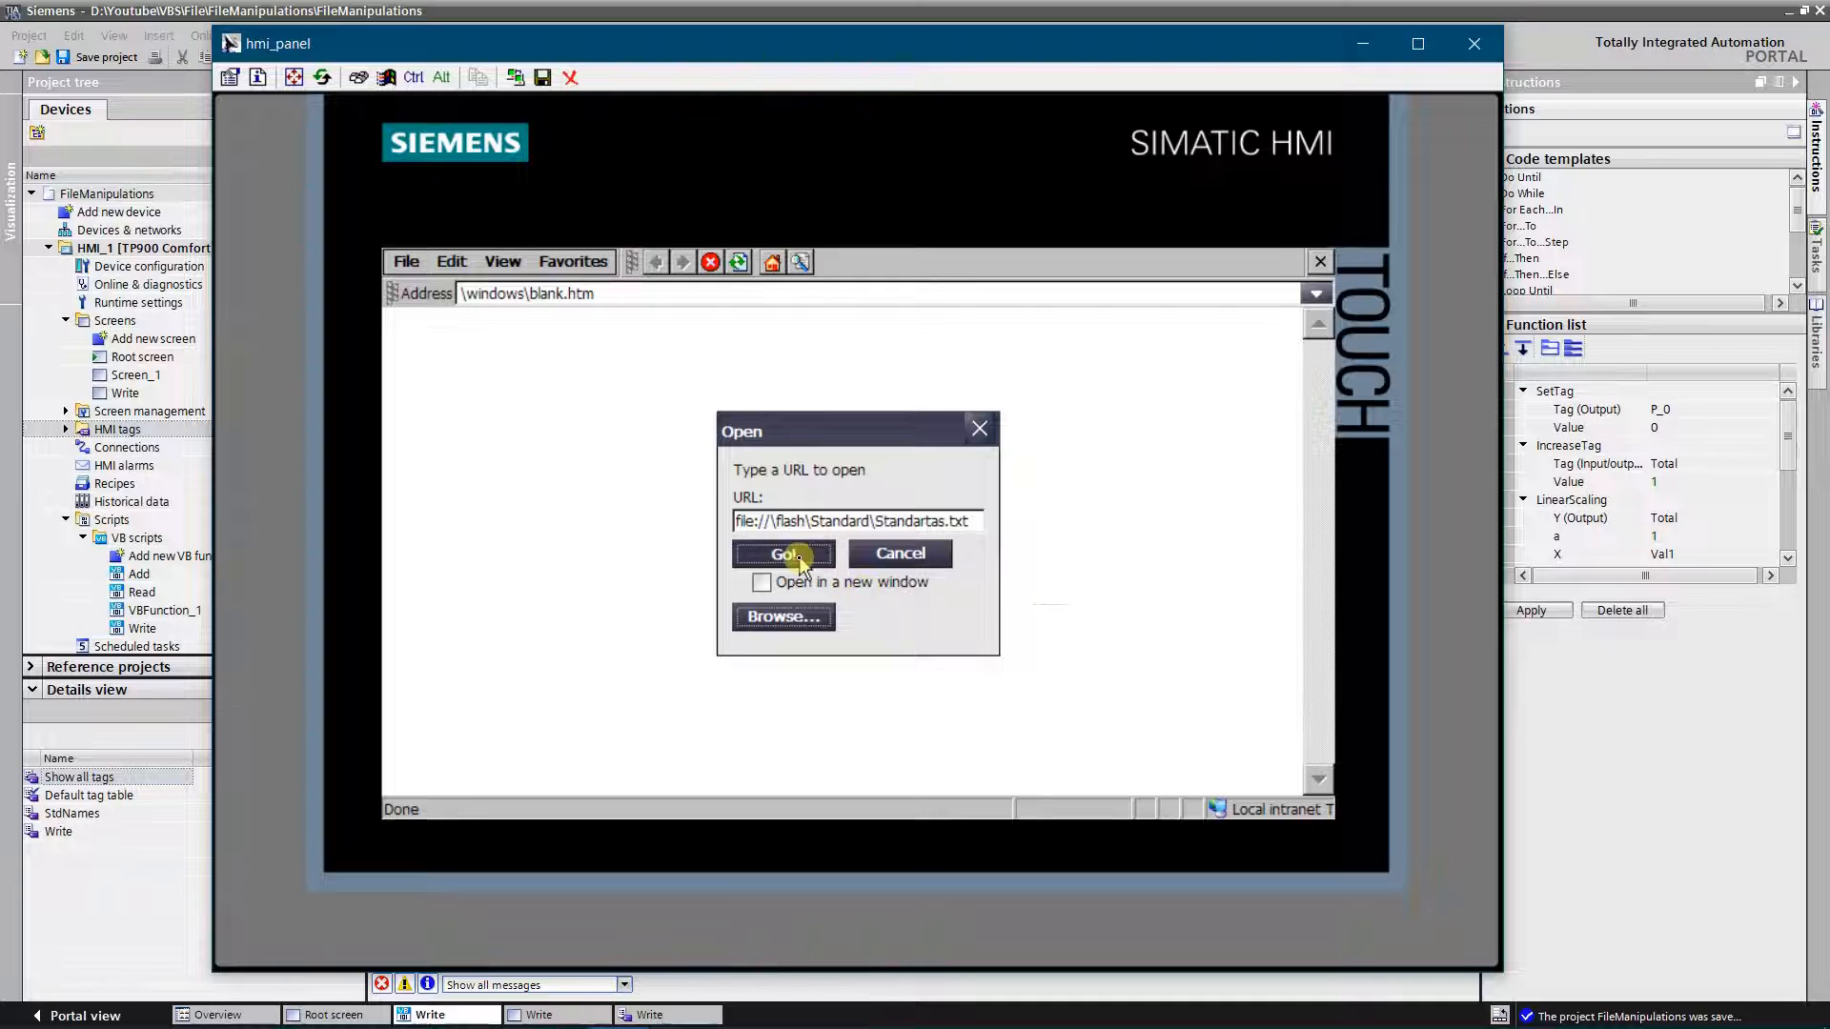
left_click(784, 553)
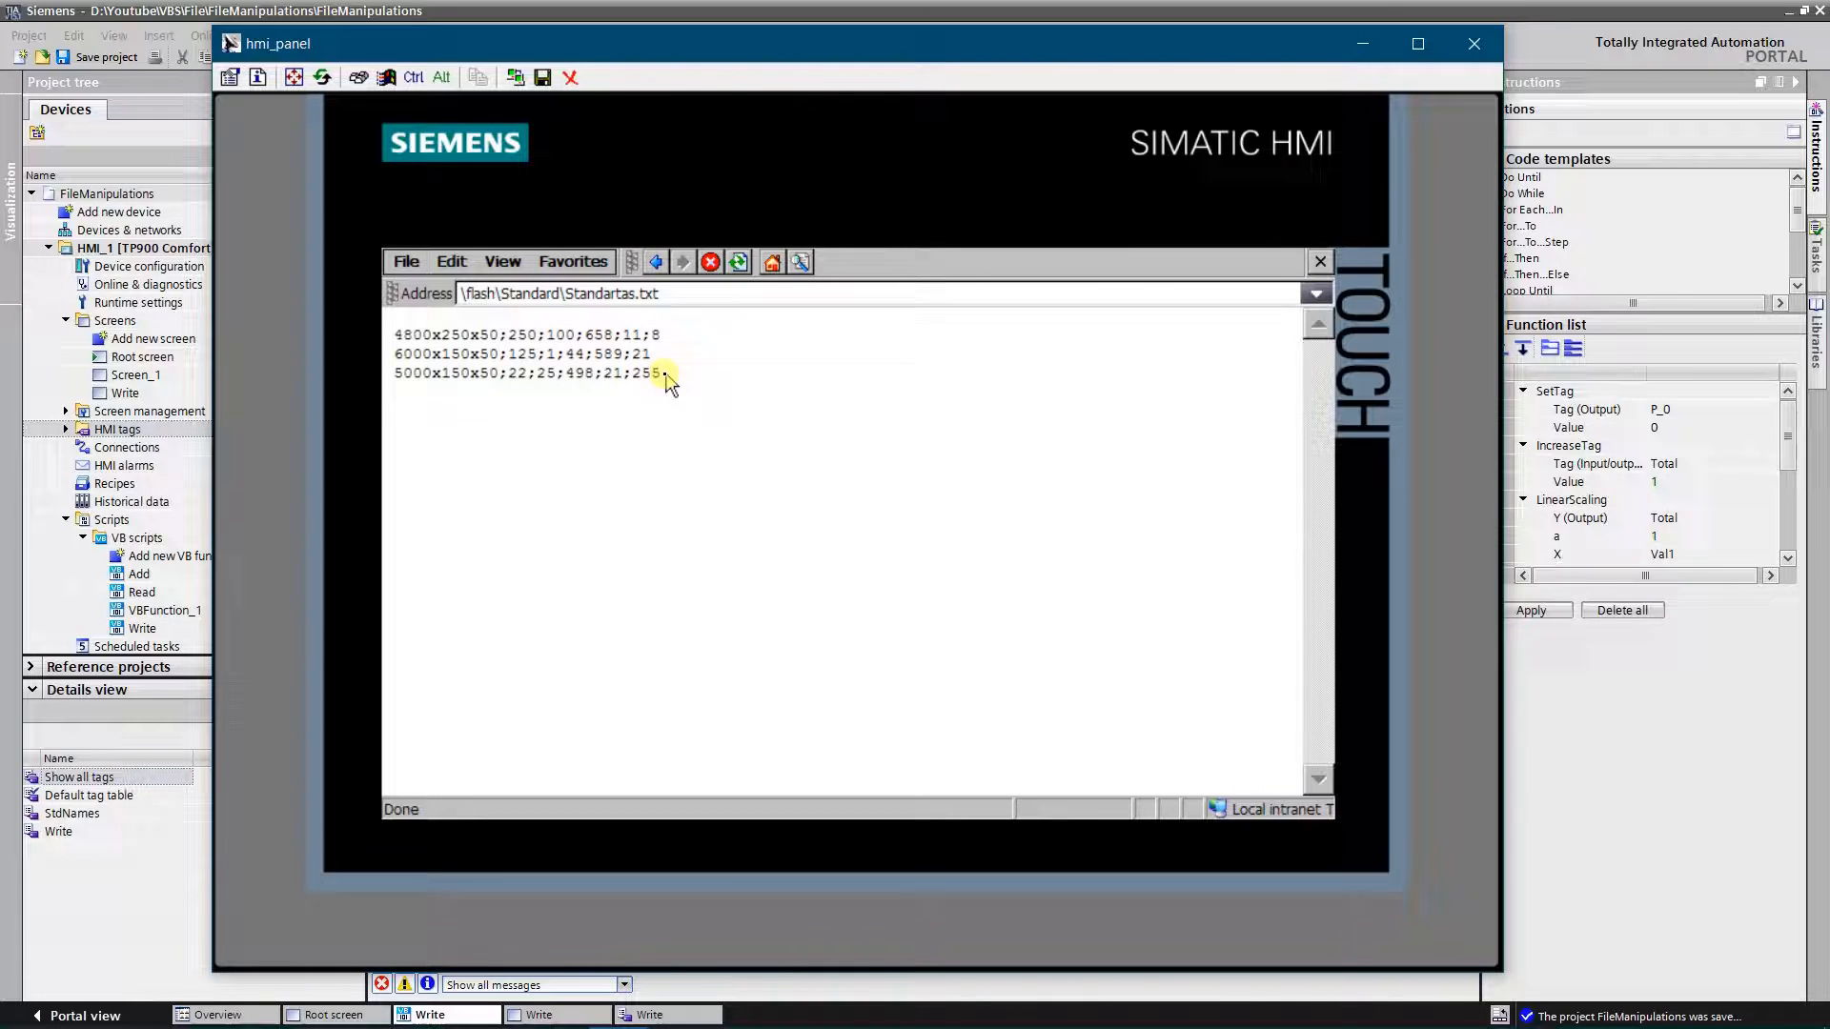